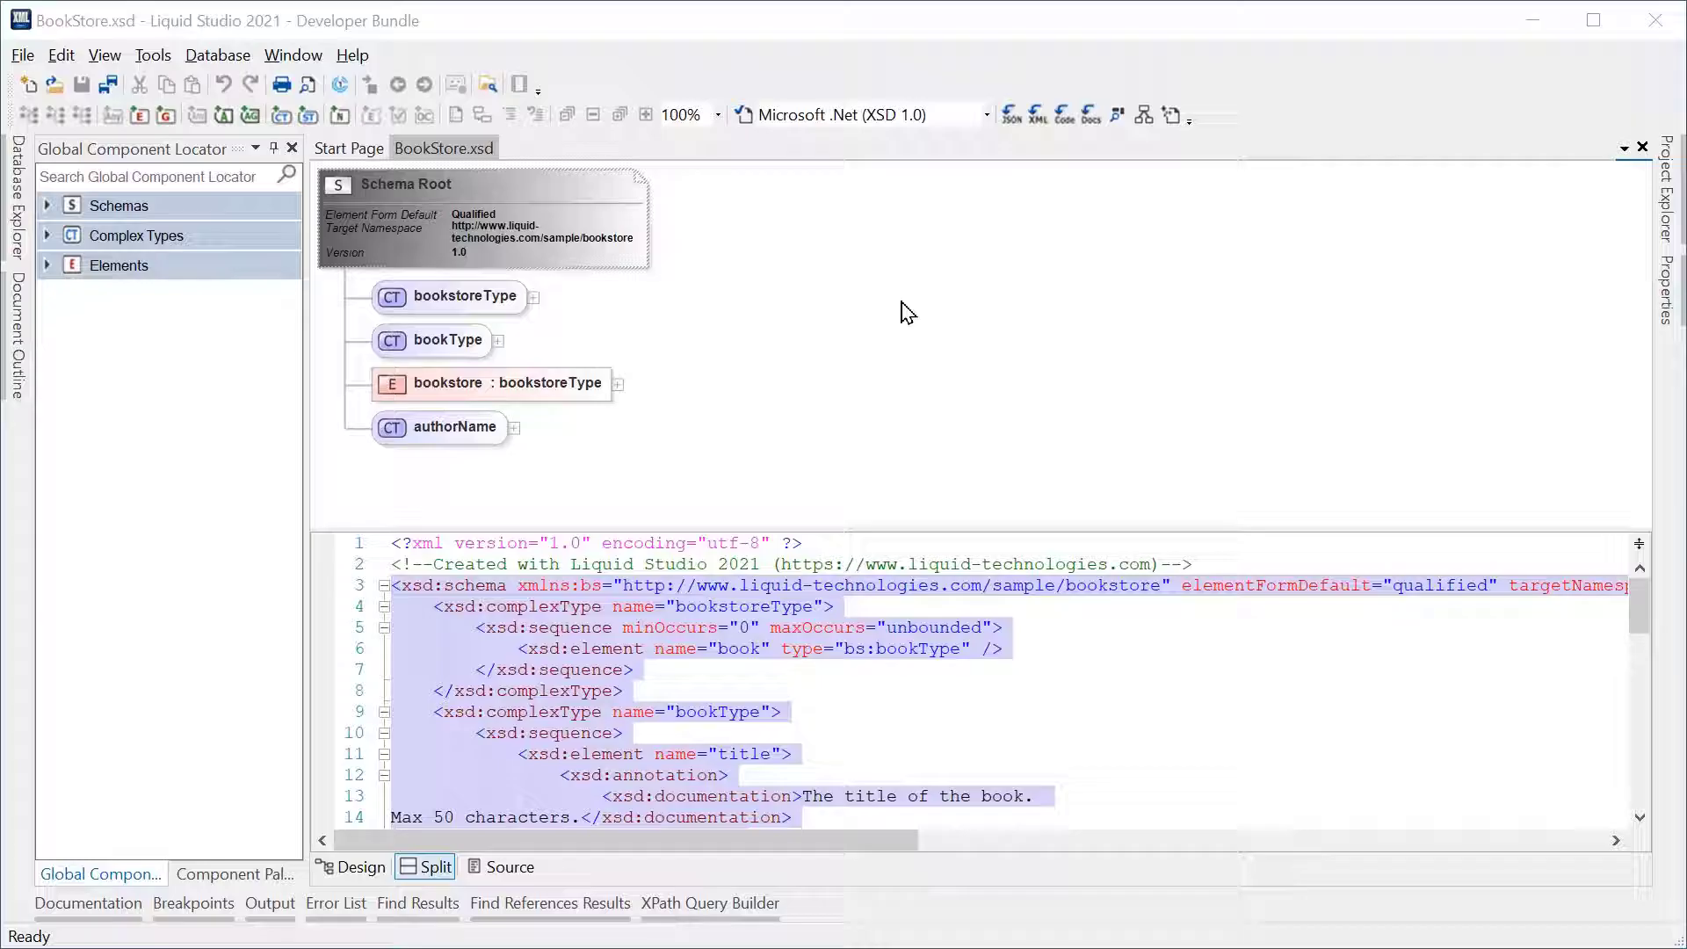
{"action": "mouse_move", "coordinate": [759, 295]}
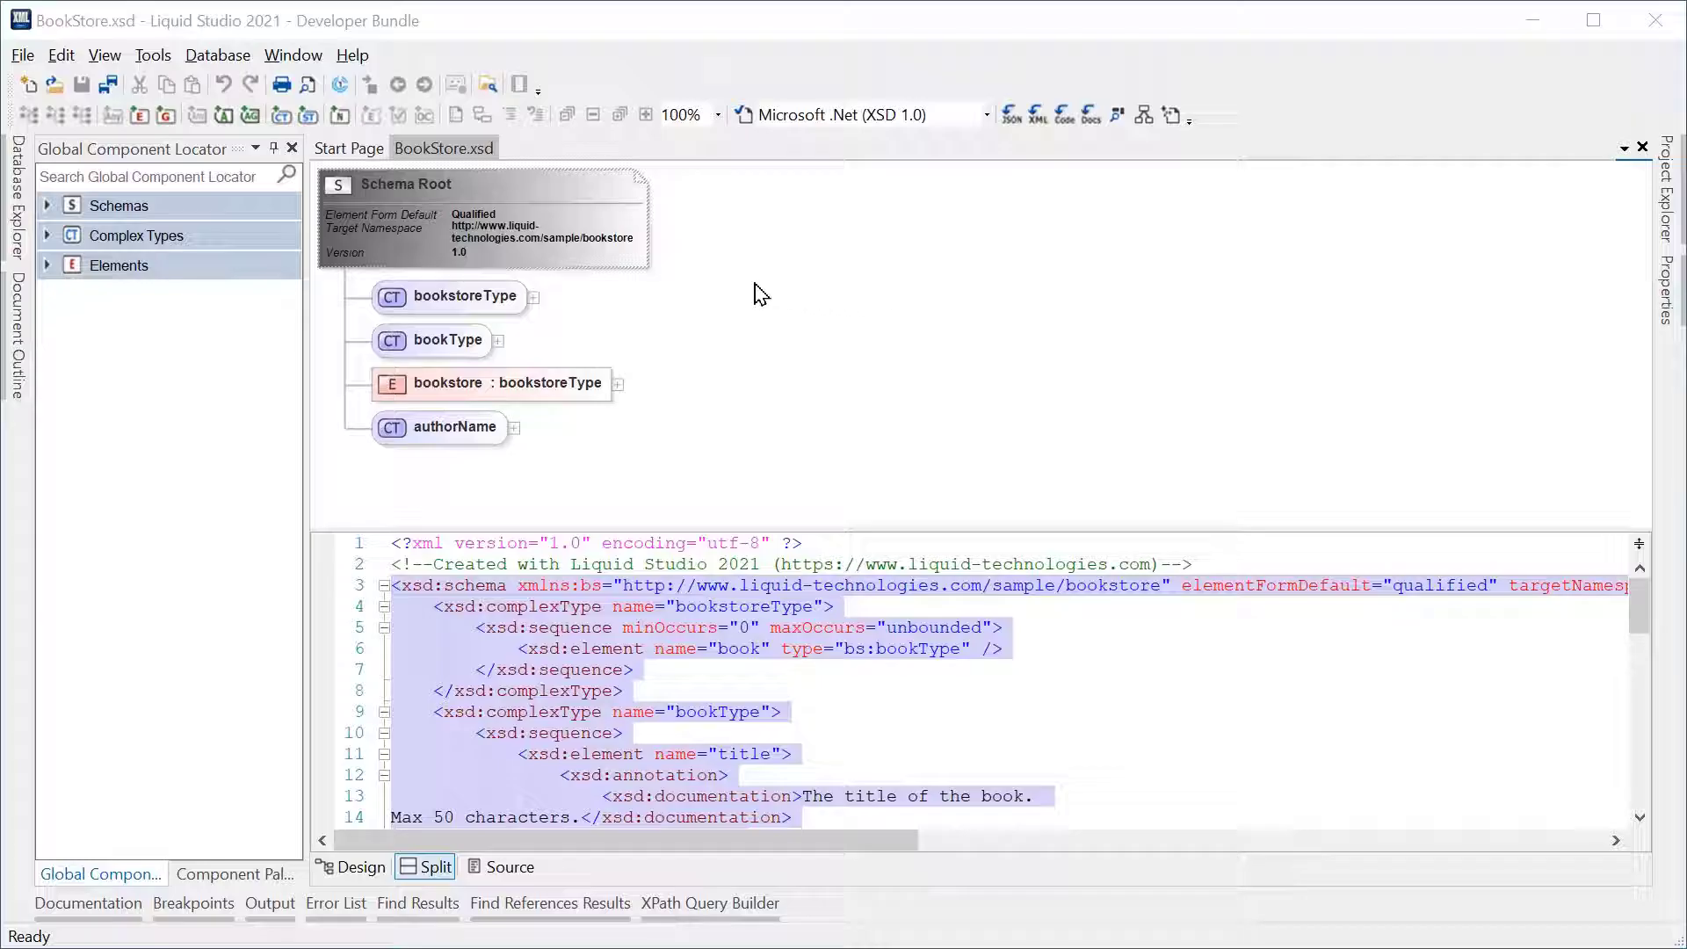
{"action": "mouse_move", "coordinate": [471, 188]}
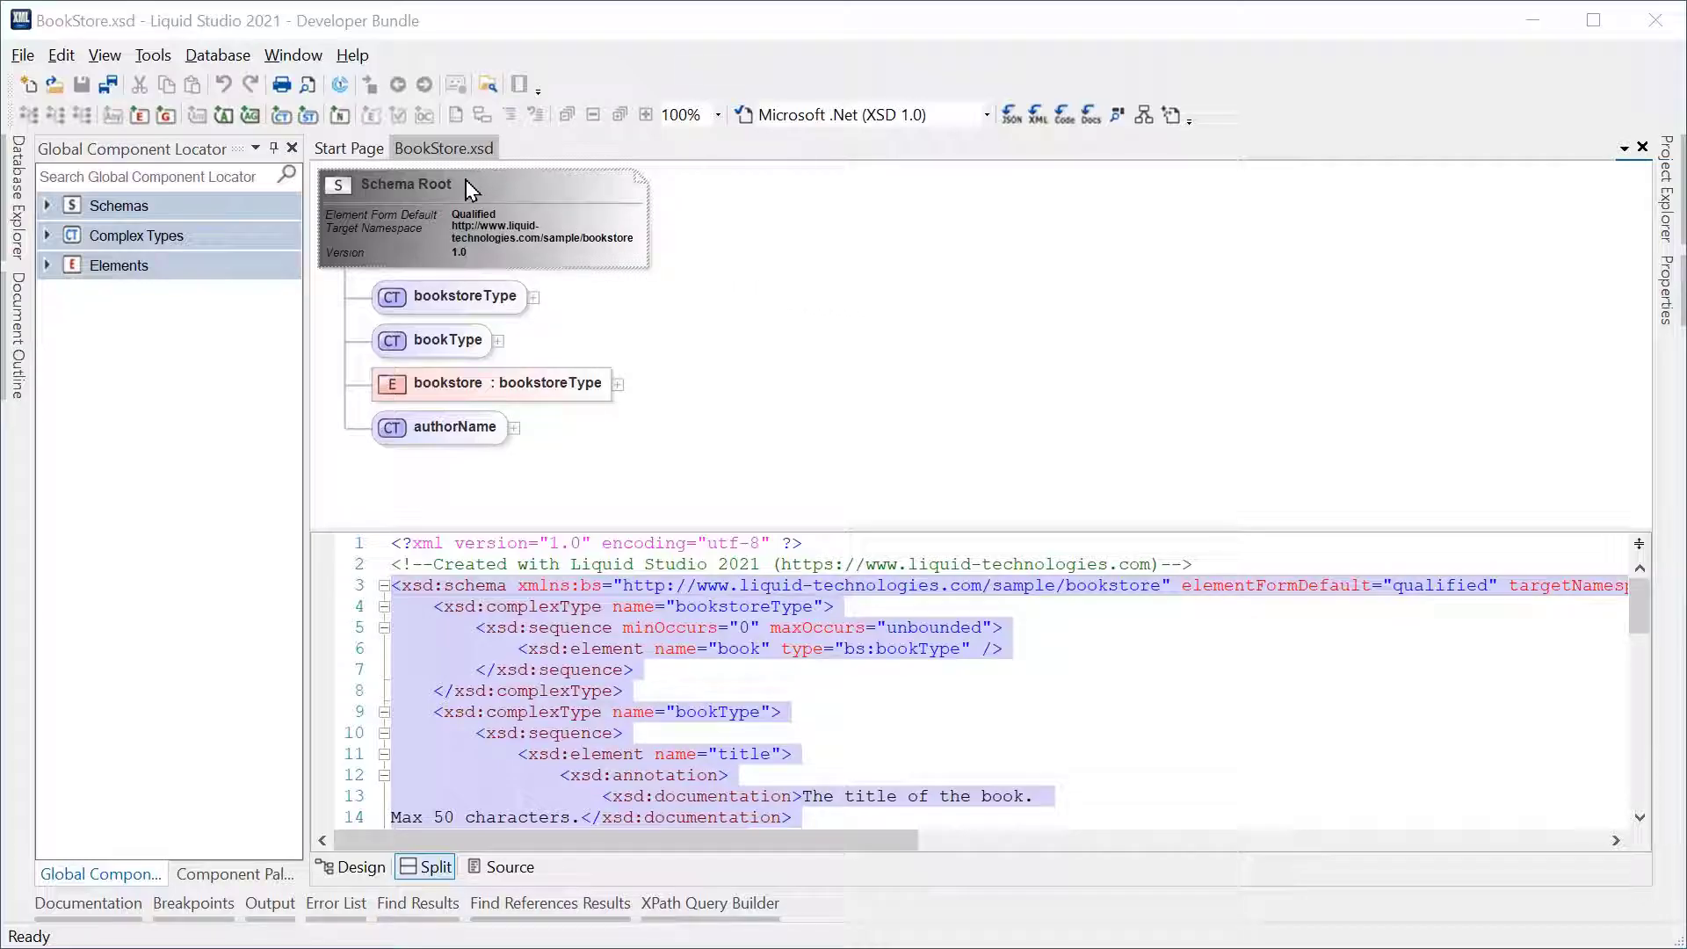
Expand the bookstore element to show bookstoreType with bookType's attributes and child elements
{"action": "left_click", "coordinate": [617, 383]}
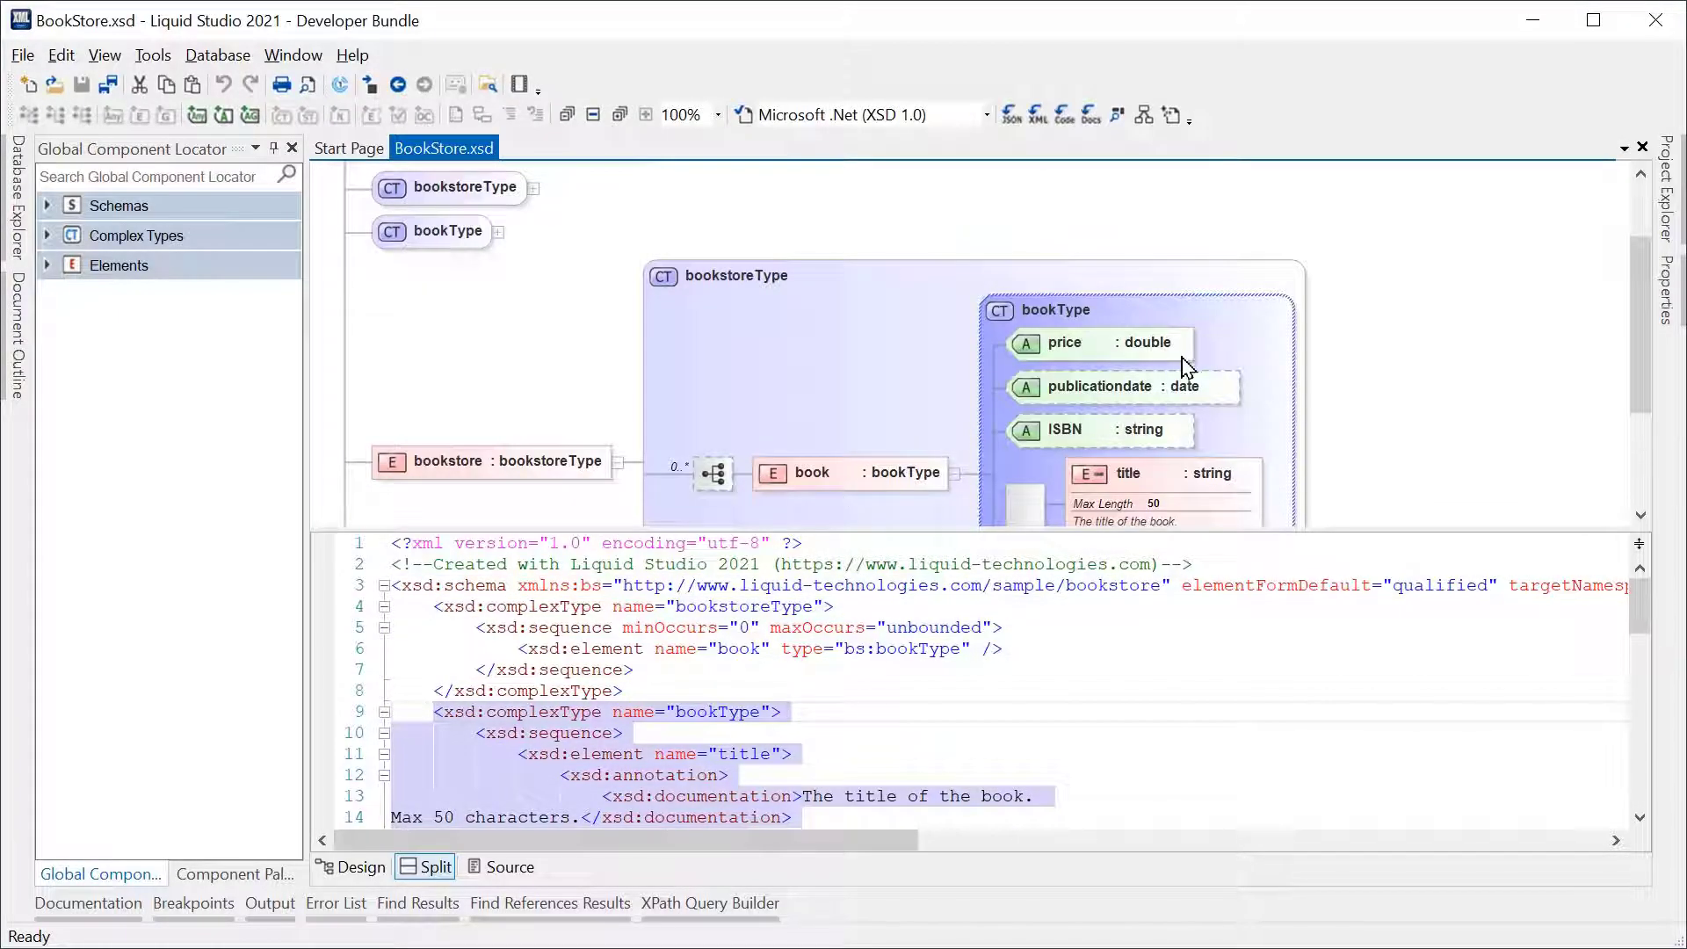
{"action": "scroll", "scroll_direction": "down", "scroll_amount": 3}
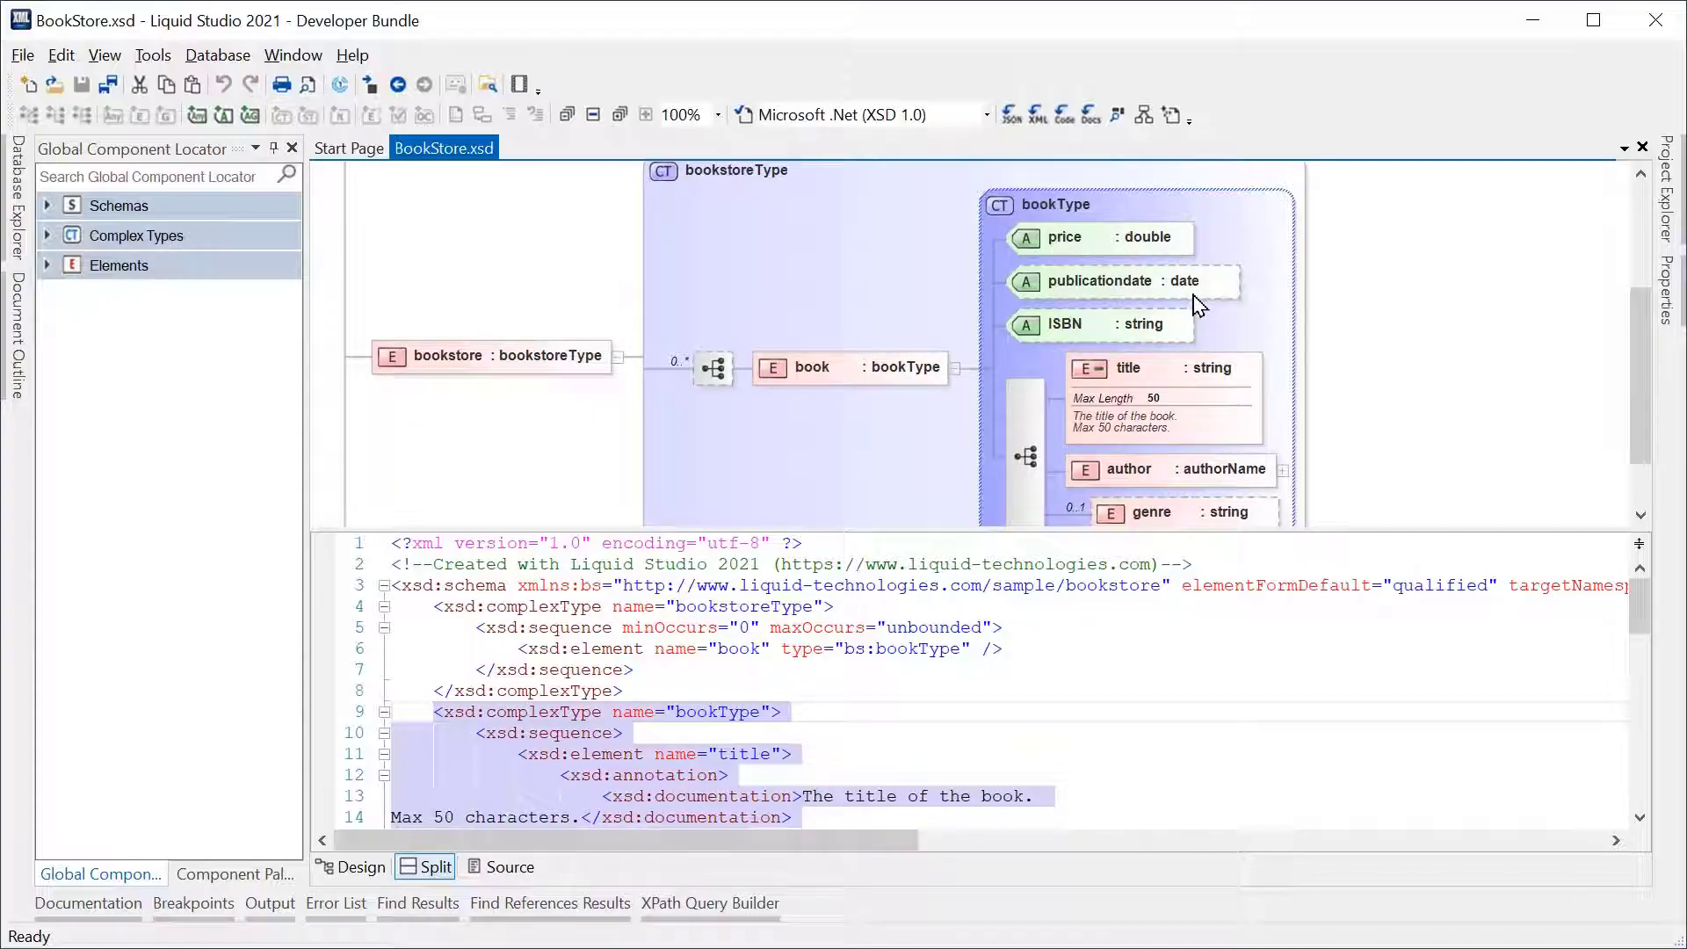
{"action": "mouse_move", "coordinate": [1130, 472]}
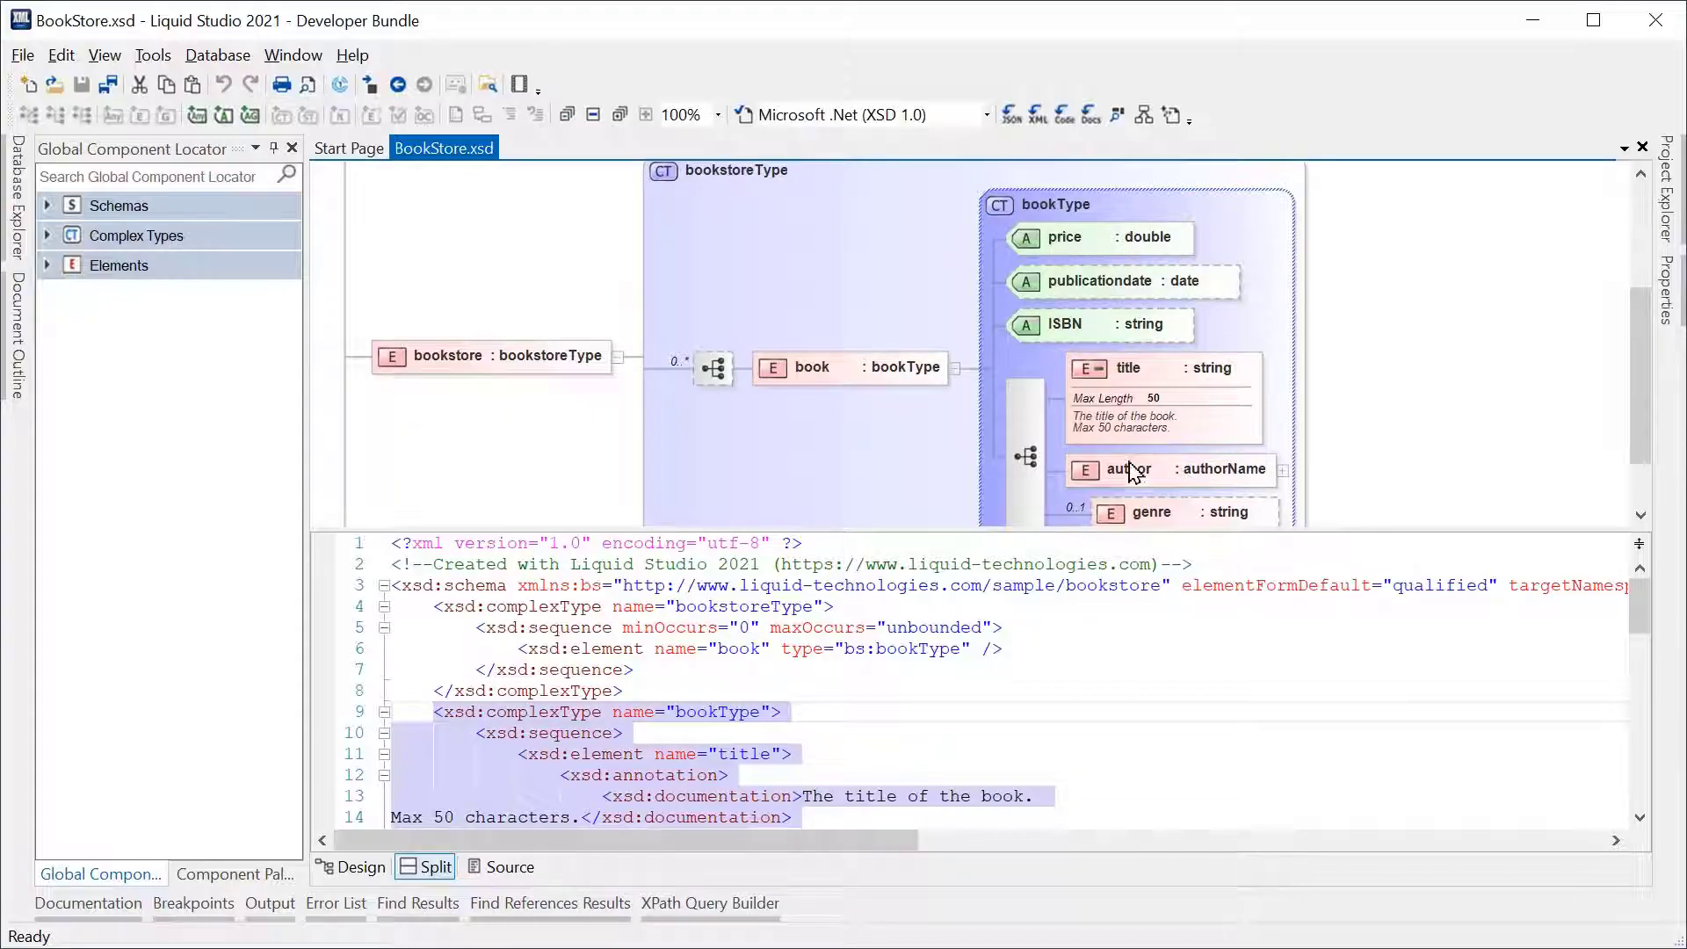
{"action": "mouse_move", "coordinate": [151, 54]}
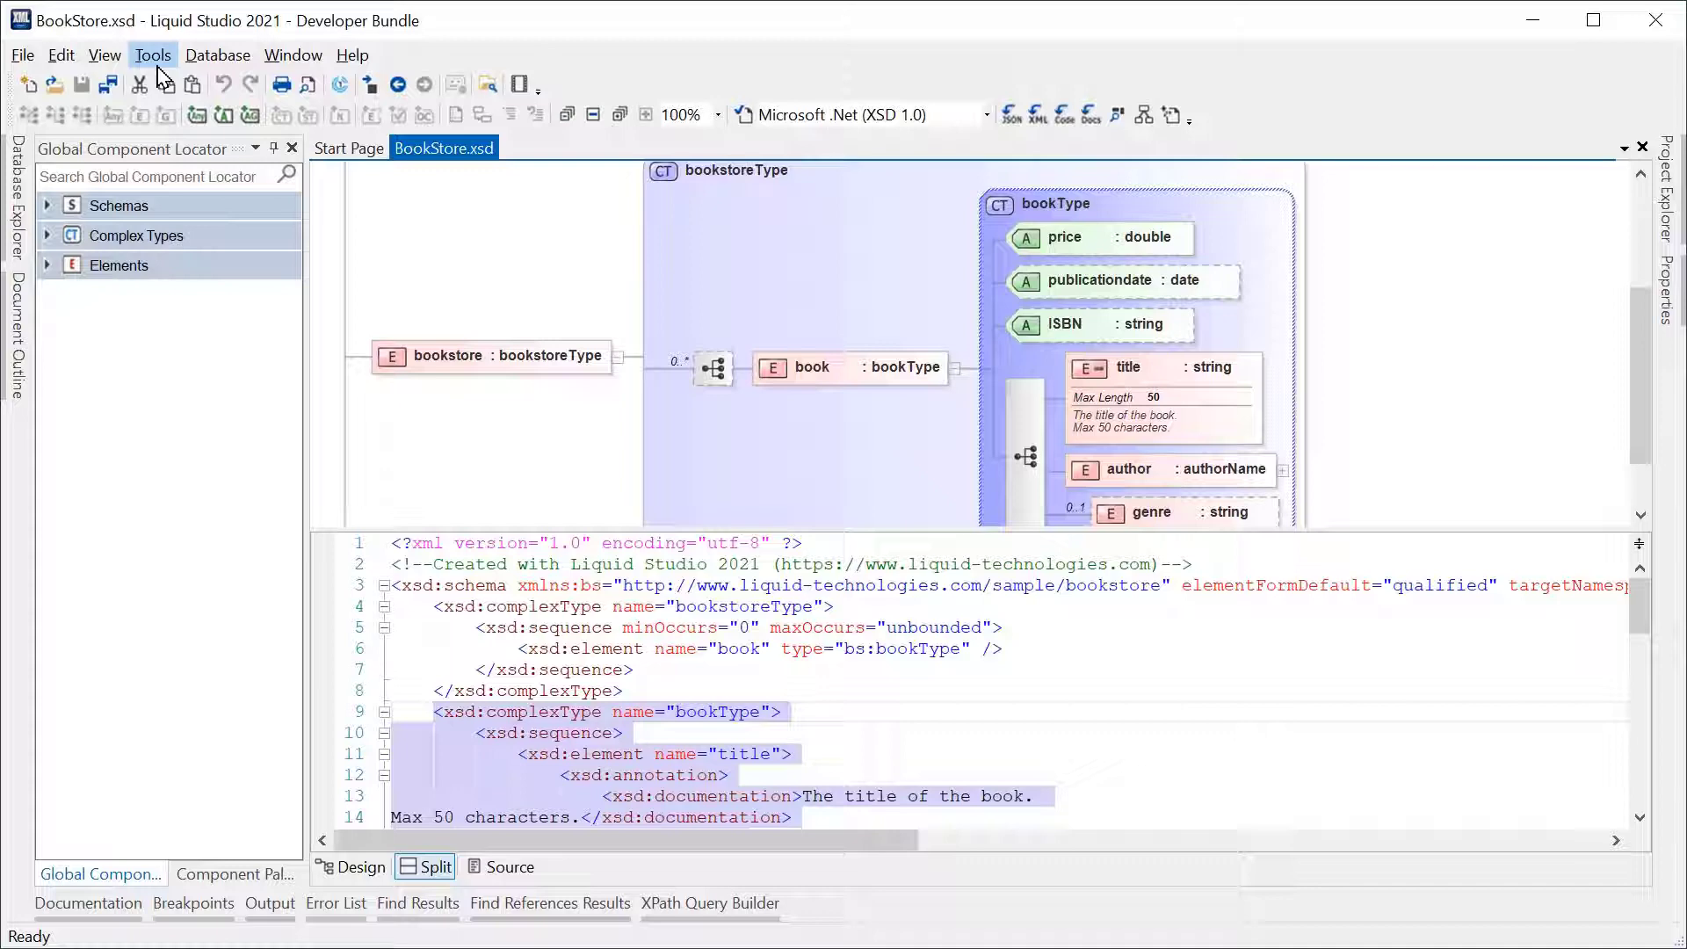
Launch Tools > Generate Code to open the Liquid XML Data Binding Wizard with C# selected
{"action": "left_click", "coordinate": [151, 54]}
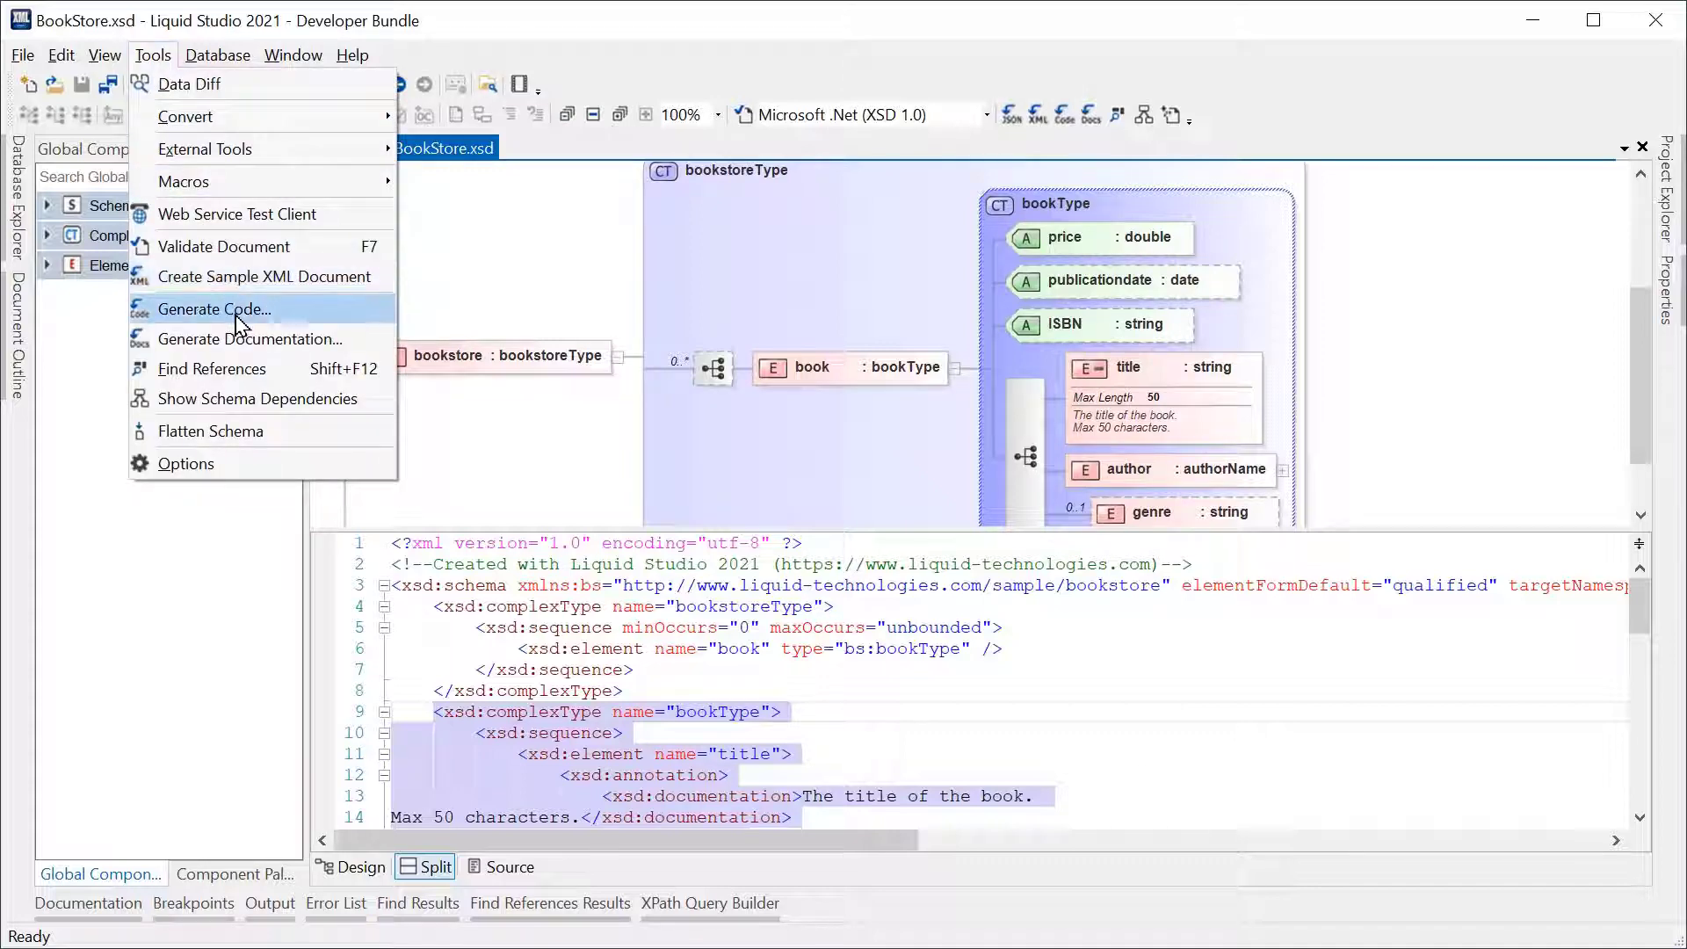
{"action": "left_click", "coordinate": [213, 309]}
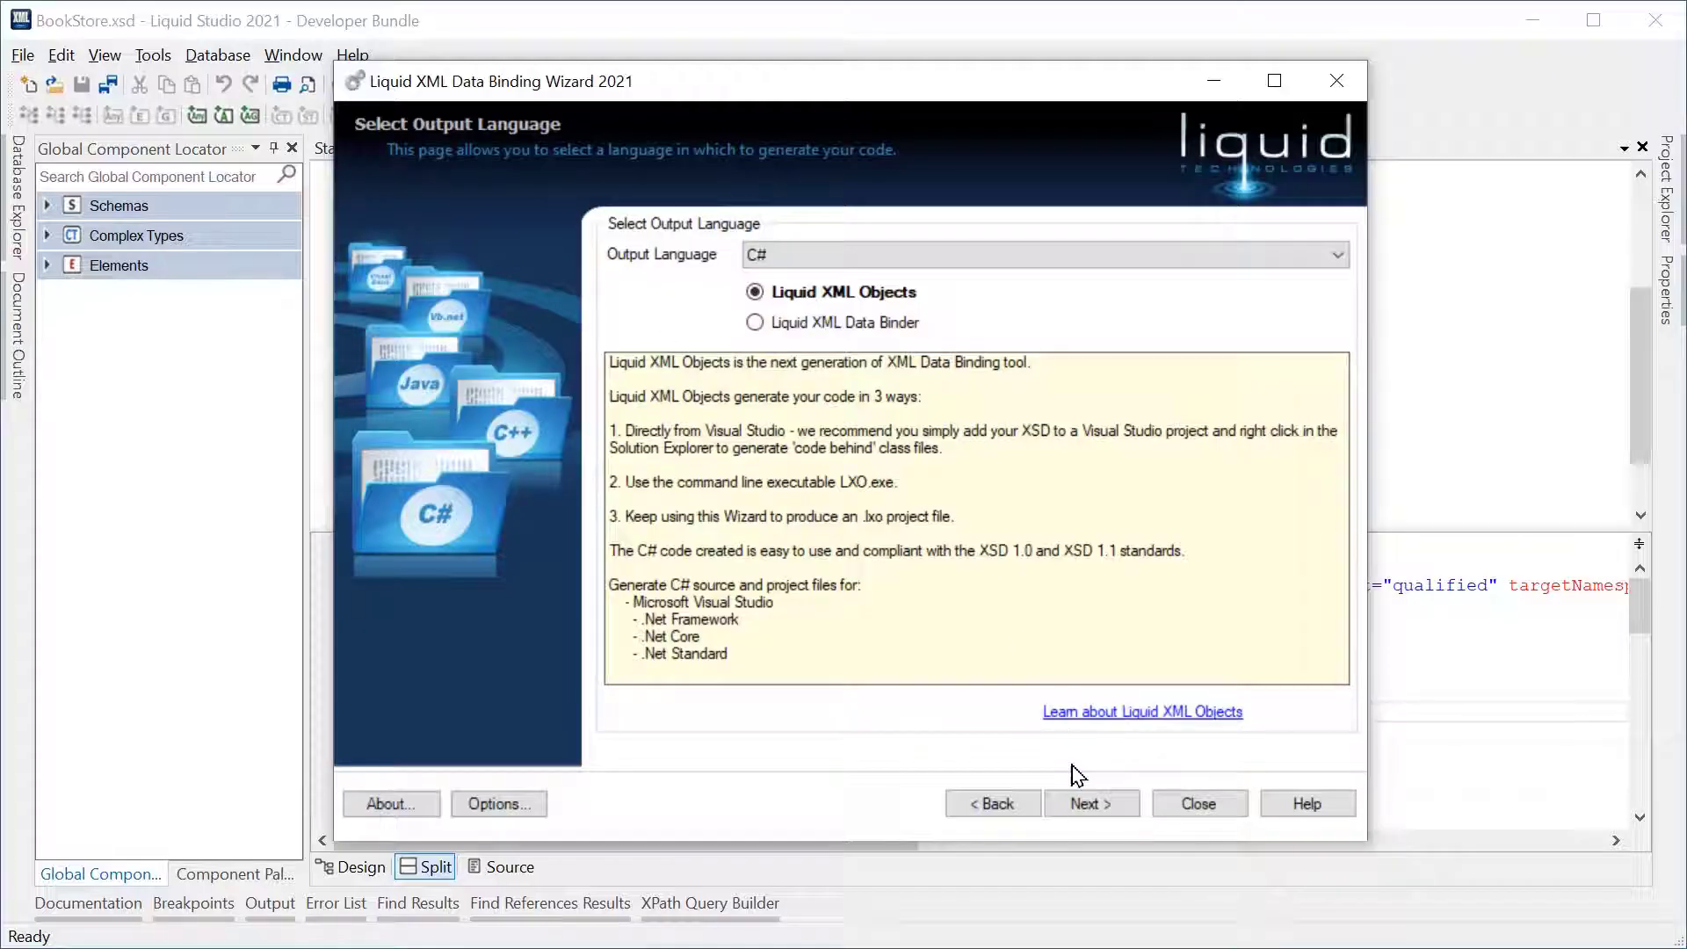
Select and validate C:\Example\BookStore.xsd as the schema, reaching the Select Language Options page
{"action": "left_click", "coordinate": [991, 803]}
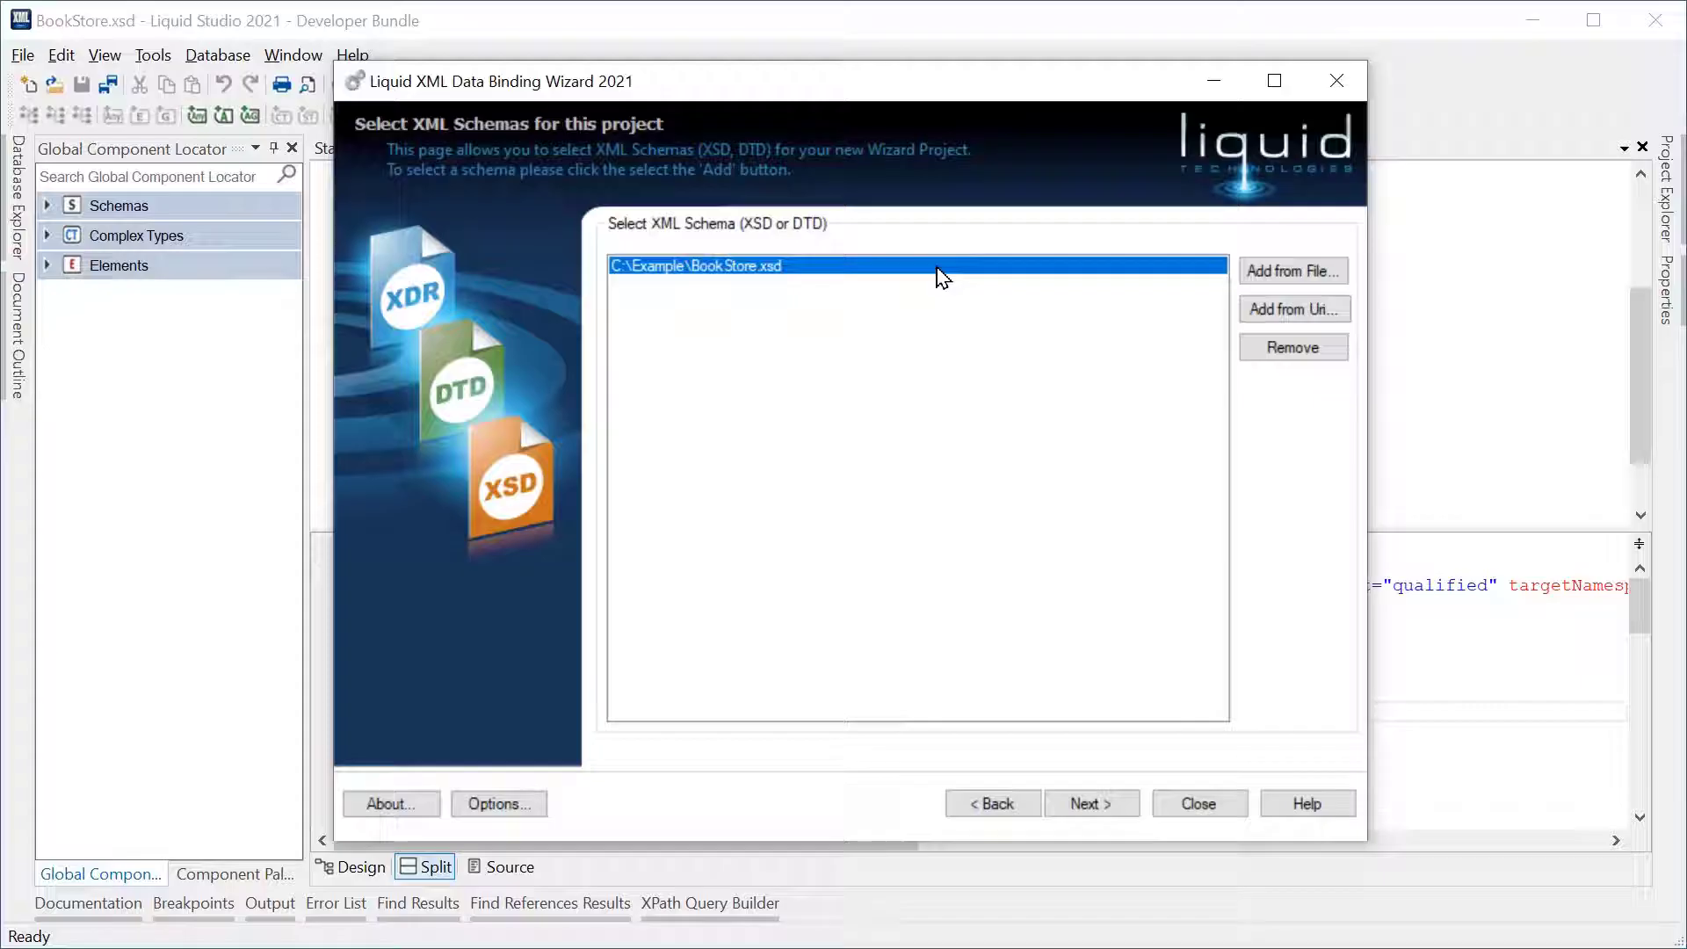
{"action": "left_click", "coordinate": [1090, 803]}
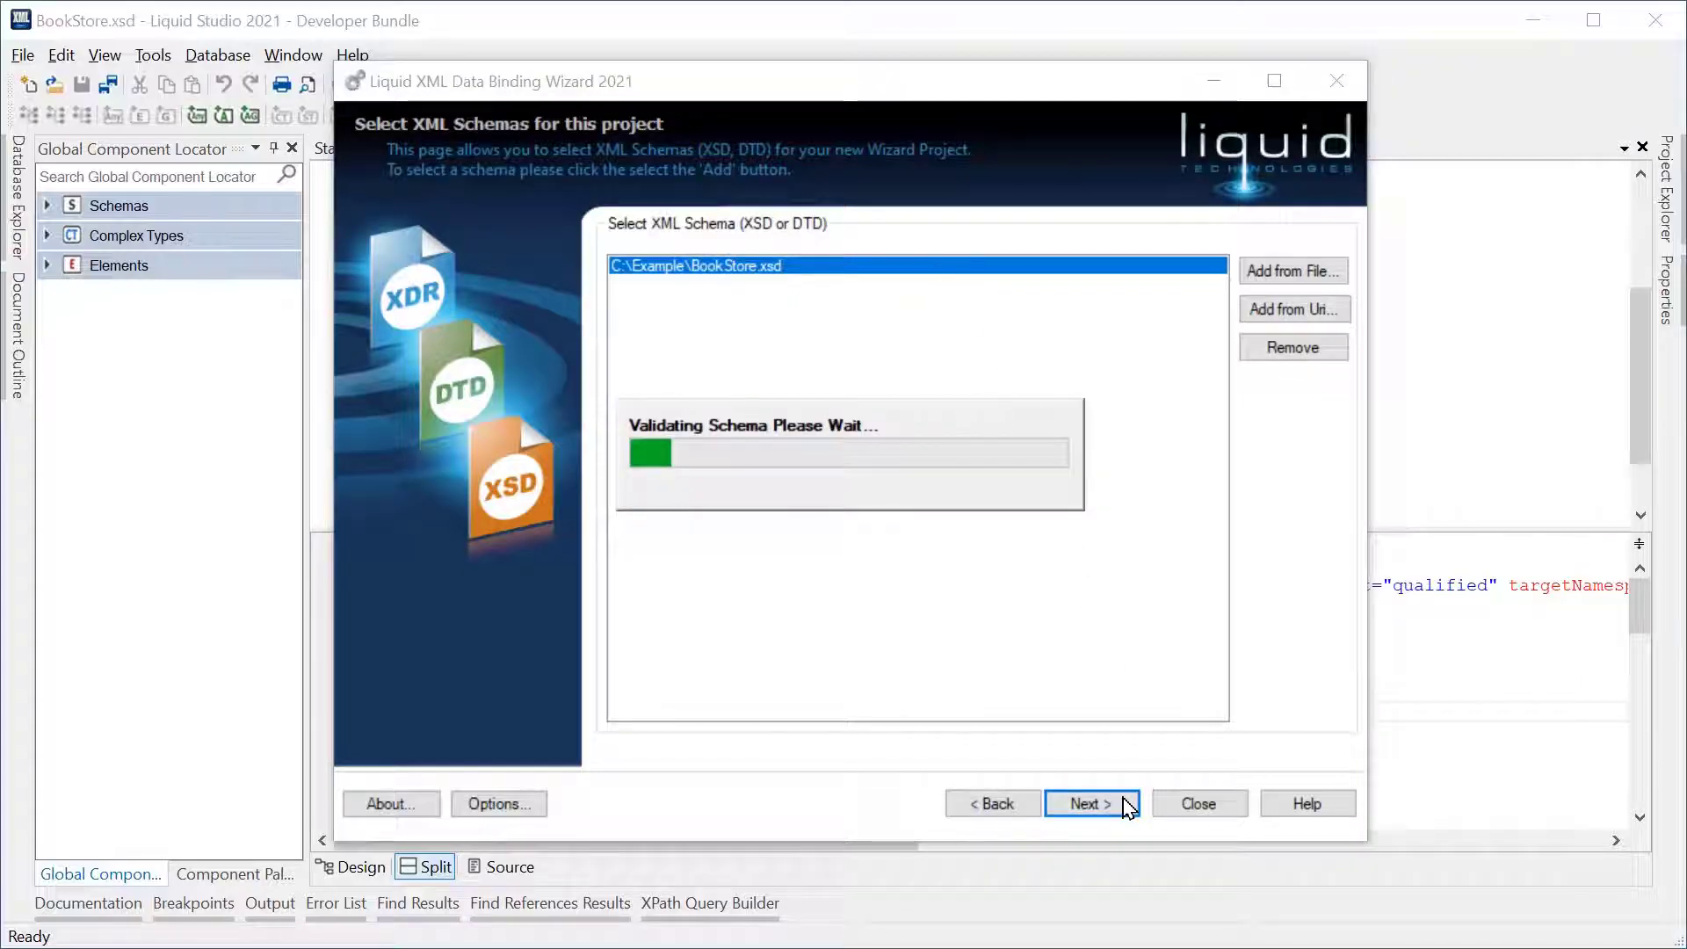
{"action": "left_click", "coordinate": [1089, 803]}
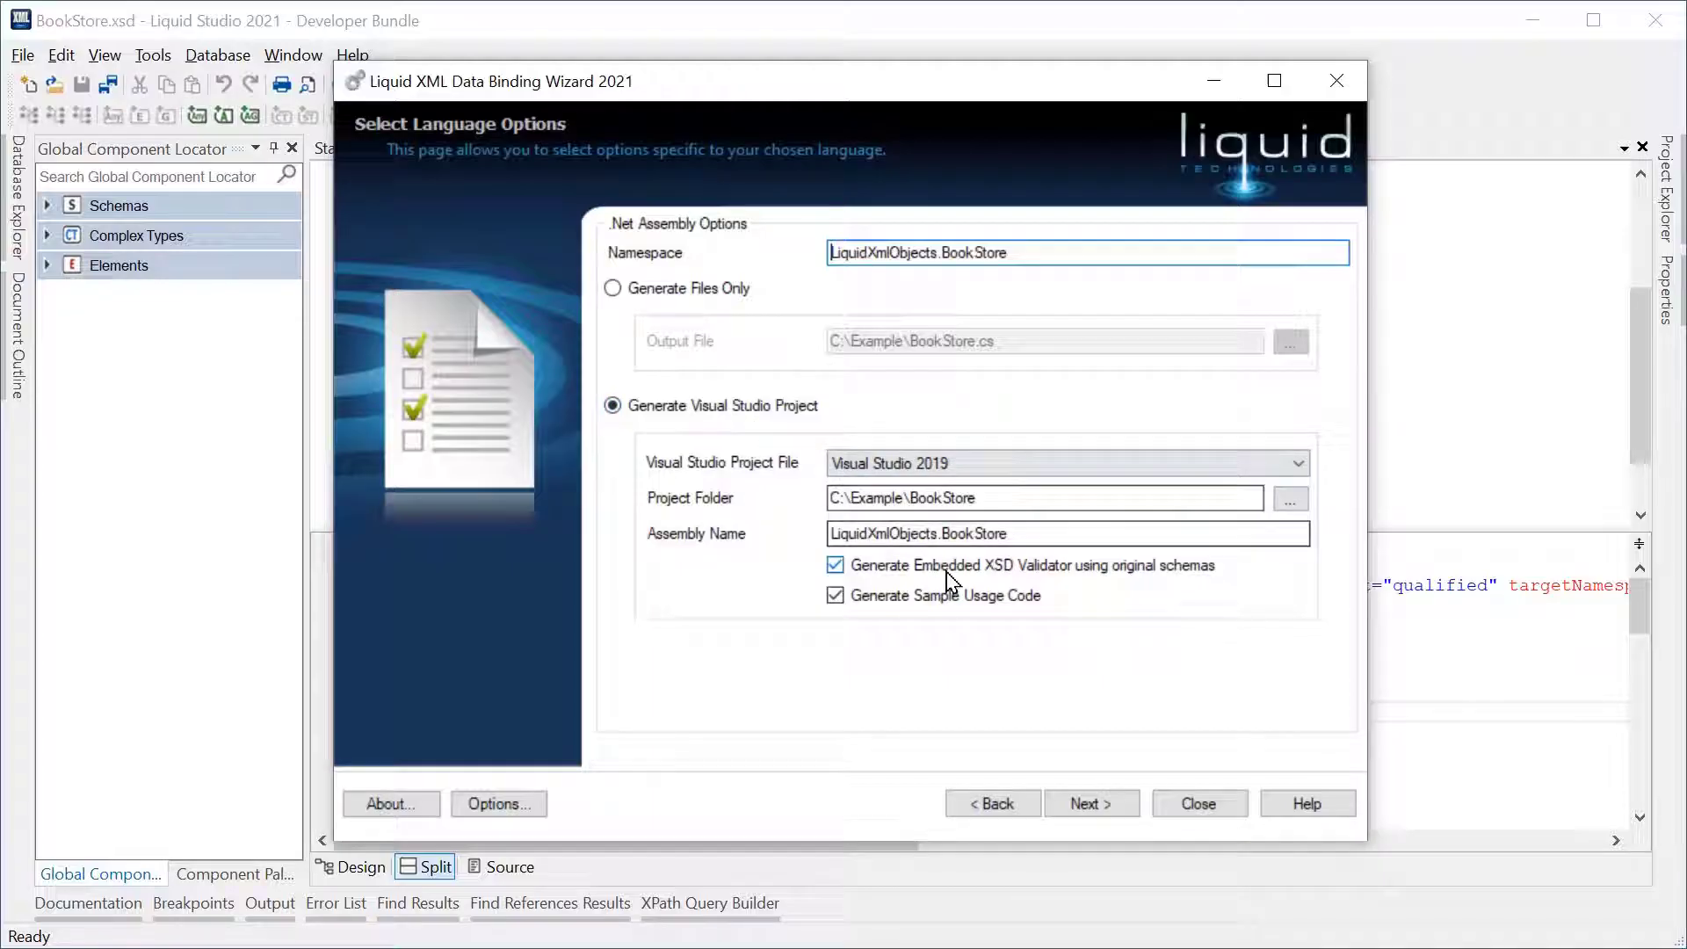
{"action": "mouse_move", "coordinate": [947, 596]}
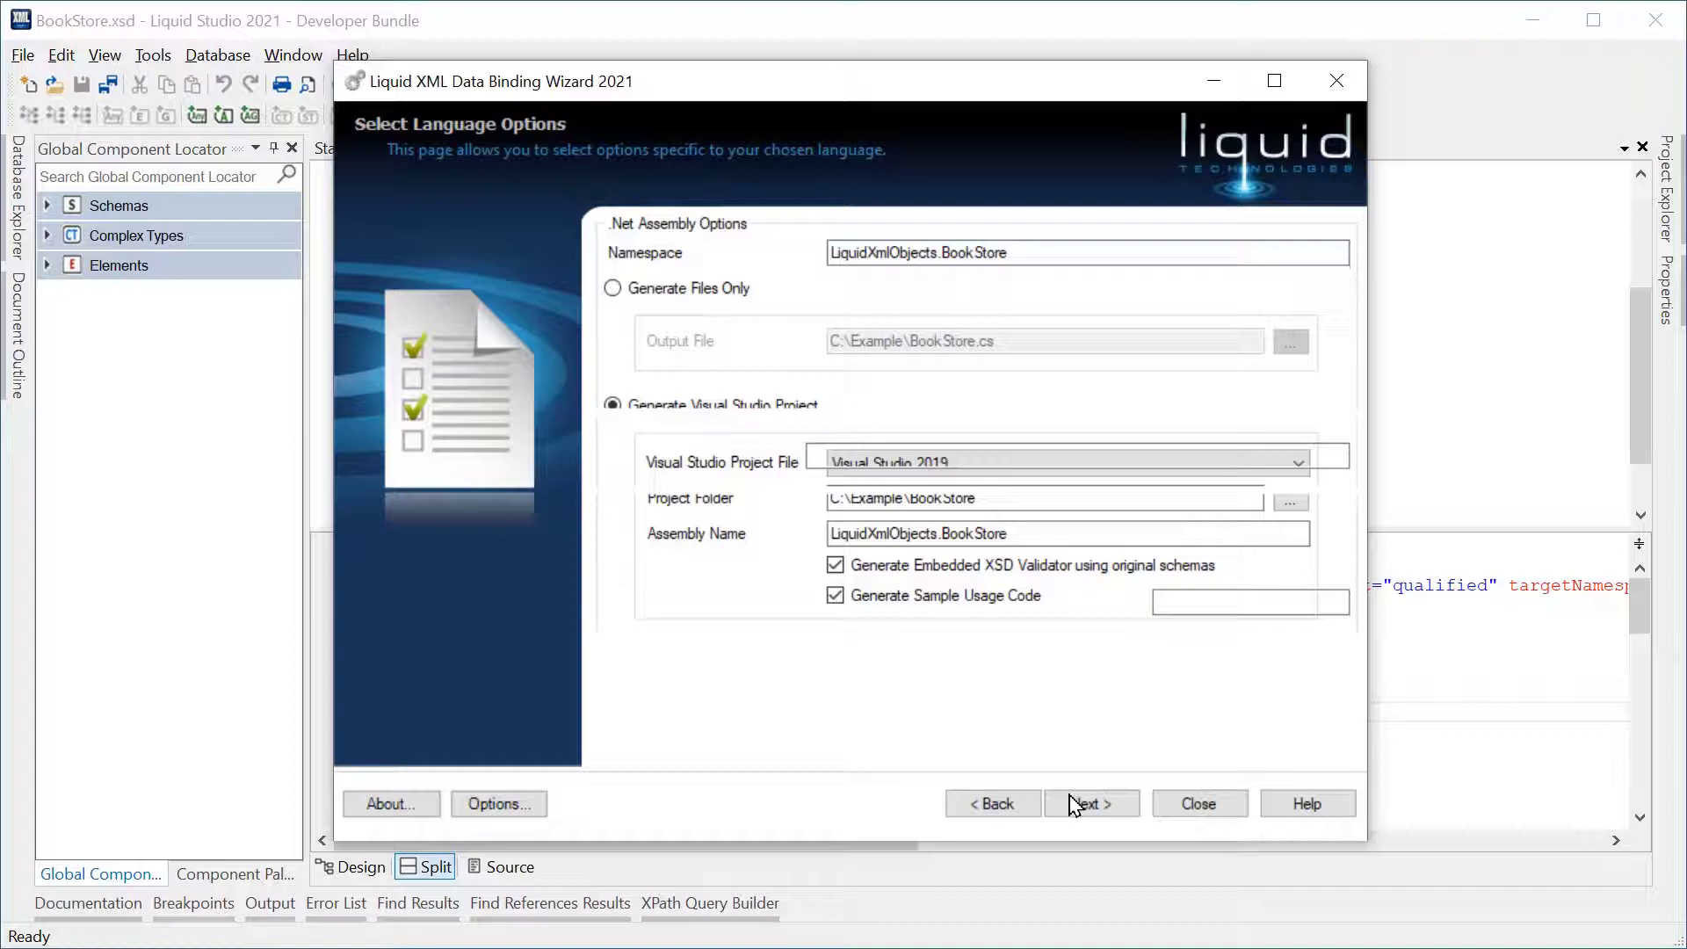
Accept the Visual Studio 2019 project options and continue to the output options page
{"action": "left_click", "coordinate": [1090, 803]}
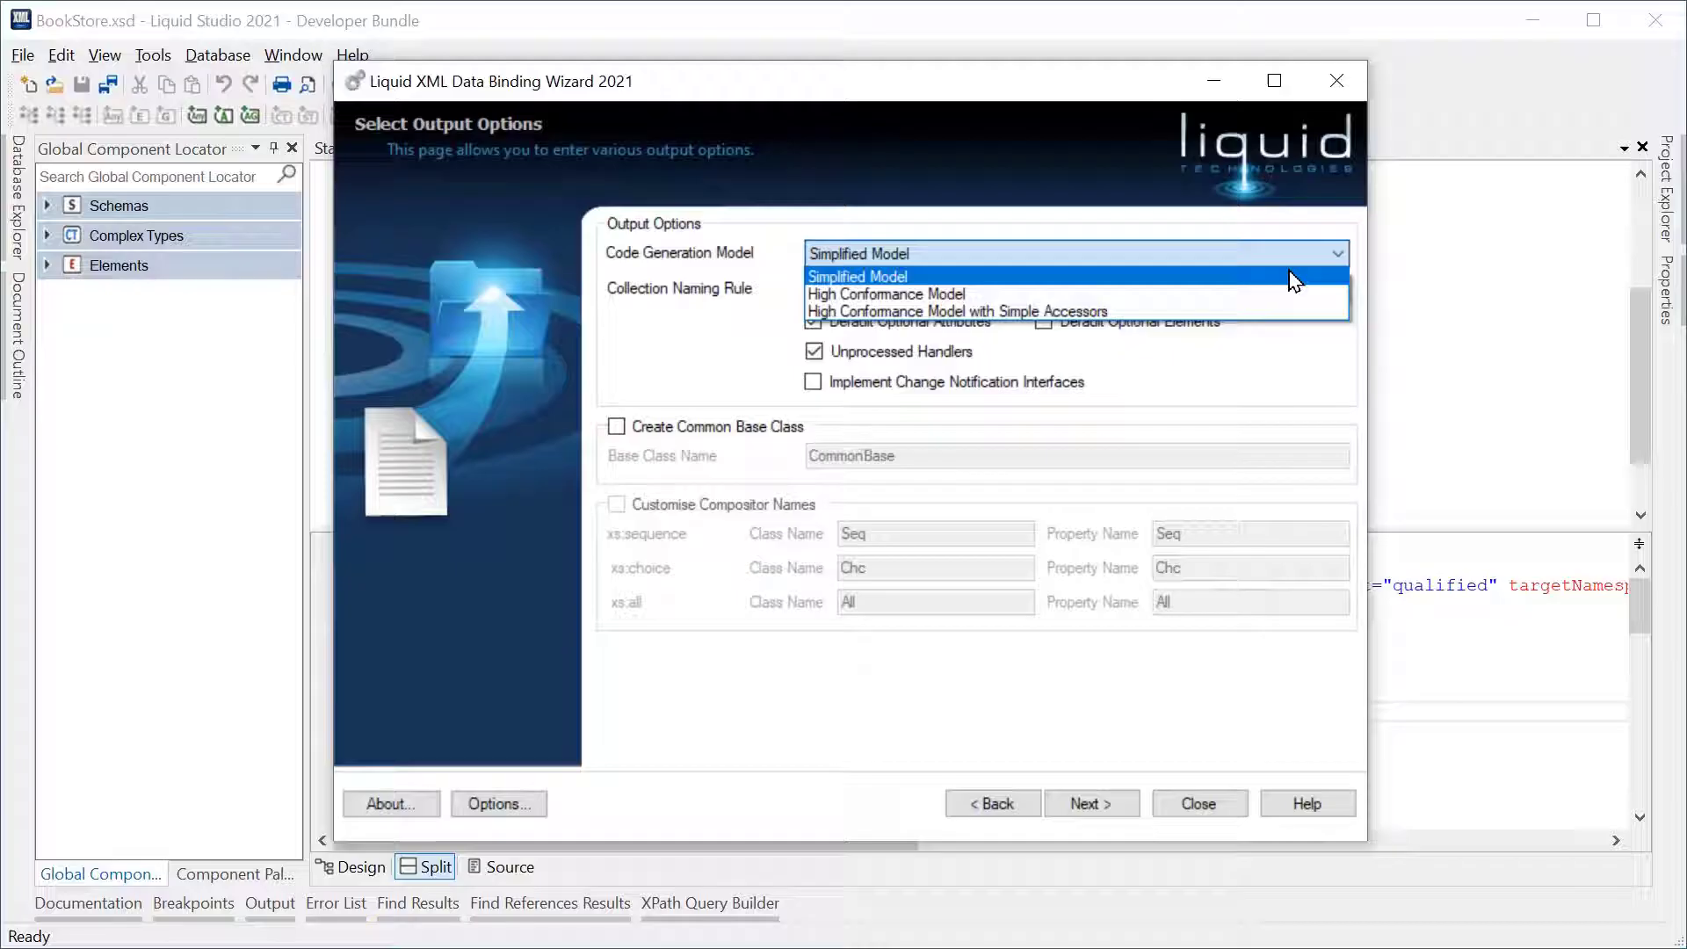
{"action": "mouse_move", "coordinate": [1287, 311]}
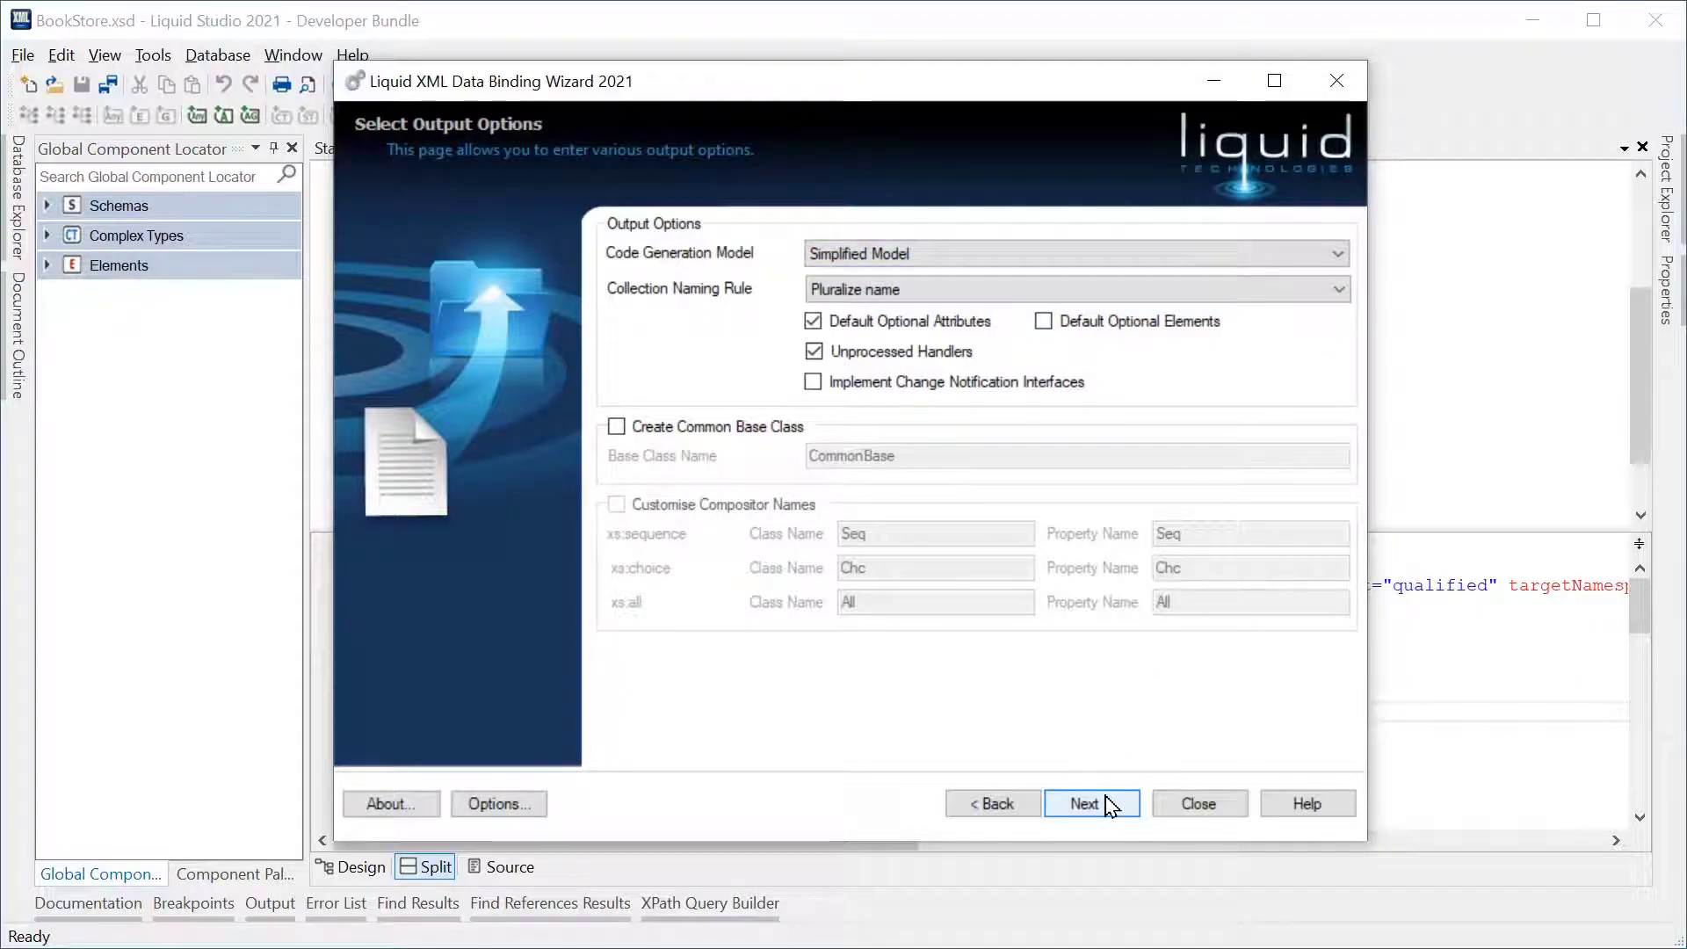
Generate the C# class library with 'Open File/Project after code generation' checked
{"action": "left_click", "coordinate": [1089, 802]}
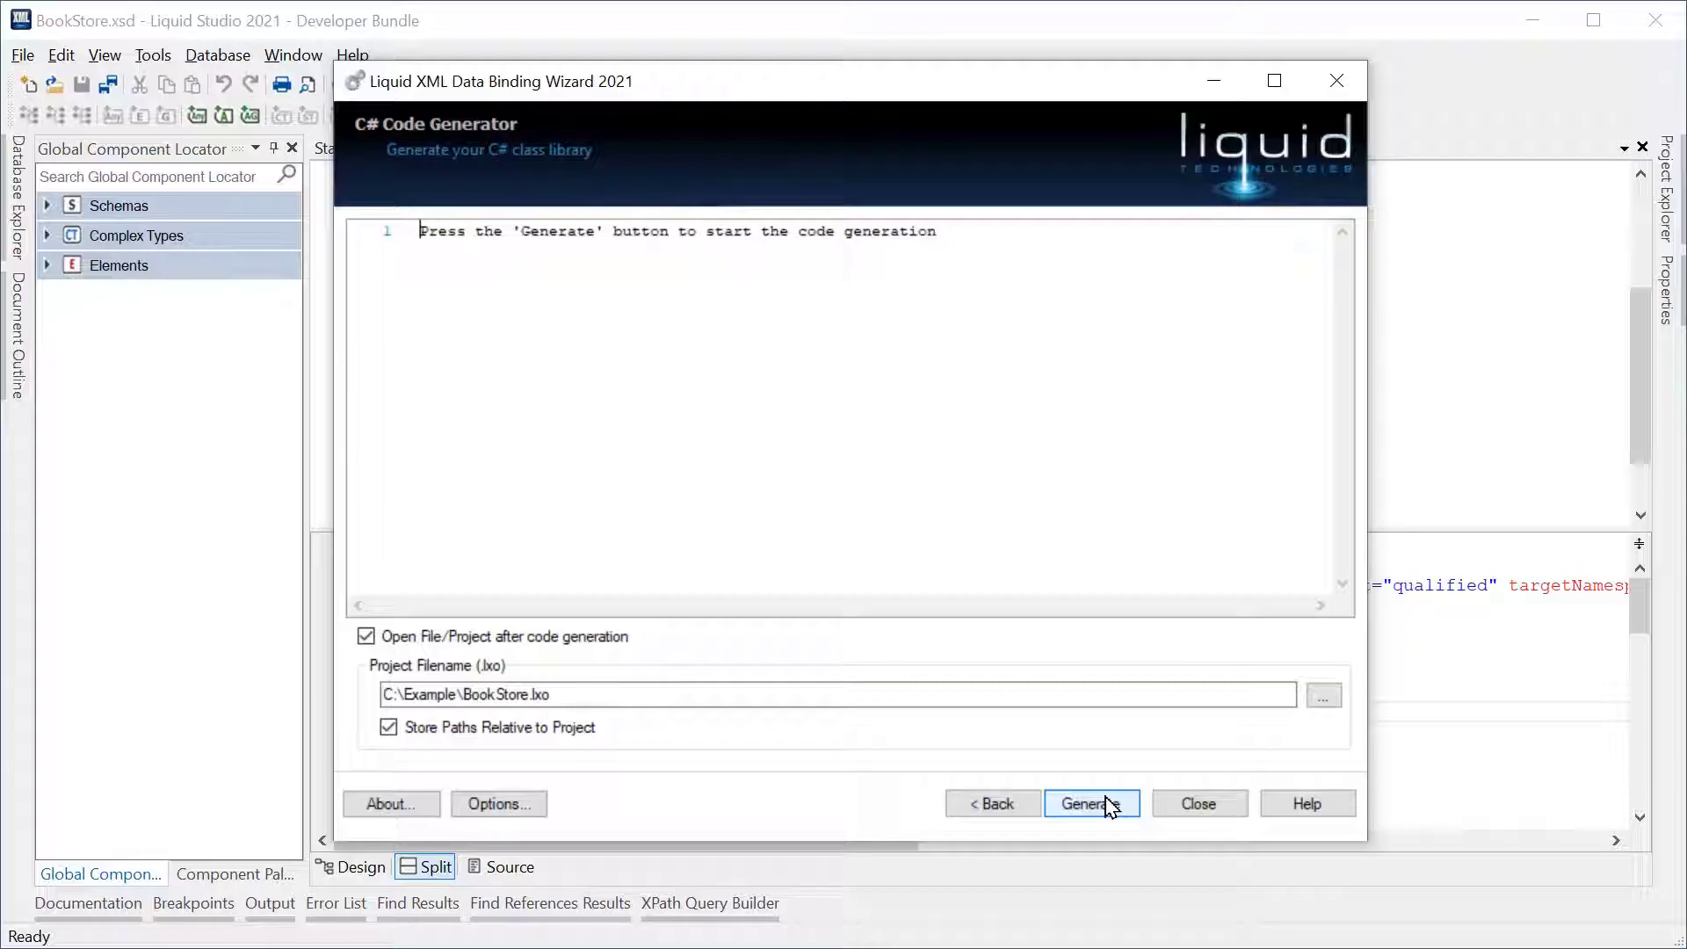
{"action": "left_click", "coordinate": [1091, 803]}
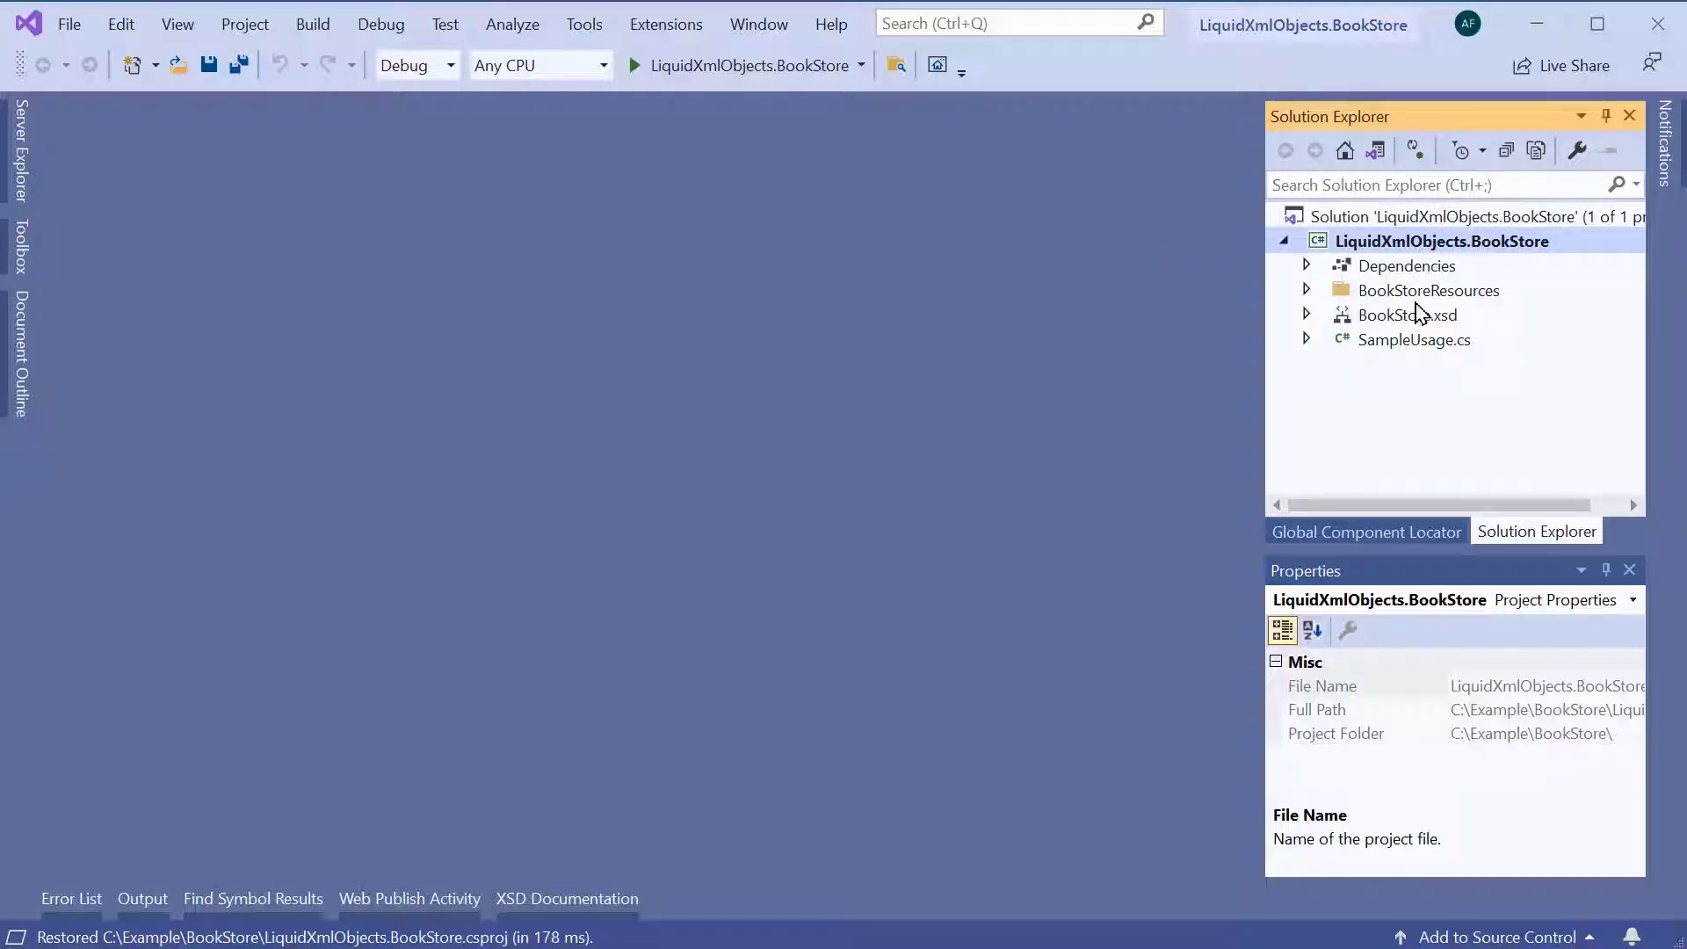
Expand BookStore.xsd in Solution Explorer and open the generated BookStore.cs file
{"action": "left_click", "coordinate": [1407, 314]}
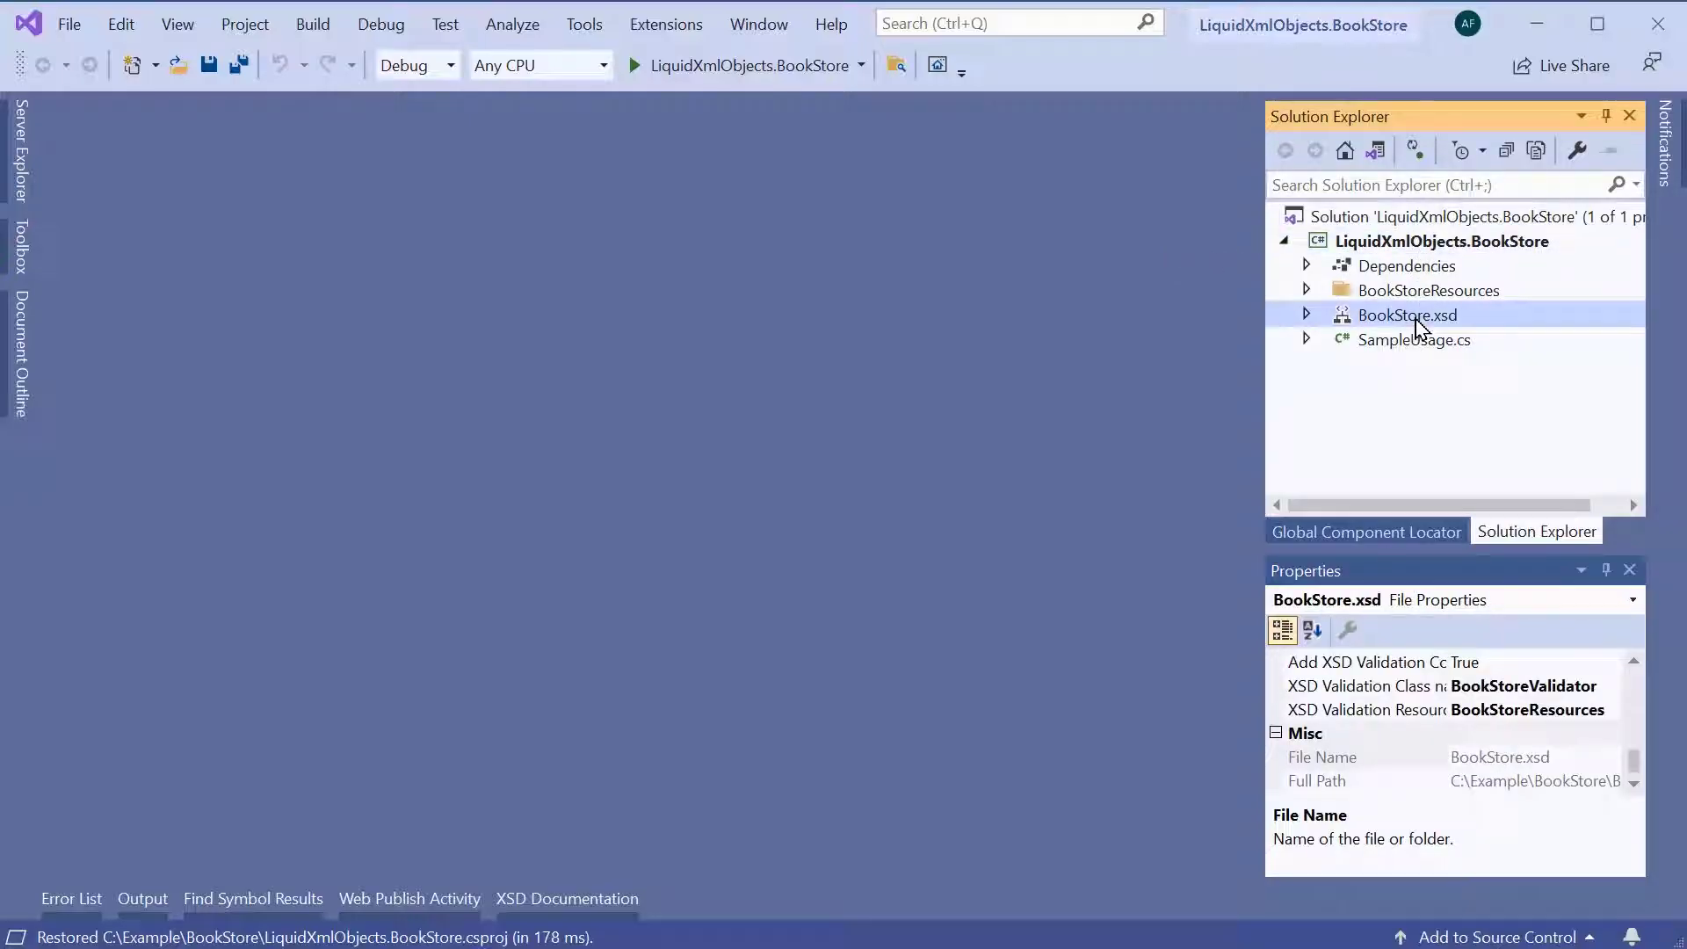
{"action": "left_click", "coordinate": [1305, 314]}
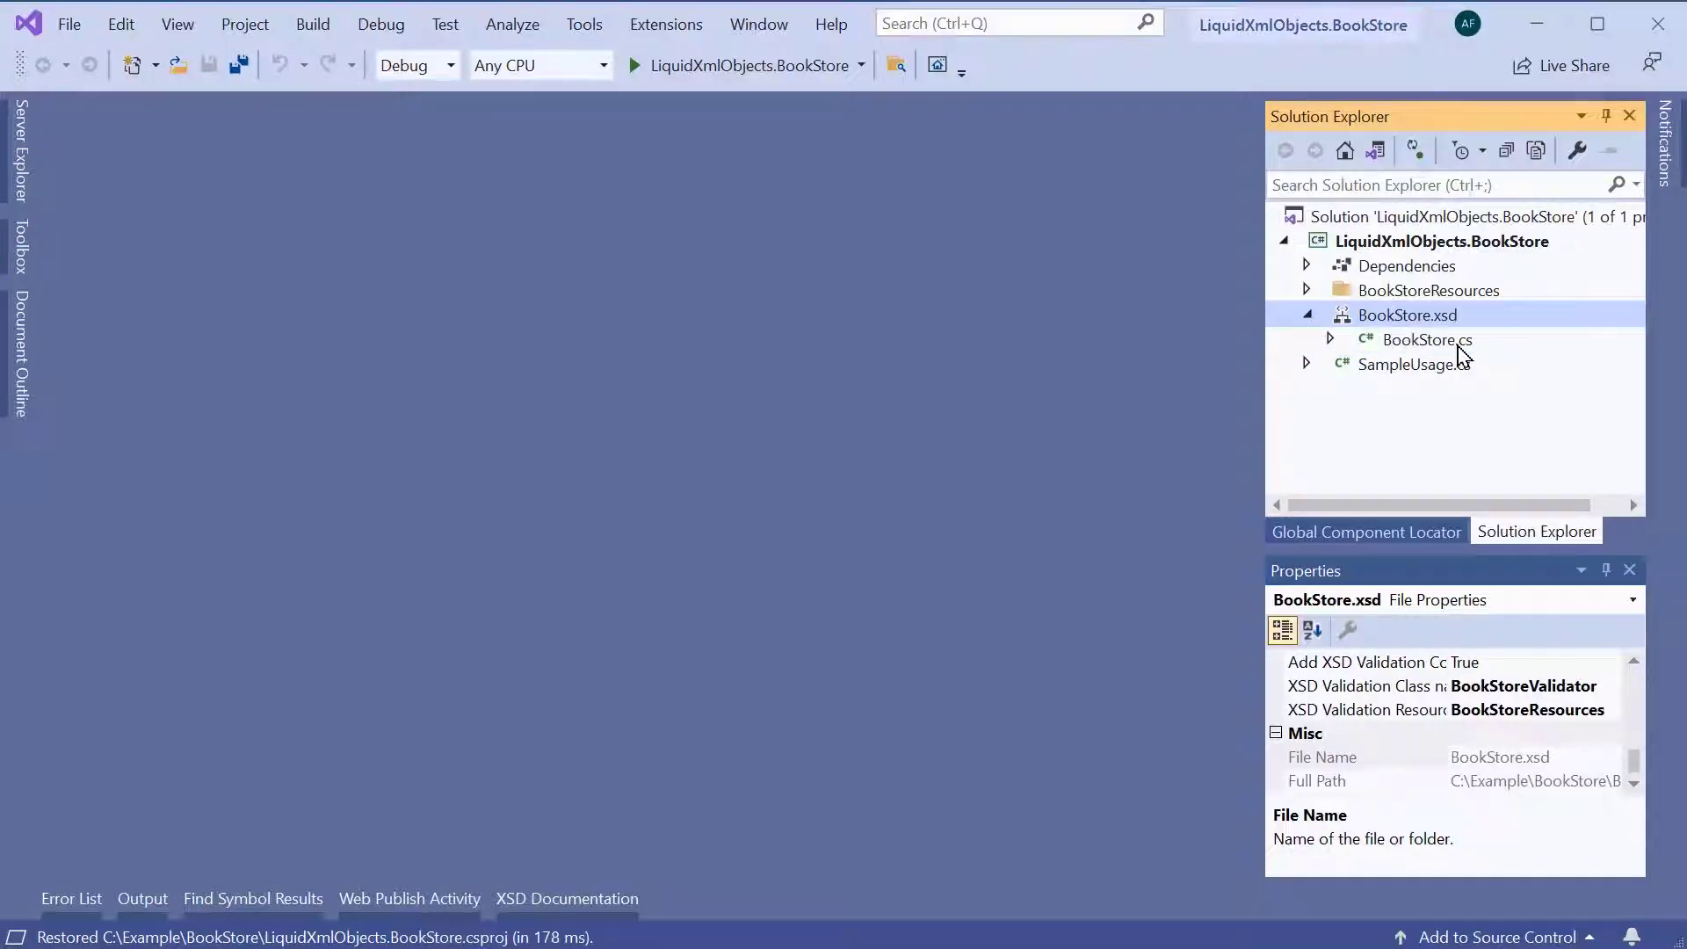
{"action": "left_click", "coordinate": [1427, 339]}
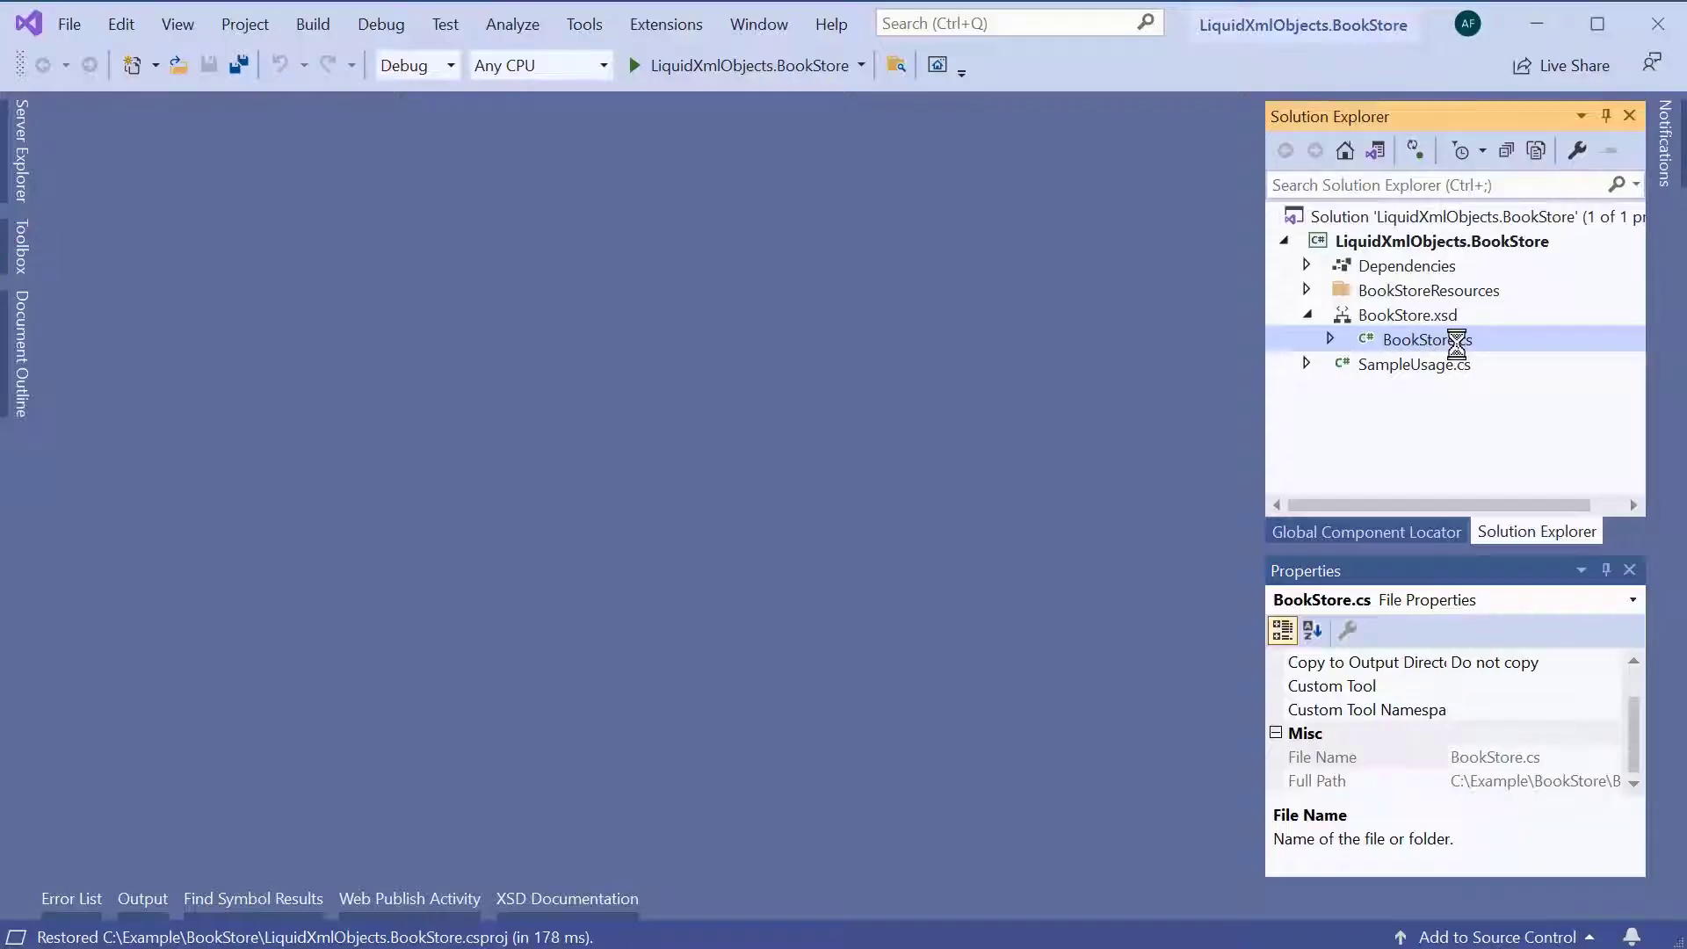
{"action": "double_click", "coordinate": [1427, 339]}
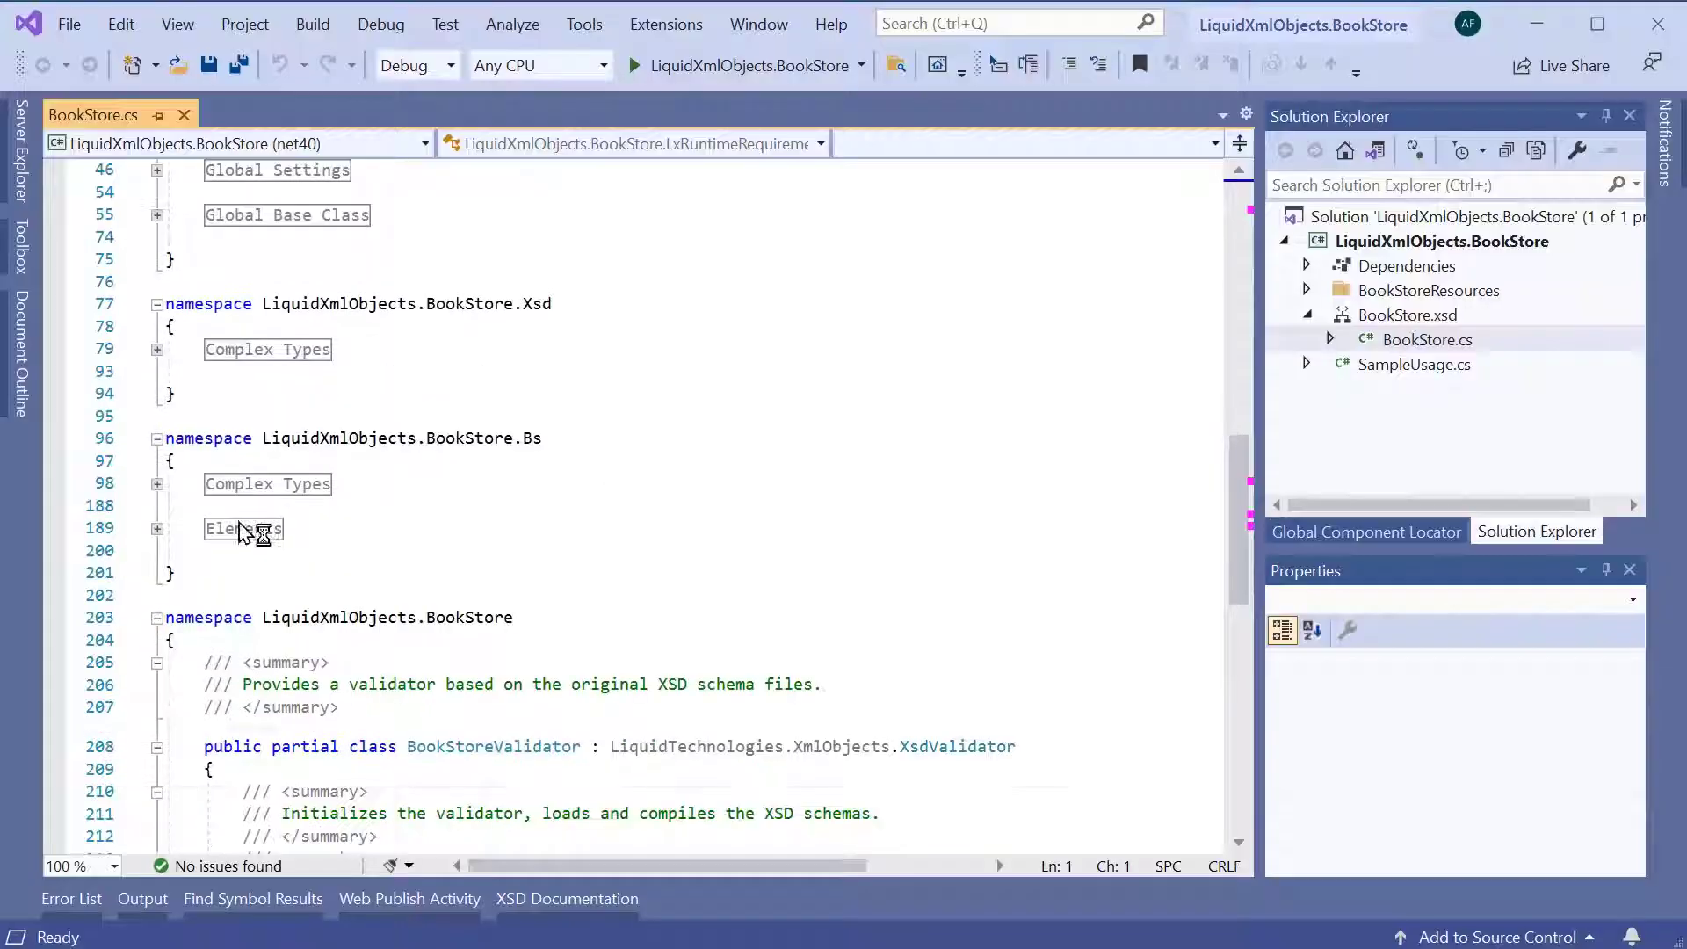
Expand the Elements region and scroll through the BookstoreElm, BookstoreTypeCt and BookTypeCt classes
{"action": "left_click", "coordinate": [157, 528]}
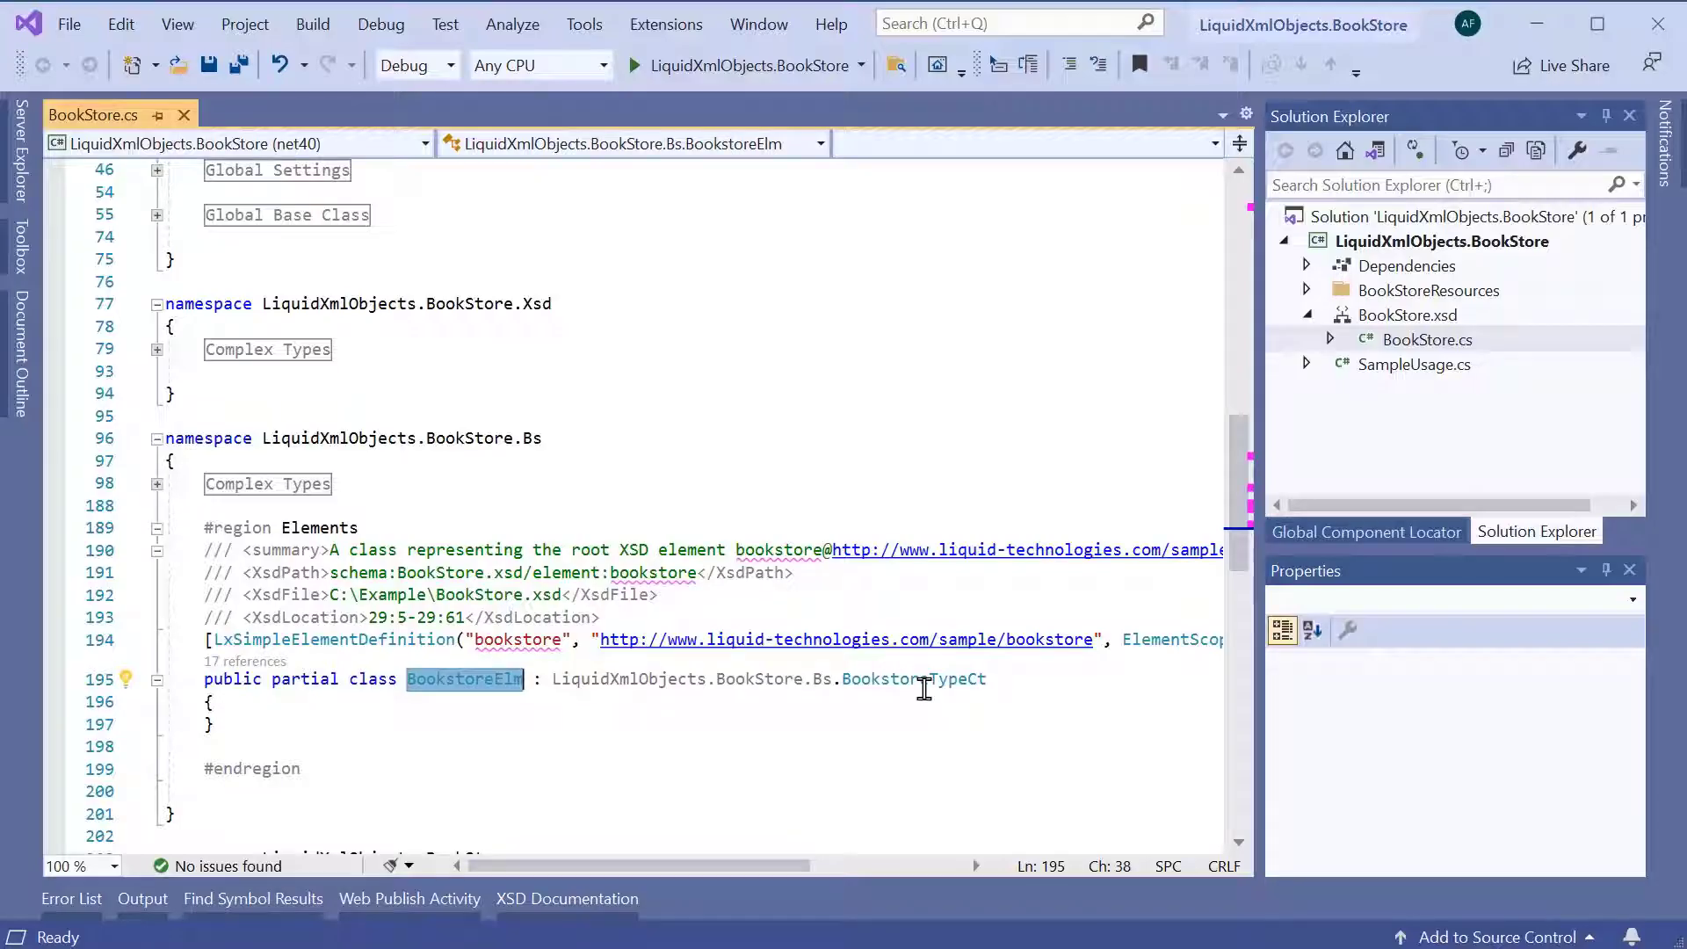
{"action": "mouse_move", "coordinate": [912, 678]}
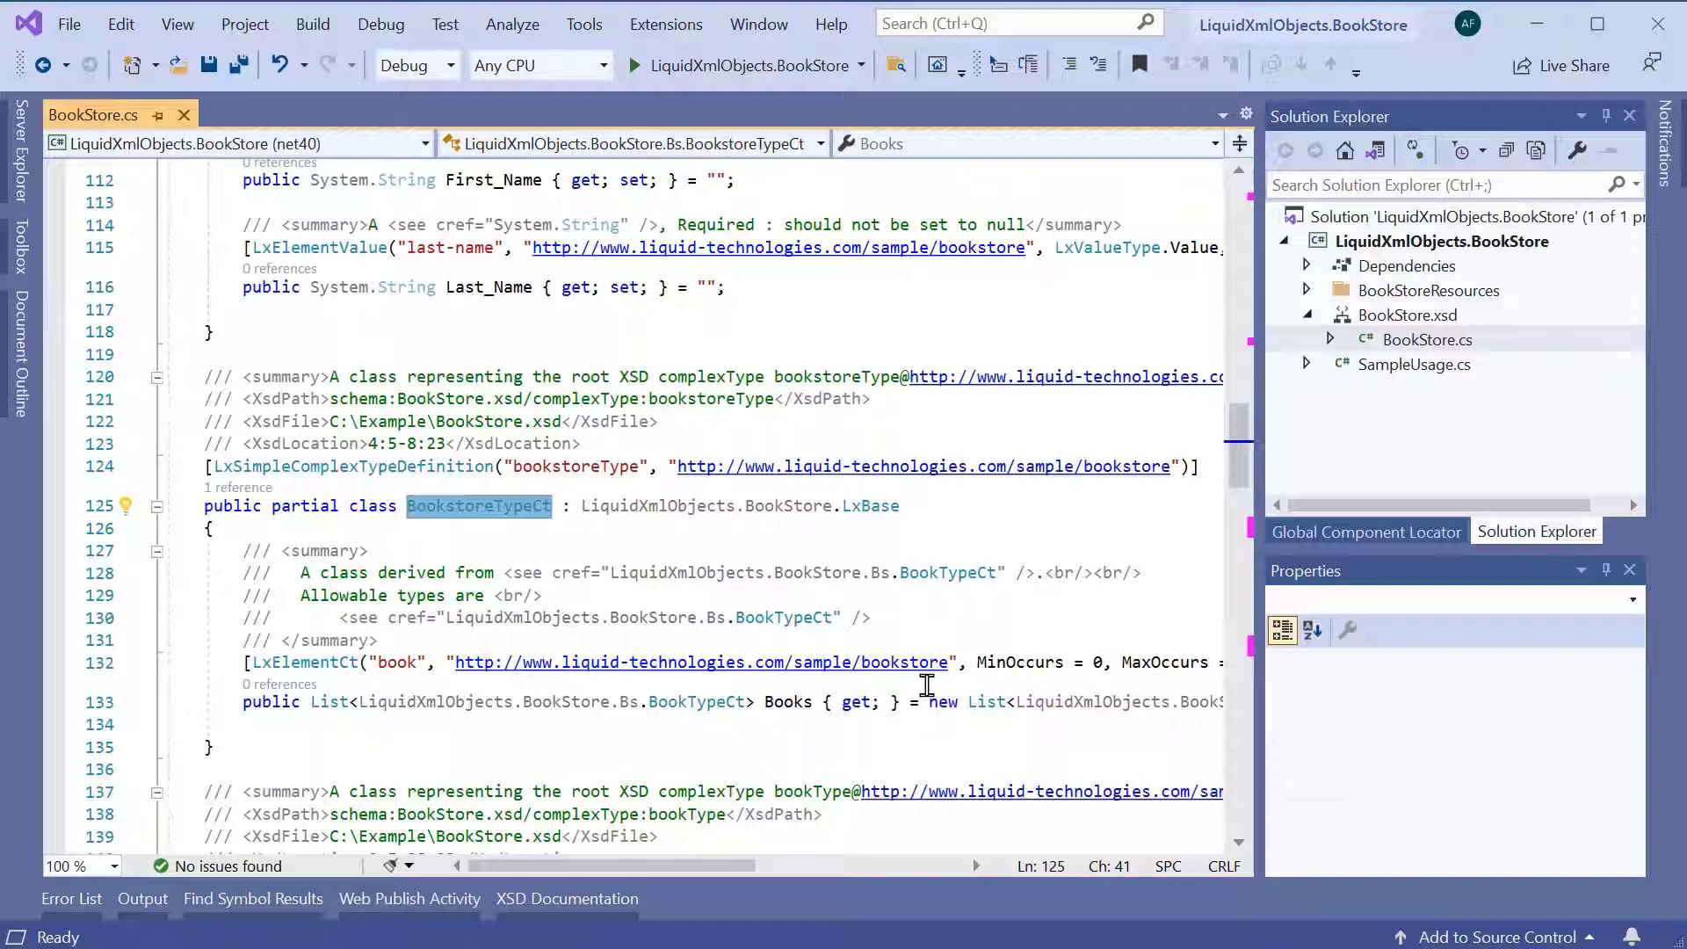
{"action": "mouse_move", "coordinate": [791, 699]}
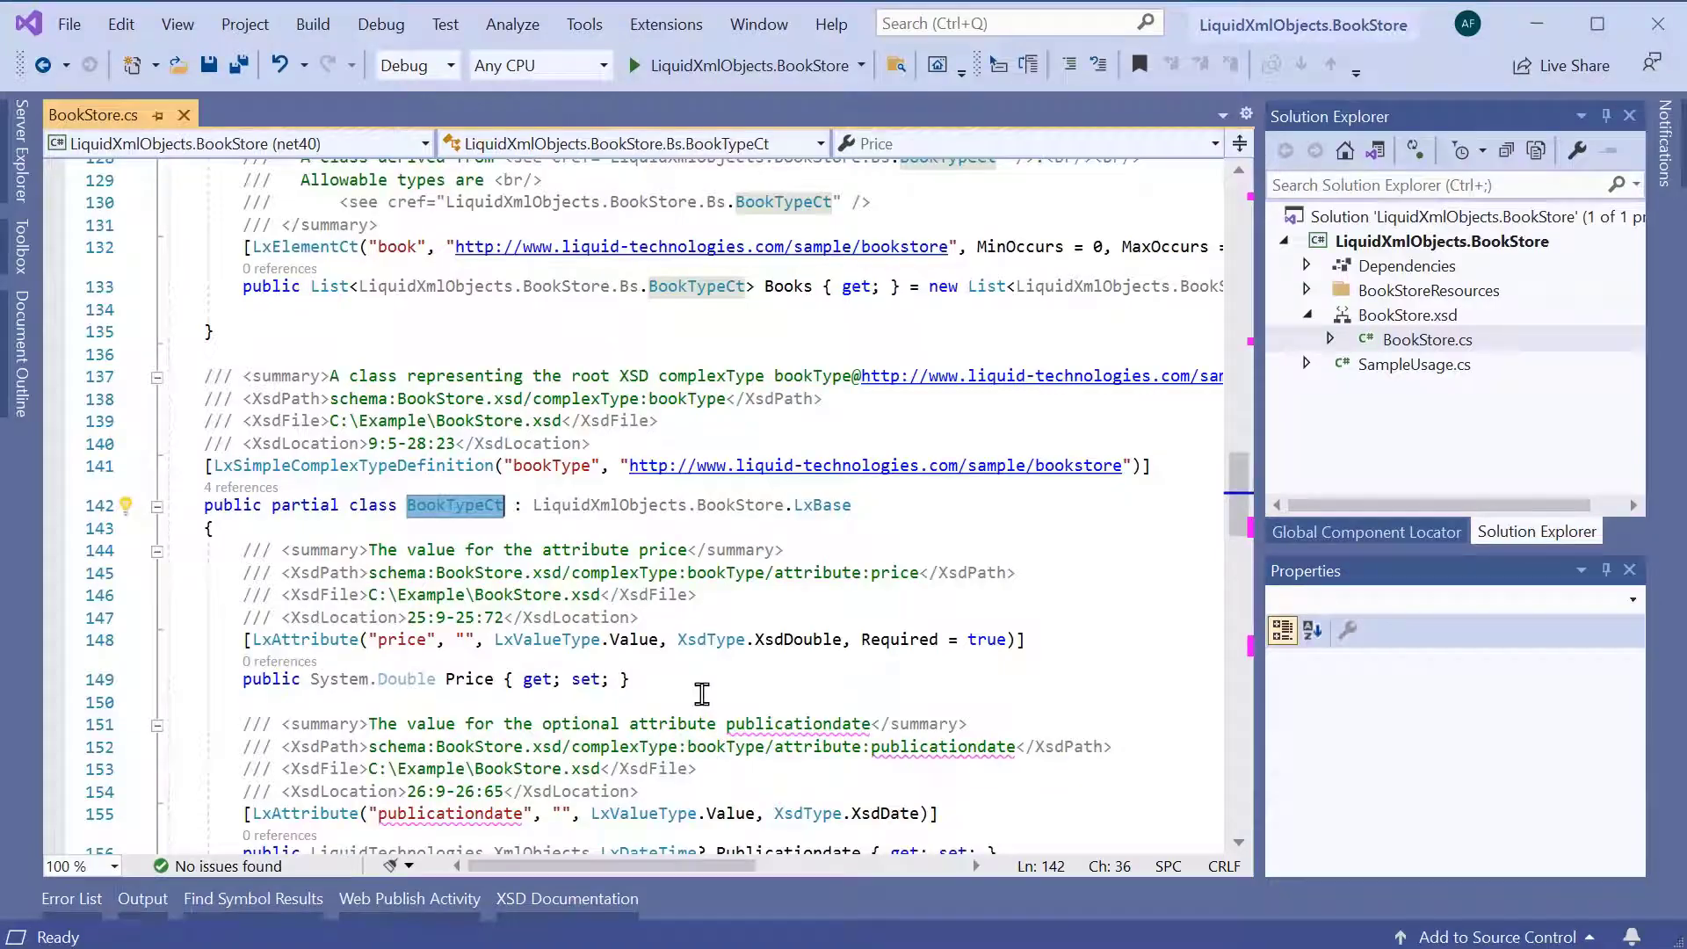
{"action": "scroll", "scroll_direction": "down", "scroll_amount": 3}
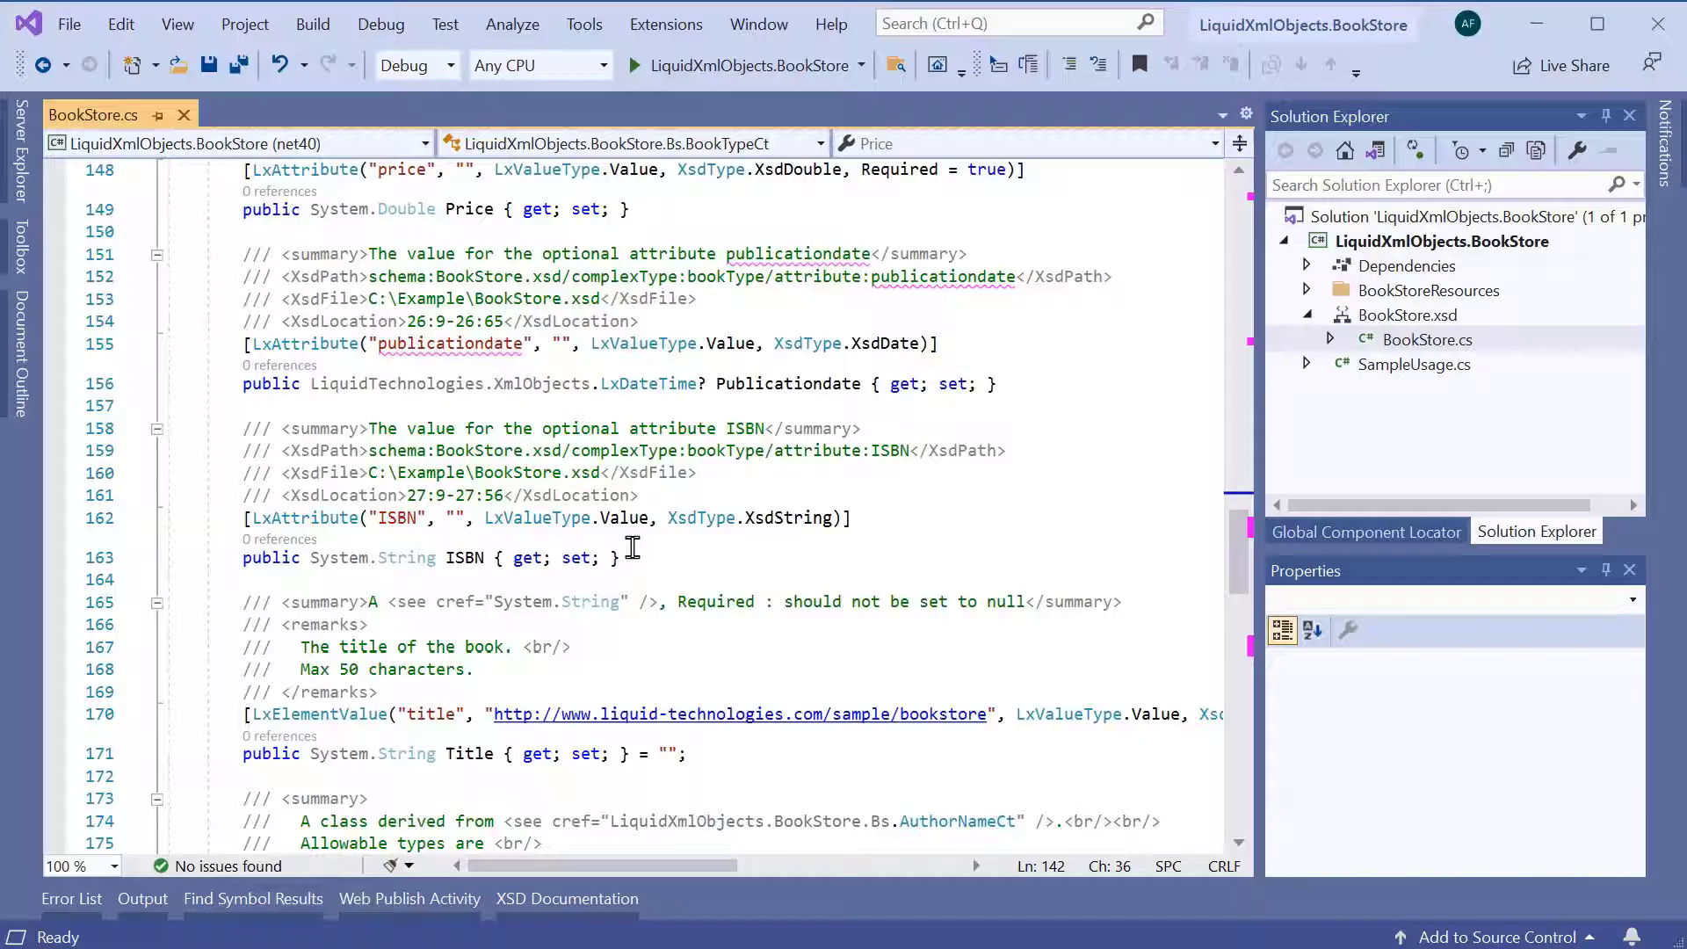
{"action": "scroll", "scroll_direction": "down", "scroll_amount": 3}
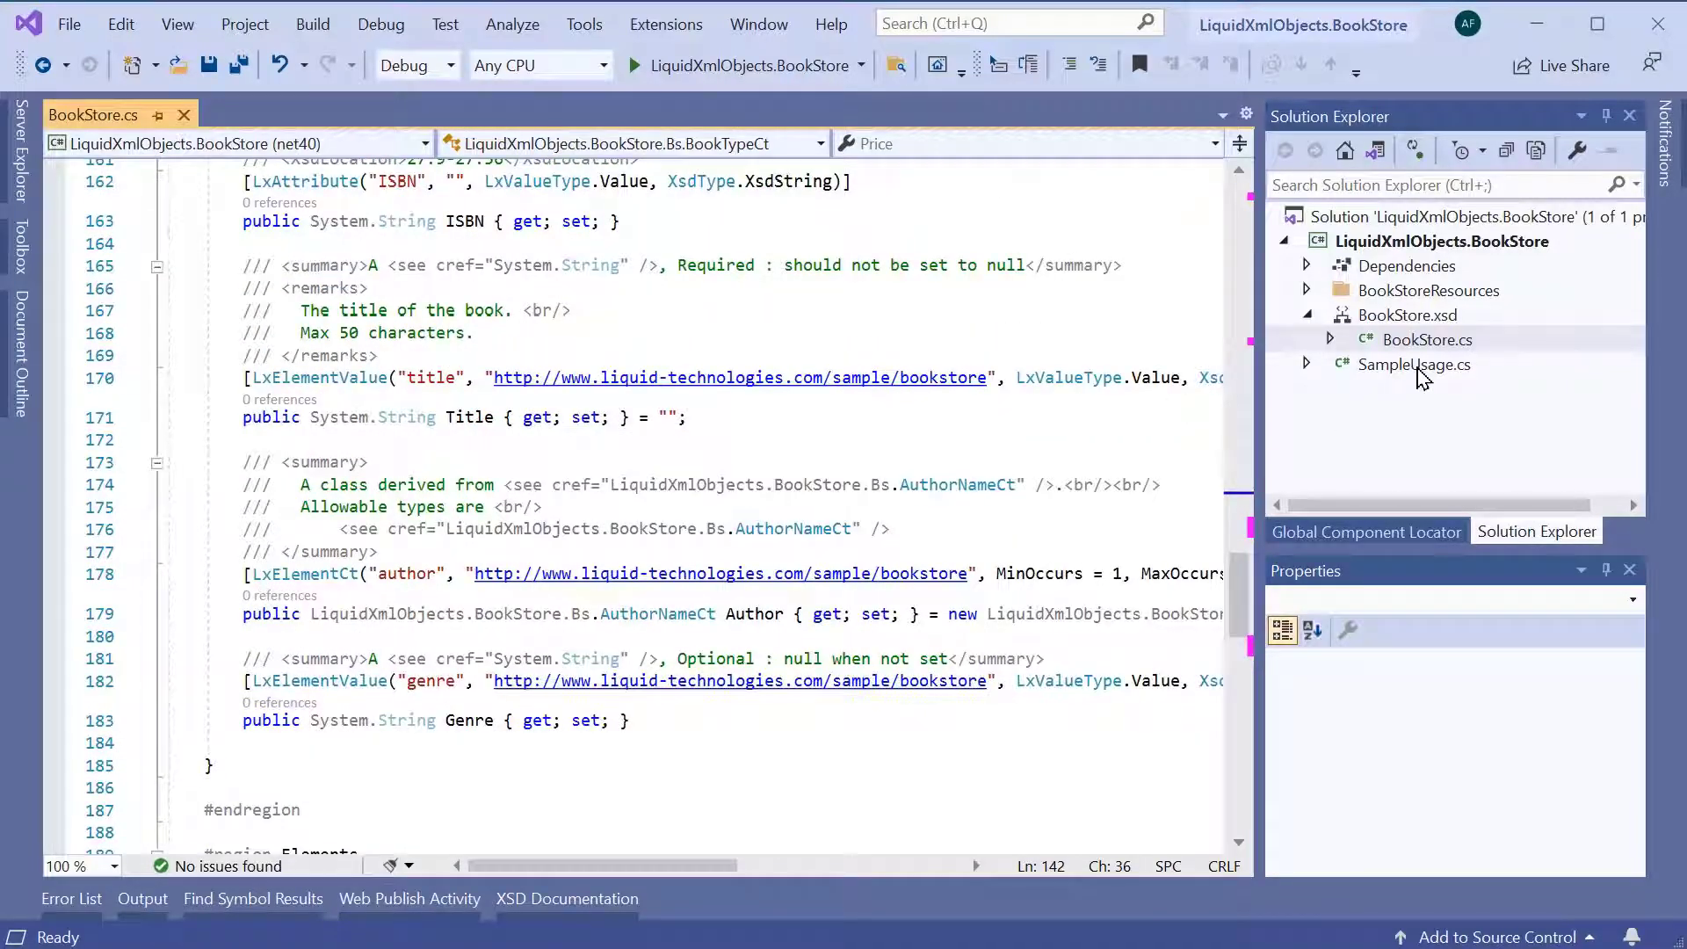
Open SampleUsage.cs and scroll to the SimpleXmlReader method deserializing into BookstoreElm
{"action": "double_click", "coordinate": [1413, 366]}
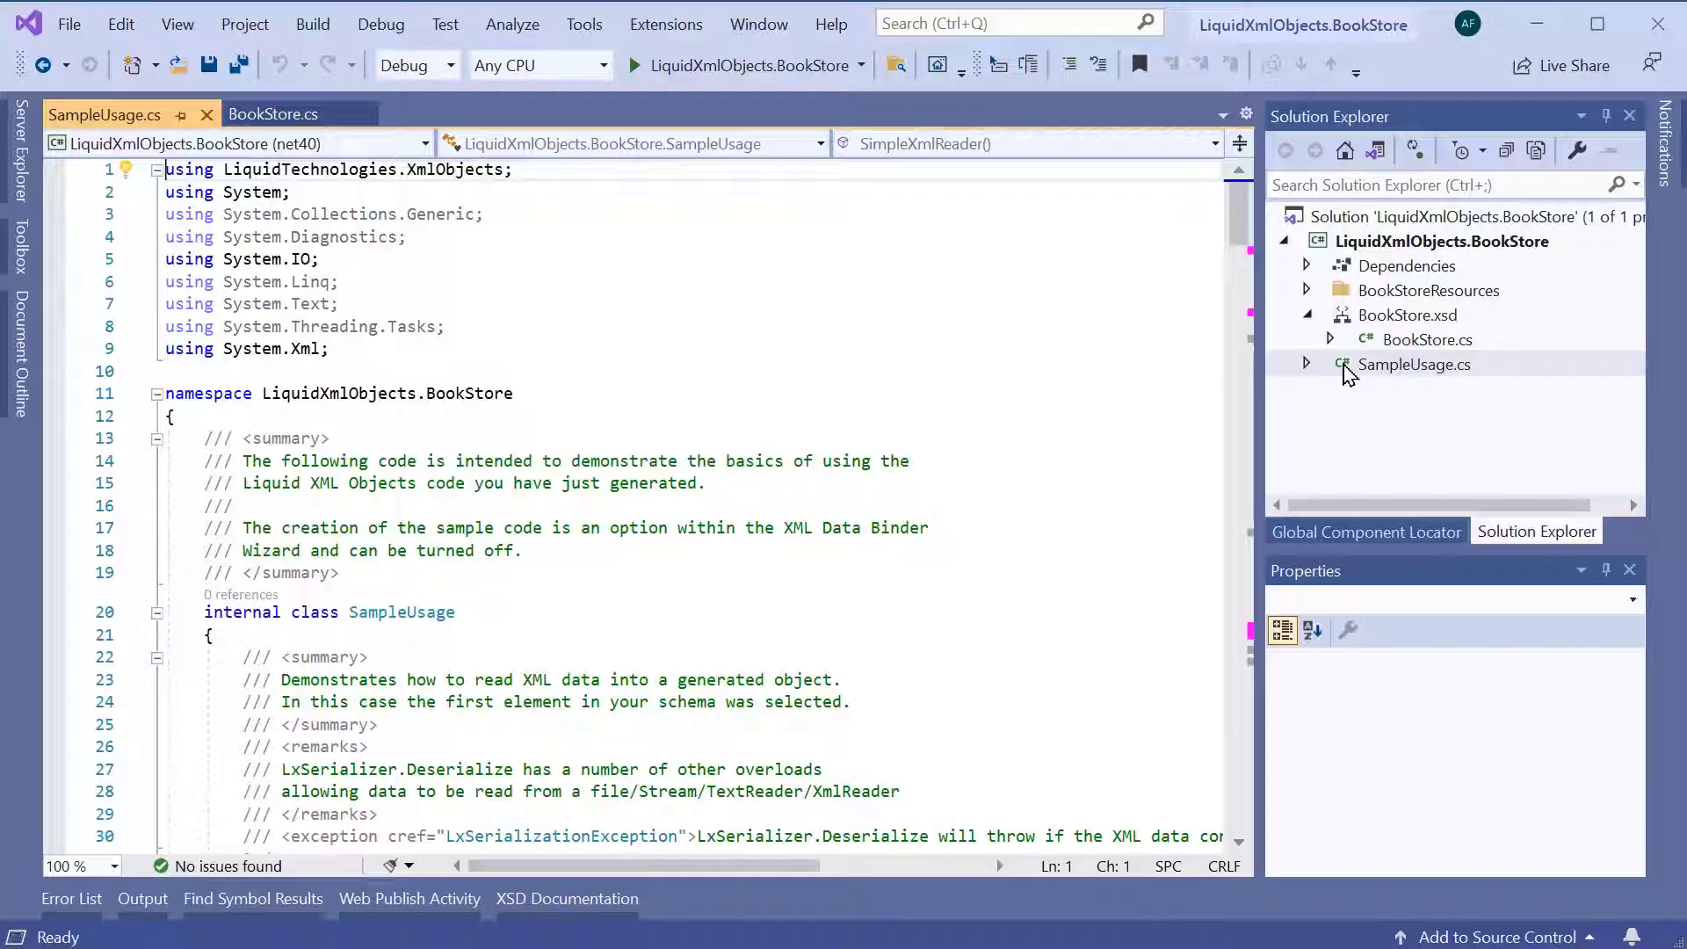
{"action": "scroll", "scroll_direction": "down", "scroll_amount": 3}
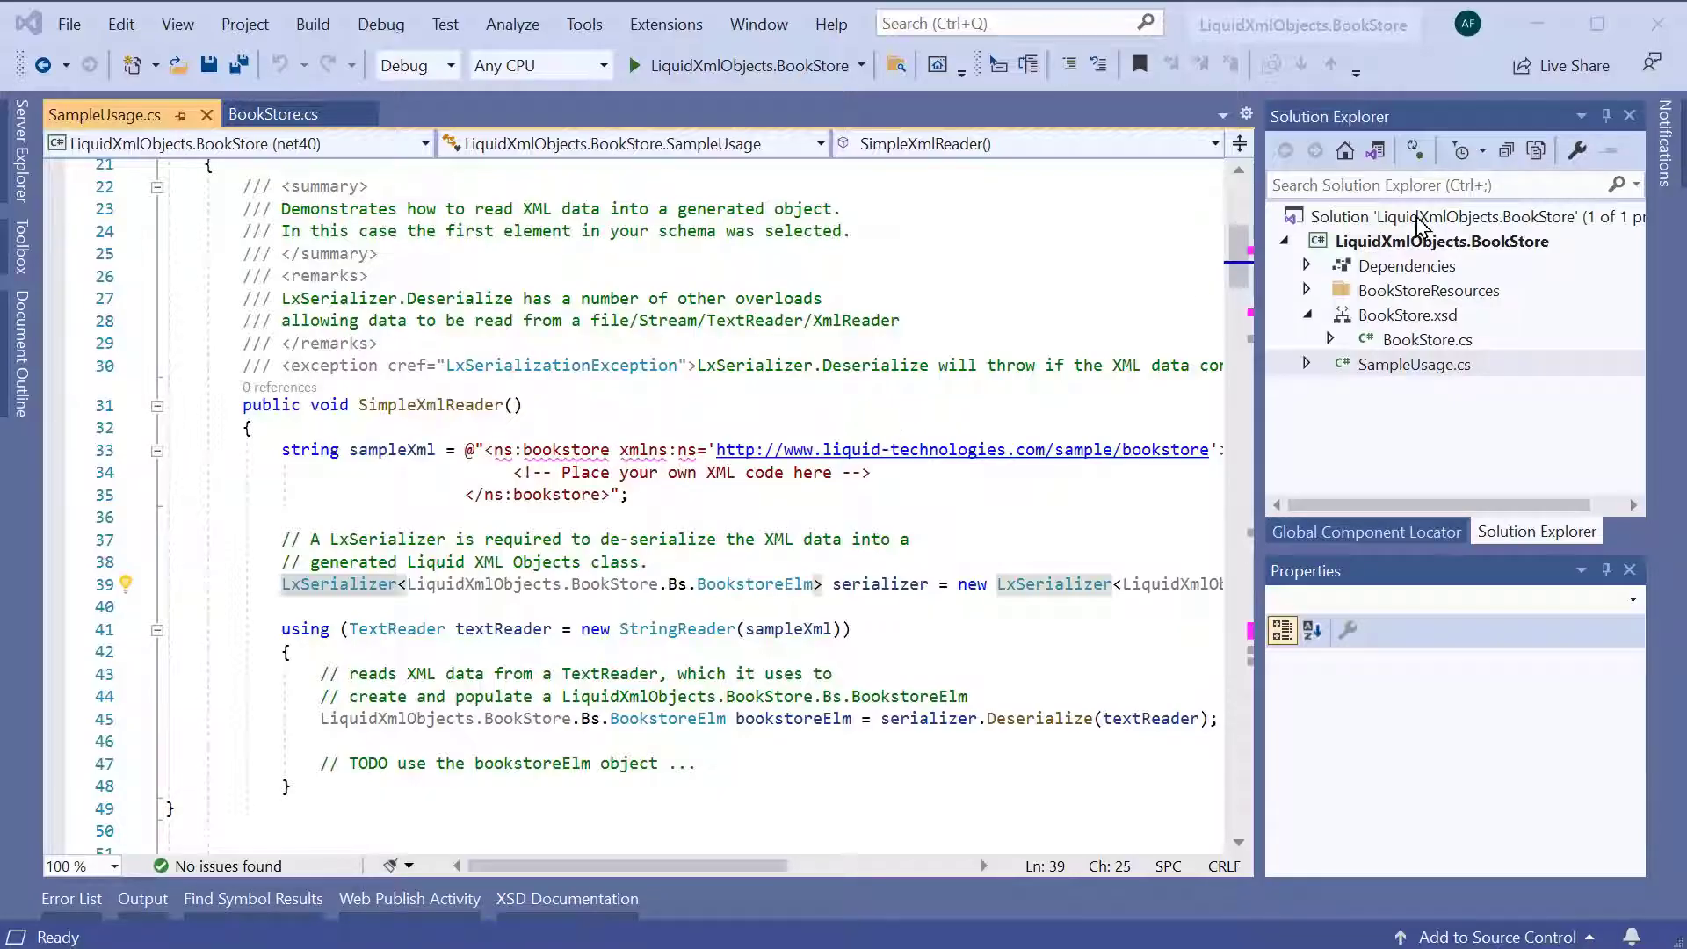
Add console project ConsoleApp1 in C:\Example targeting .NET Core 3.1 and save the solution
{"action": "right_click", "coordinate": [1398, 214]}
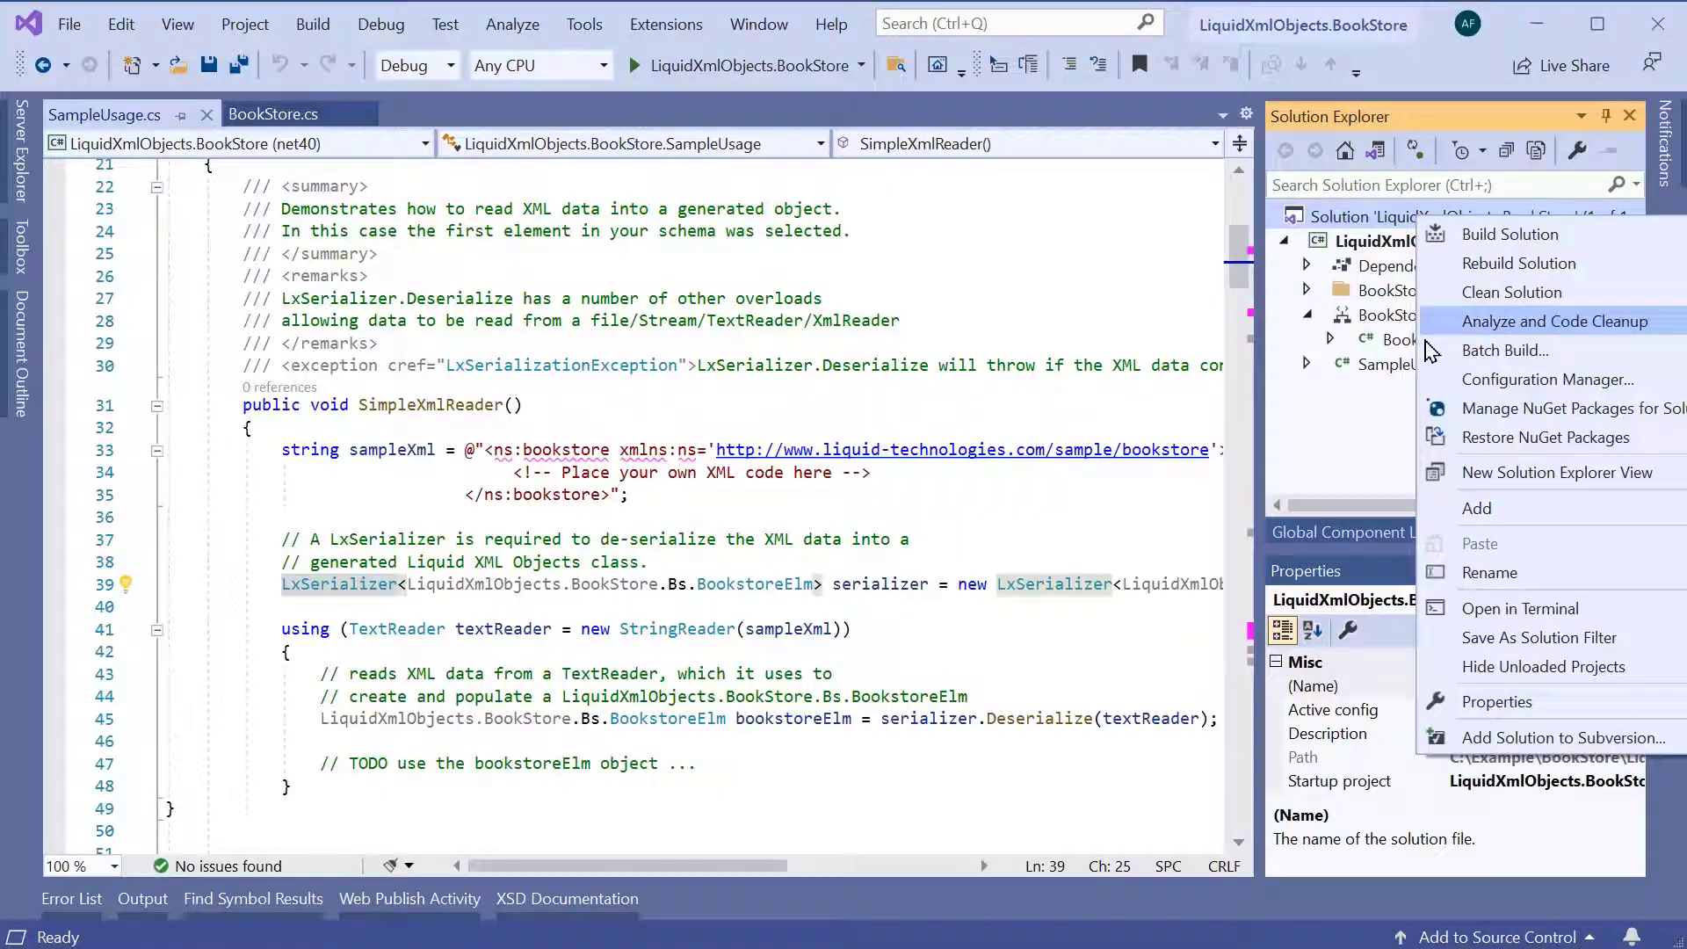
{"action": "mouse_move", "coordinate": [1511, 517]}
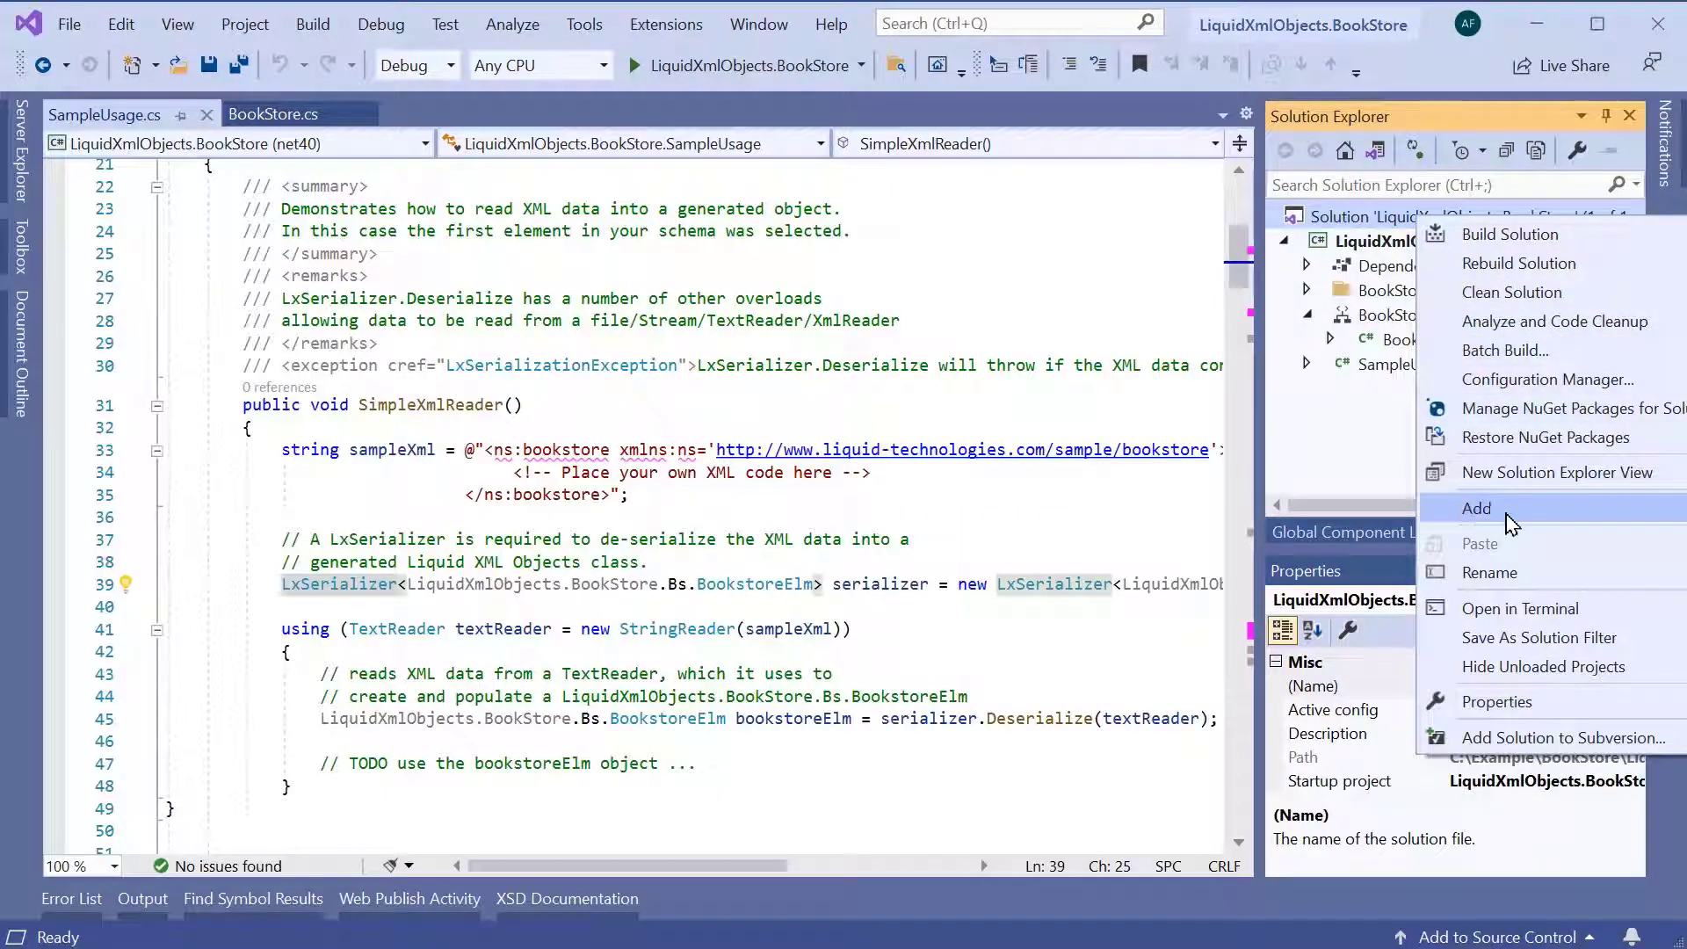
{"action": "left_click", "coordinate": [1475, 508]}
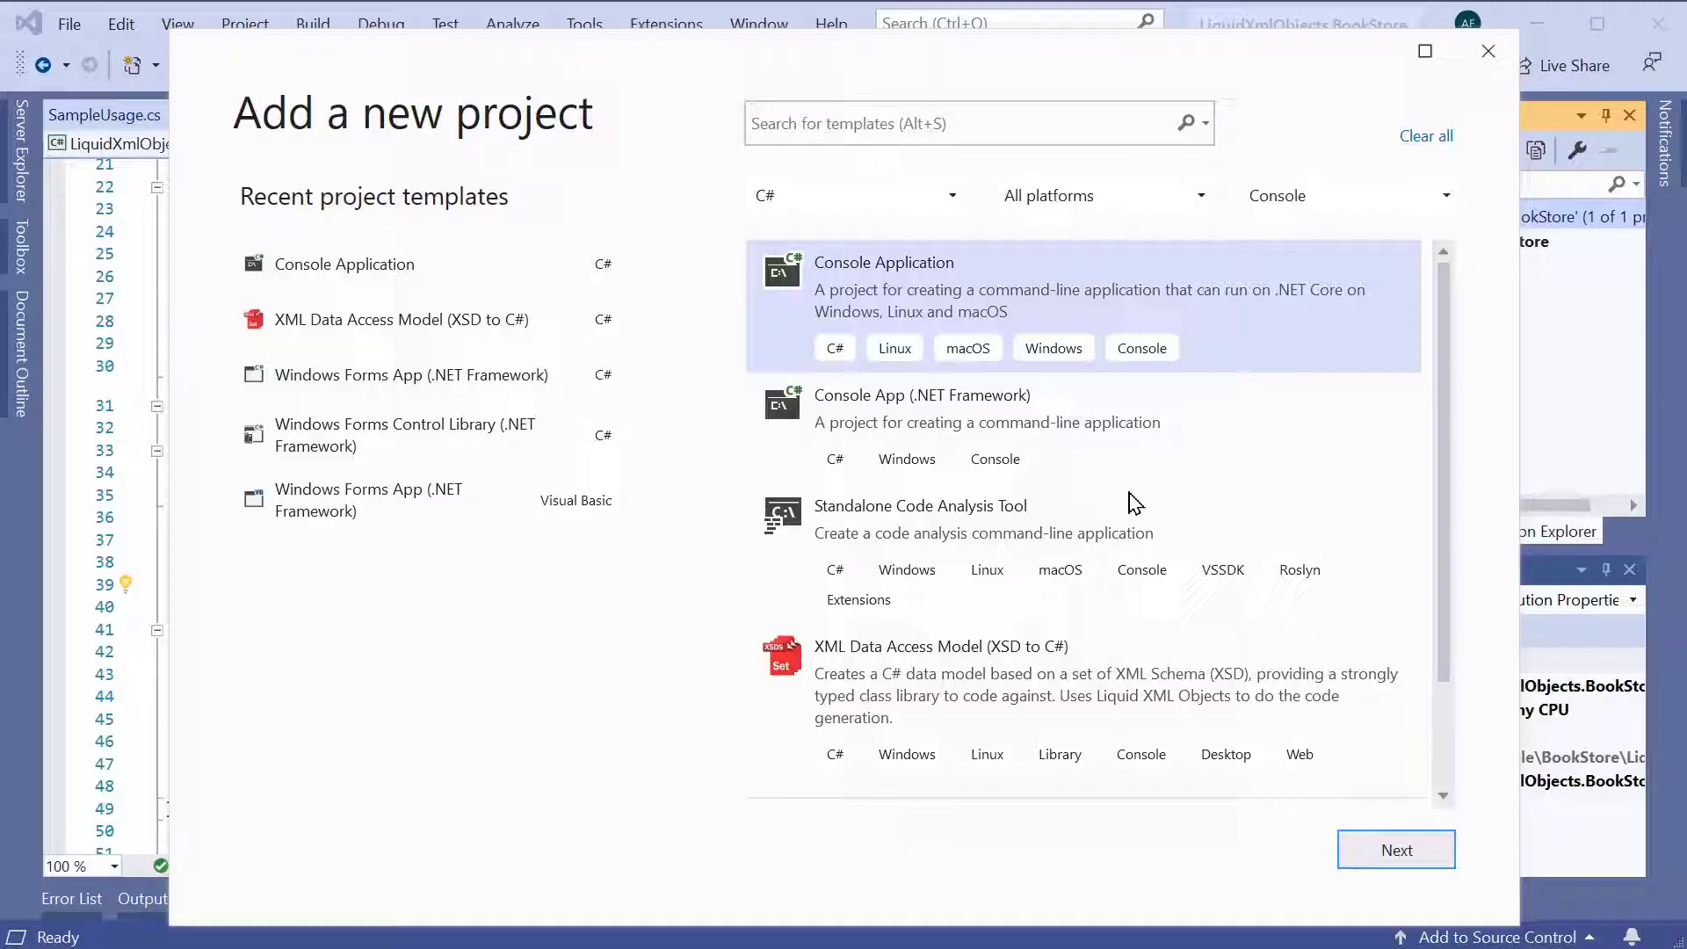
{"action": "left_click", "coordinate": [1395, 851]}
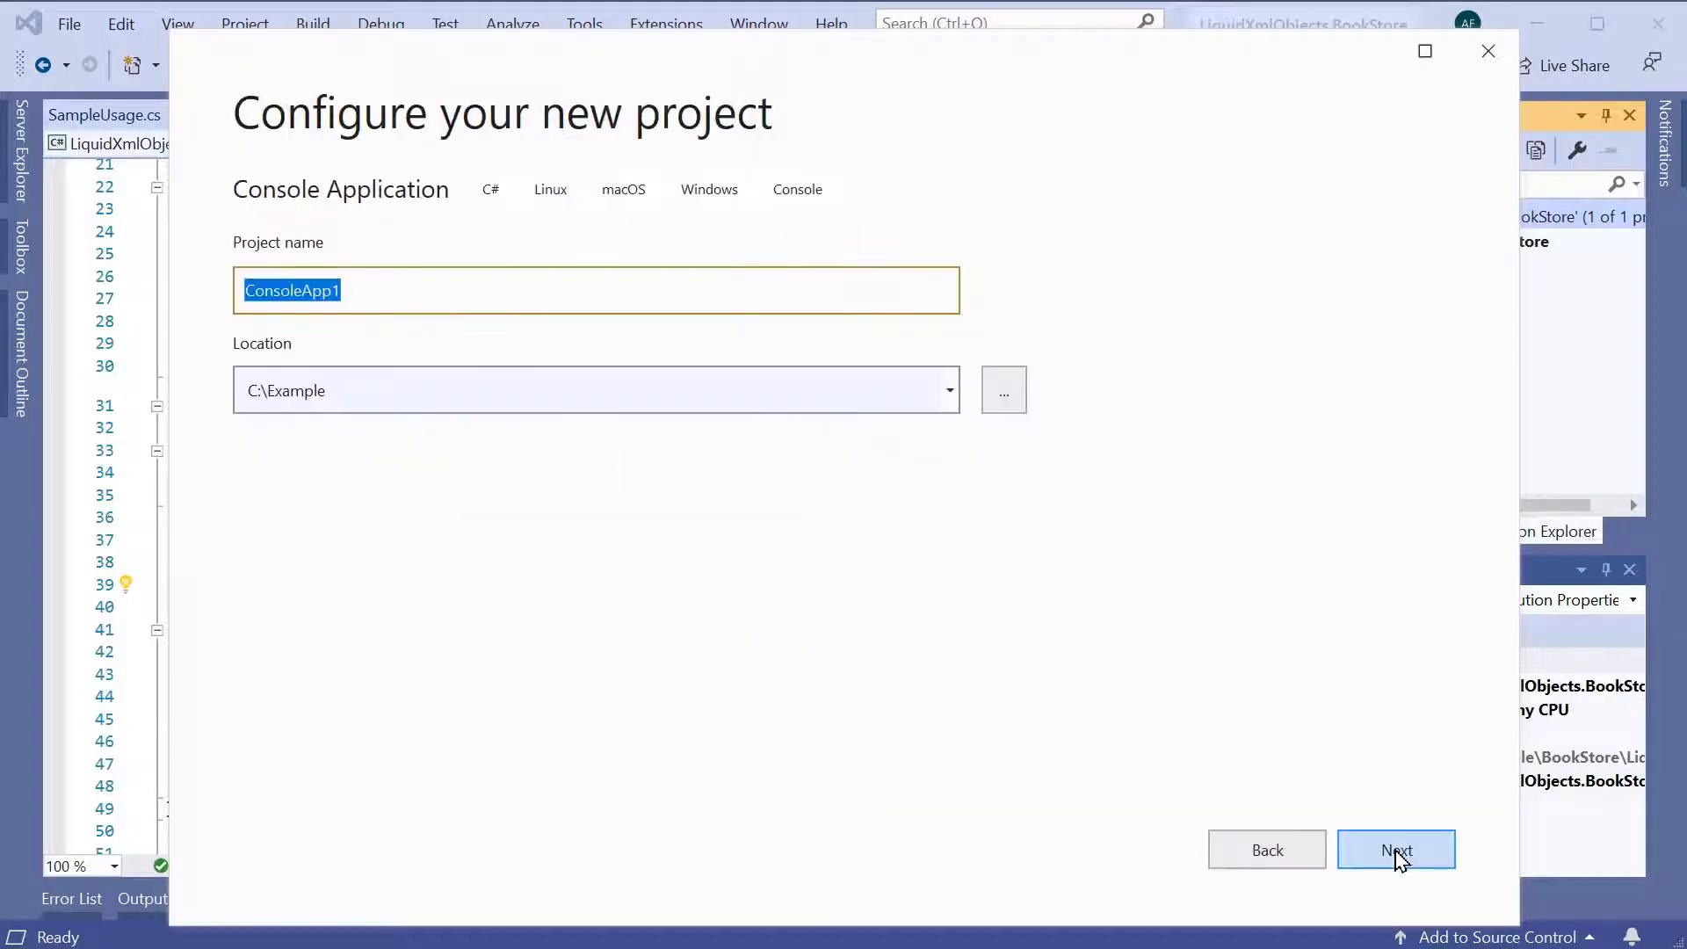
{"action": "left_click", "coordinate": [1395, 850]}
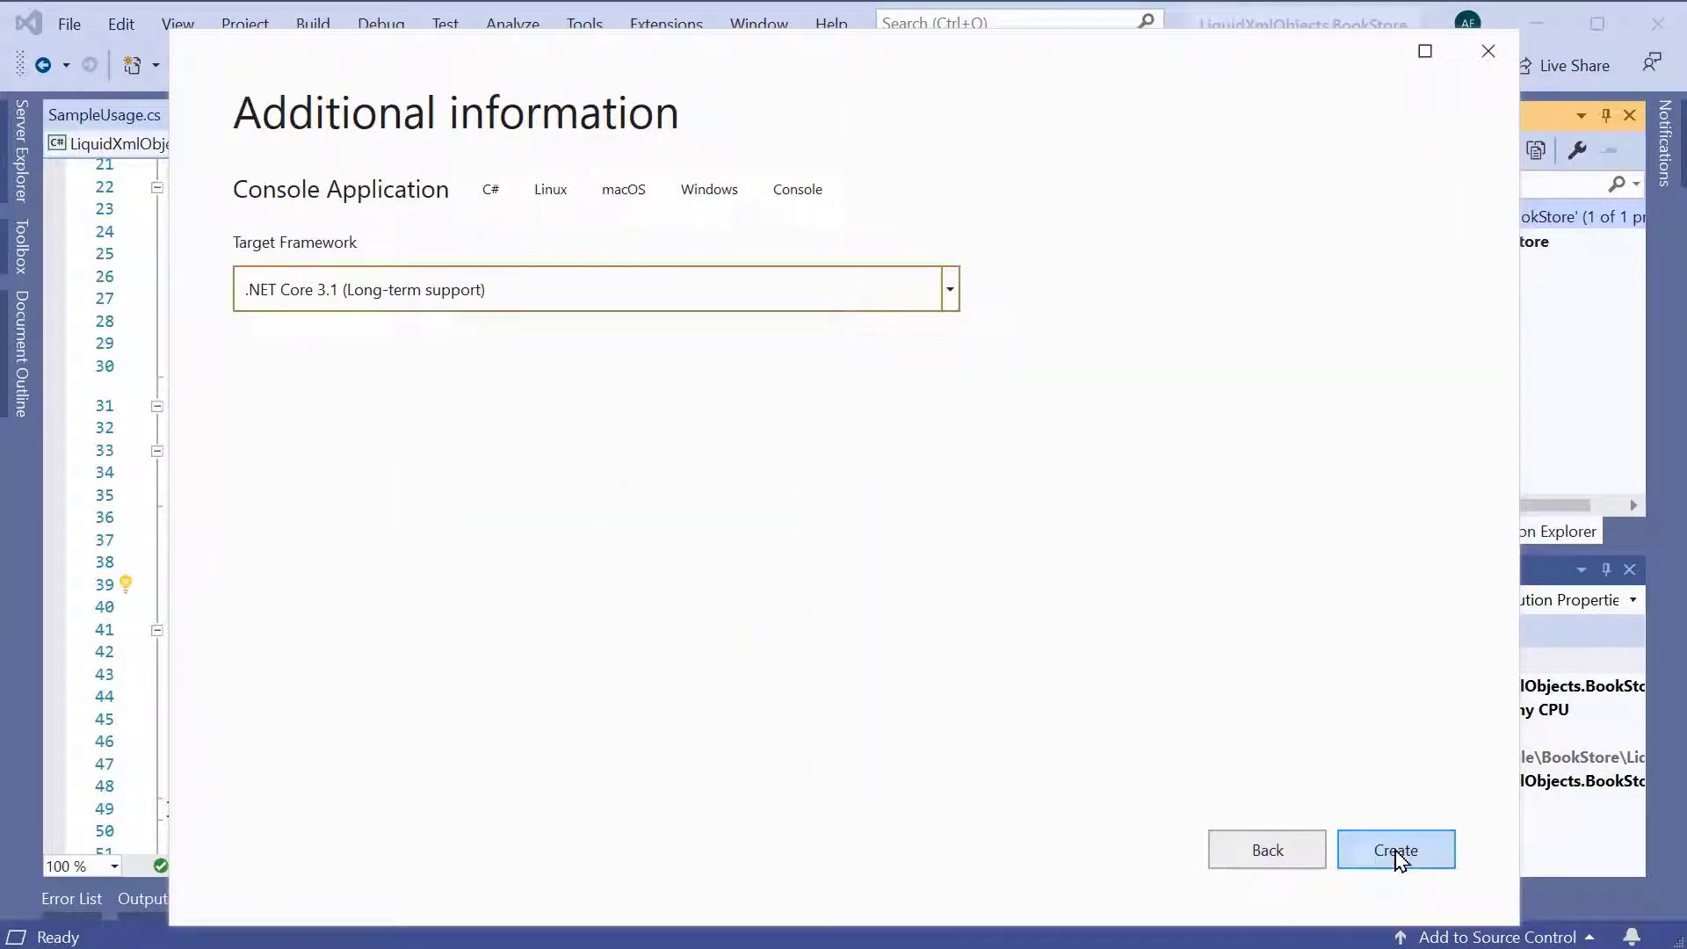
{"action": "left_click", "coordinate": [1395, 851]}
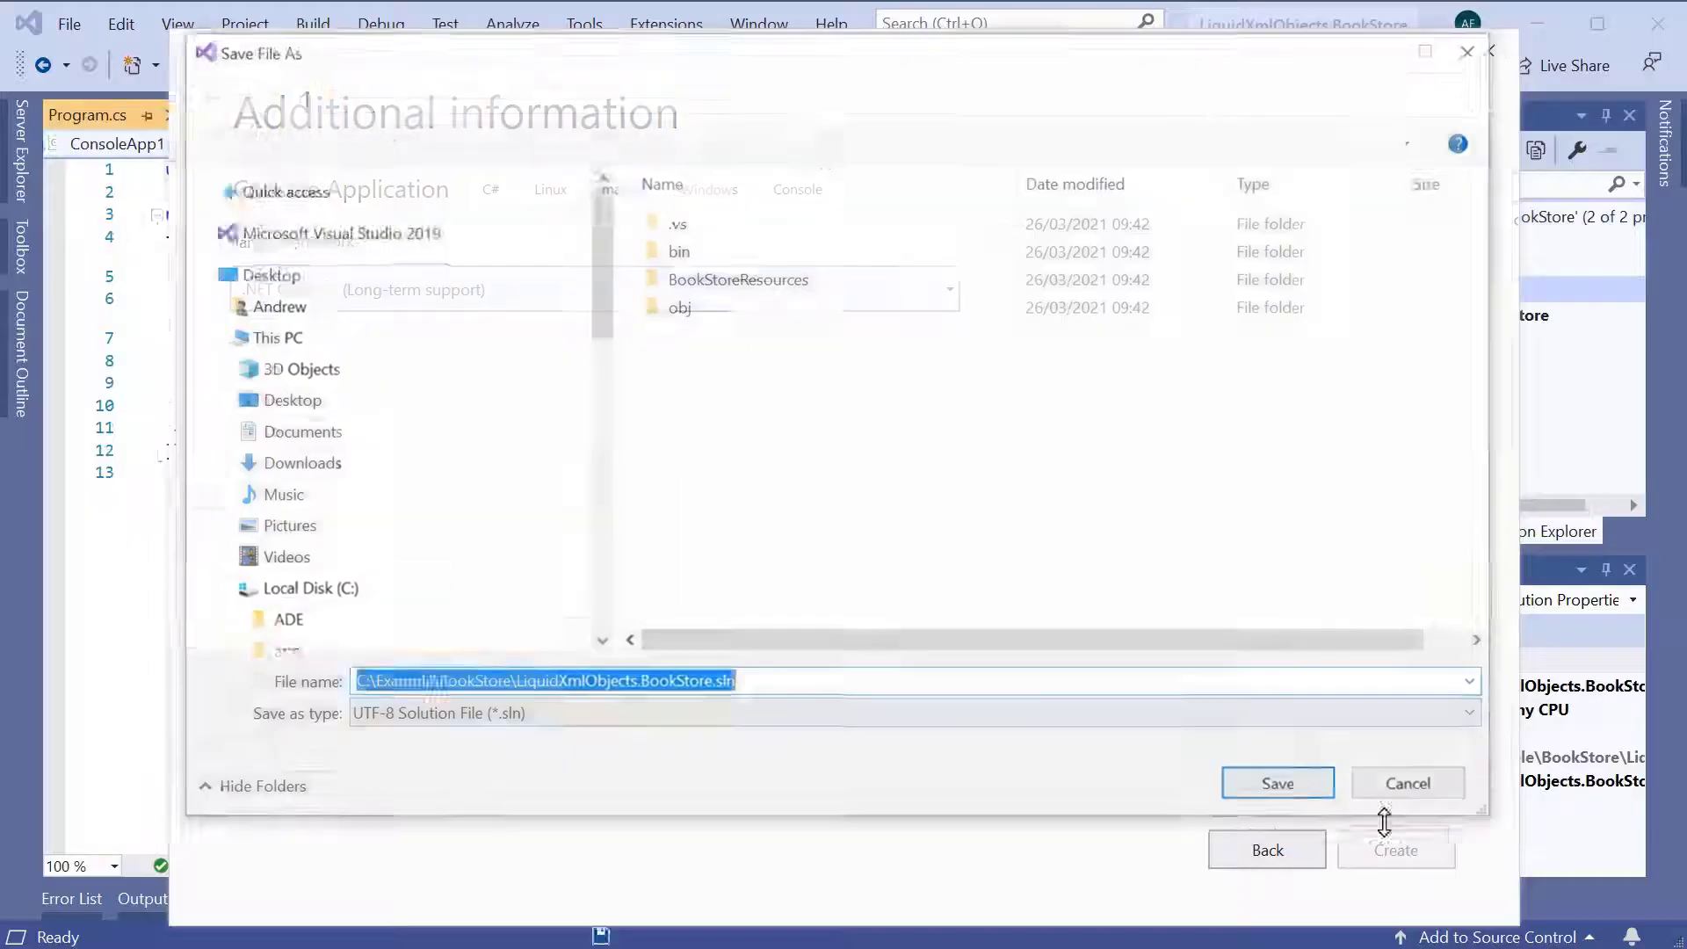
{"action": "left_click", "coordinate": [1275, 782]}
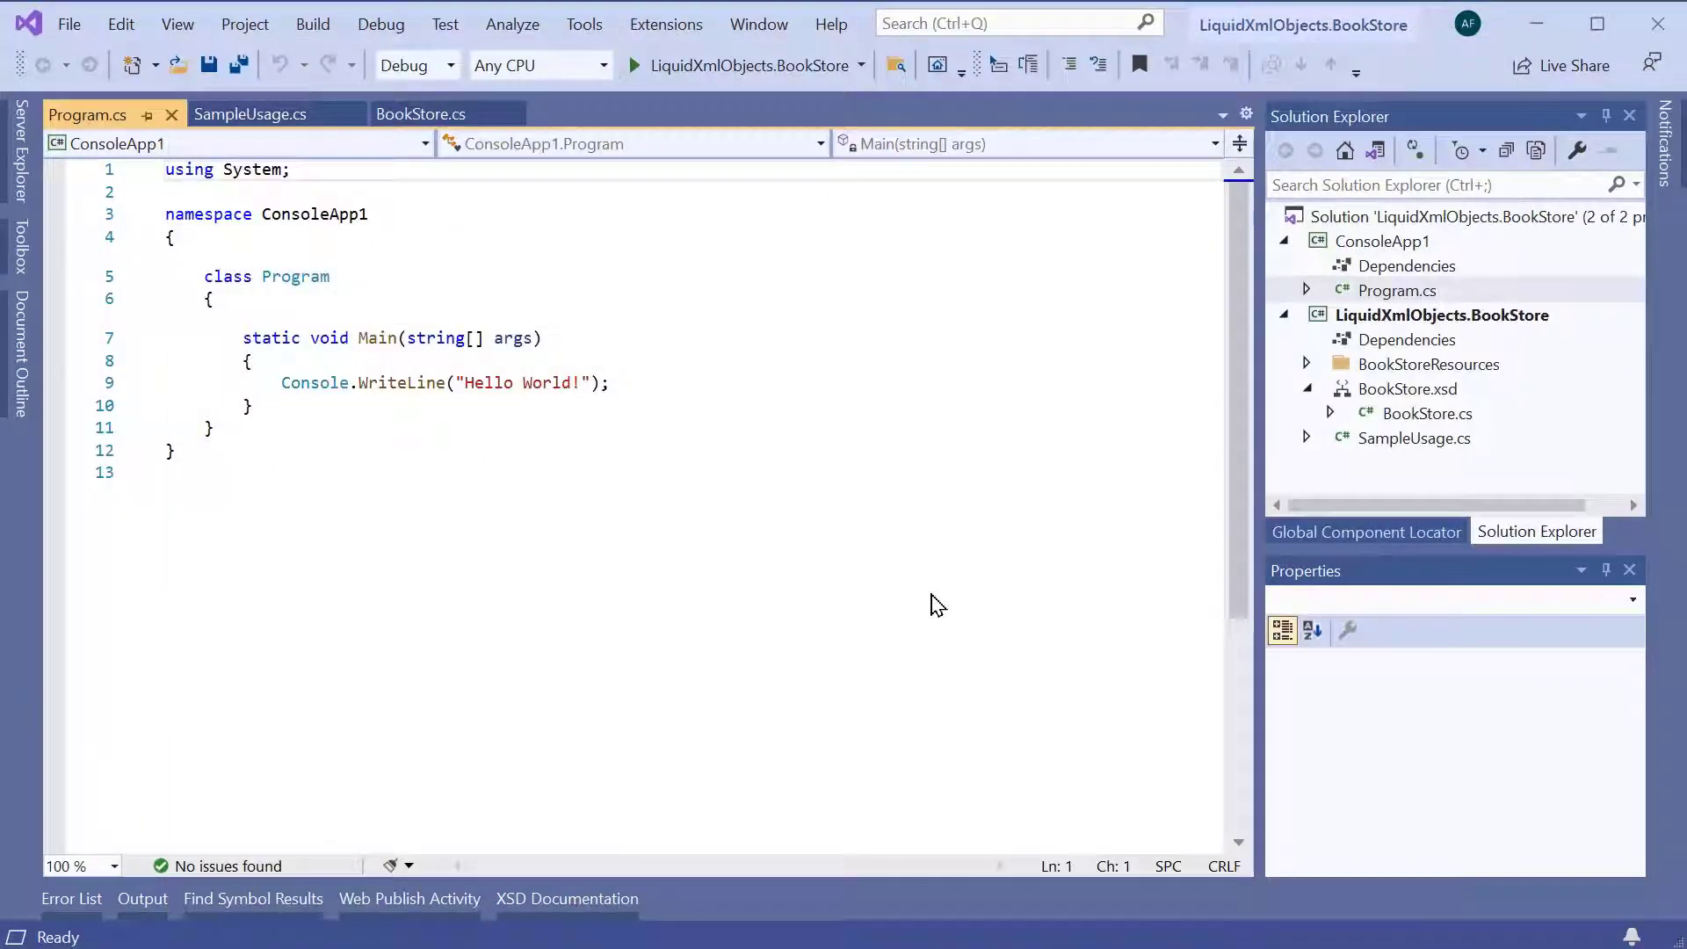
Set ConsoleApp1 as the startup project
{"action": "right_click", "coordinate": [1383, 241]}
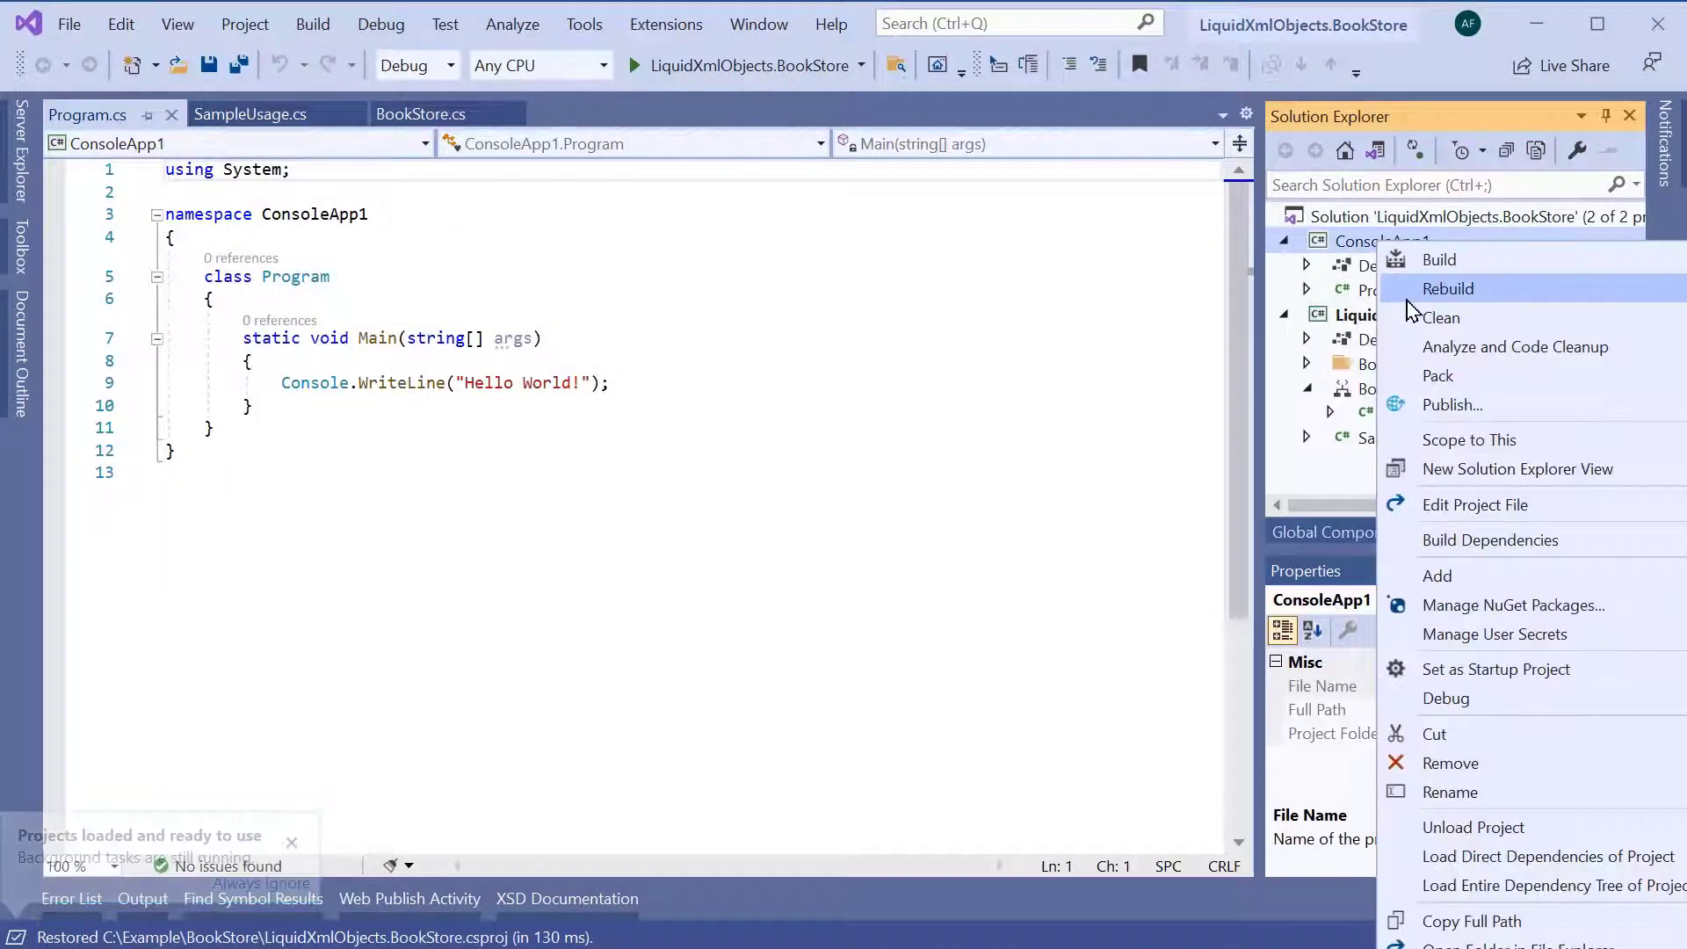
{"action": "mouse_move", "coordinate": [1495, 667]}
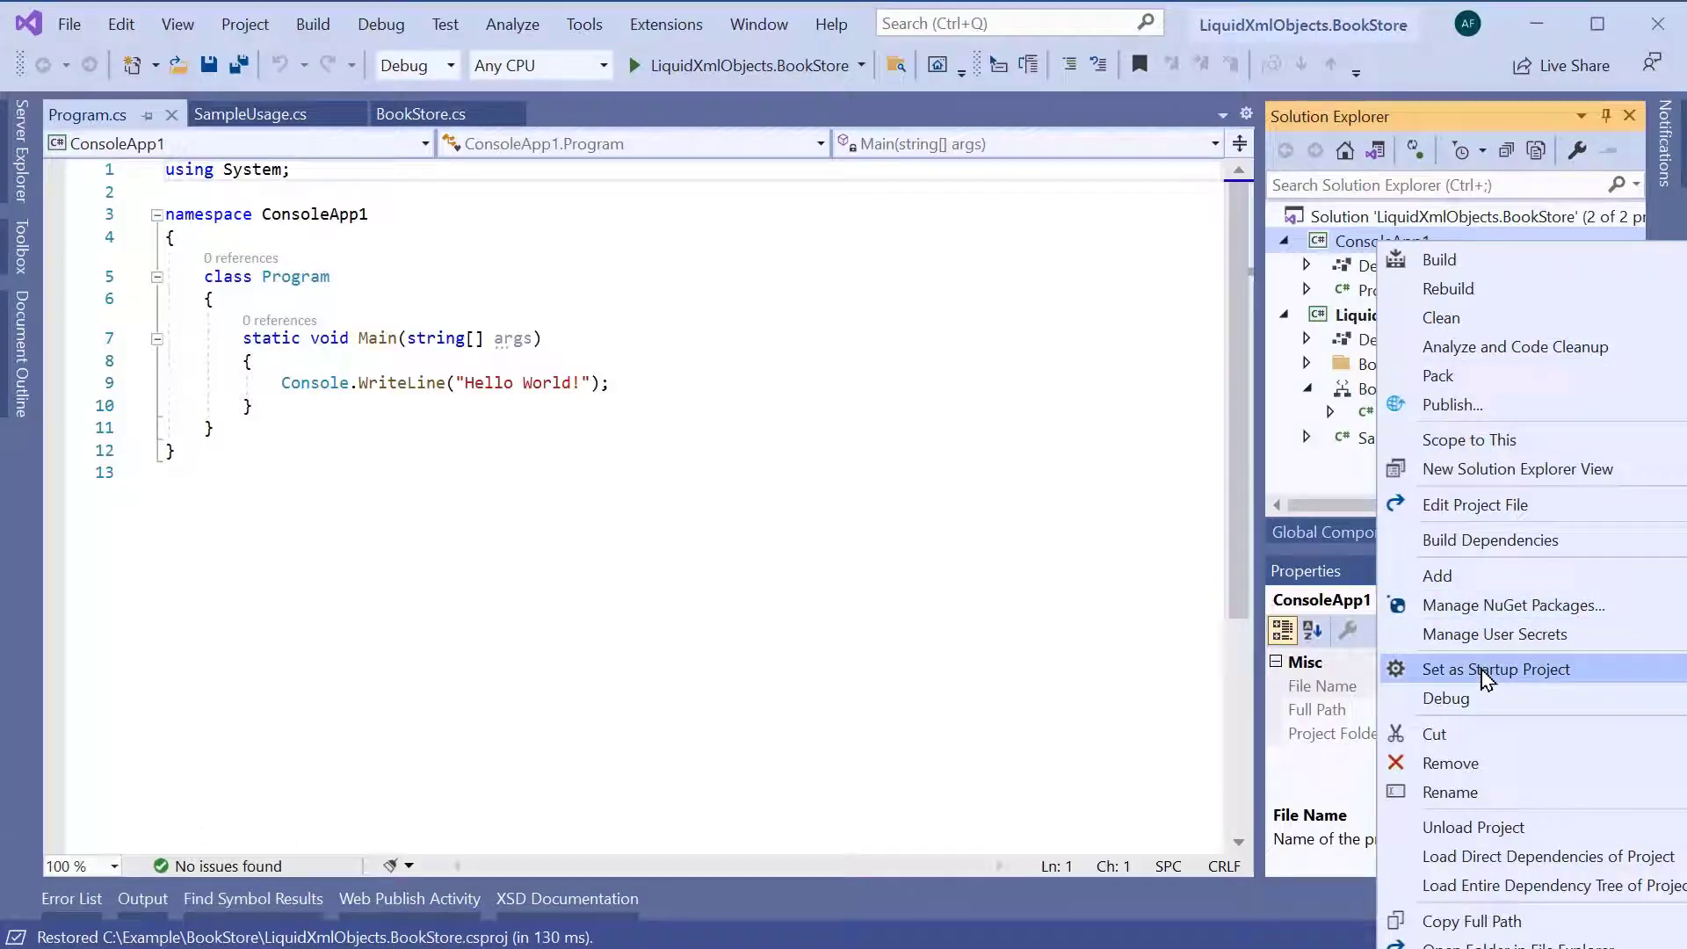
{"action": "left_click", "coordinate": [1494, 668]}
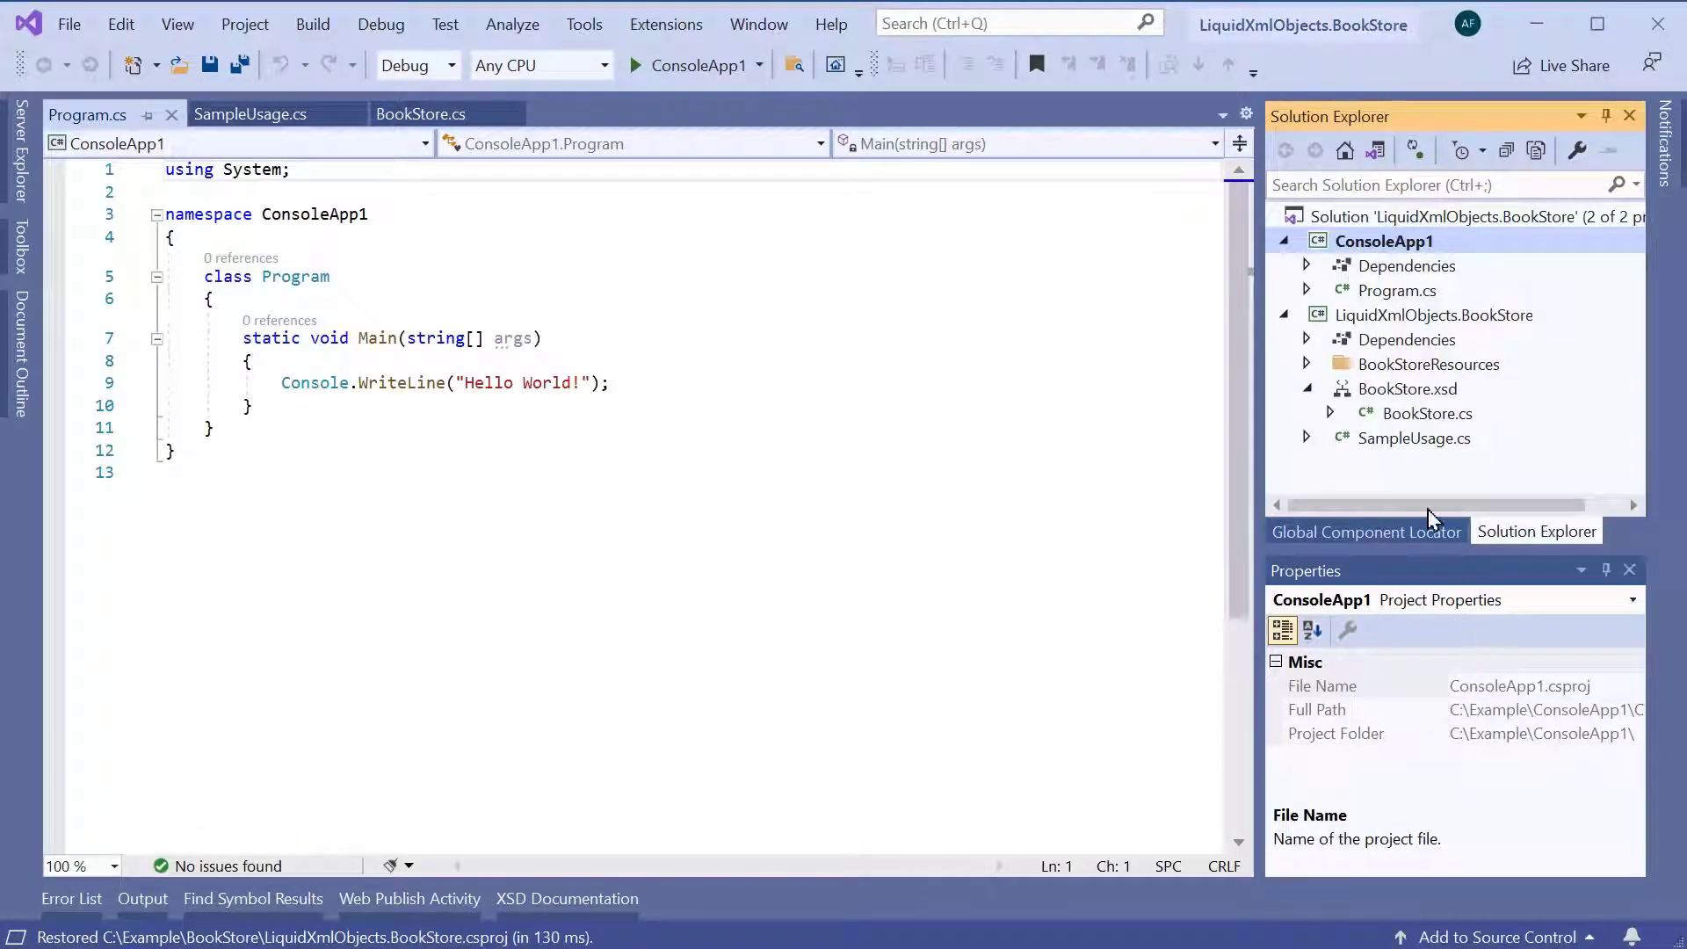
Add a project reference from ConsoleApp1 to LiquidXmlObjects.BookStore
{"action": "right_click", "coordinate": [1406, 266]}
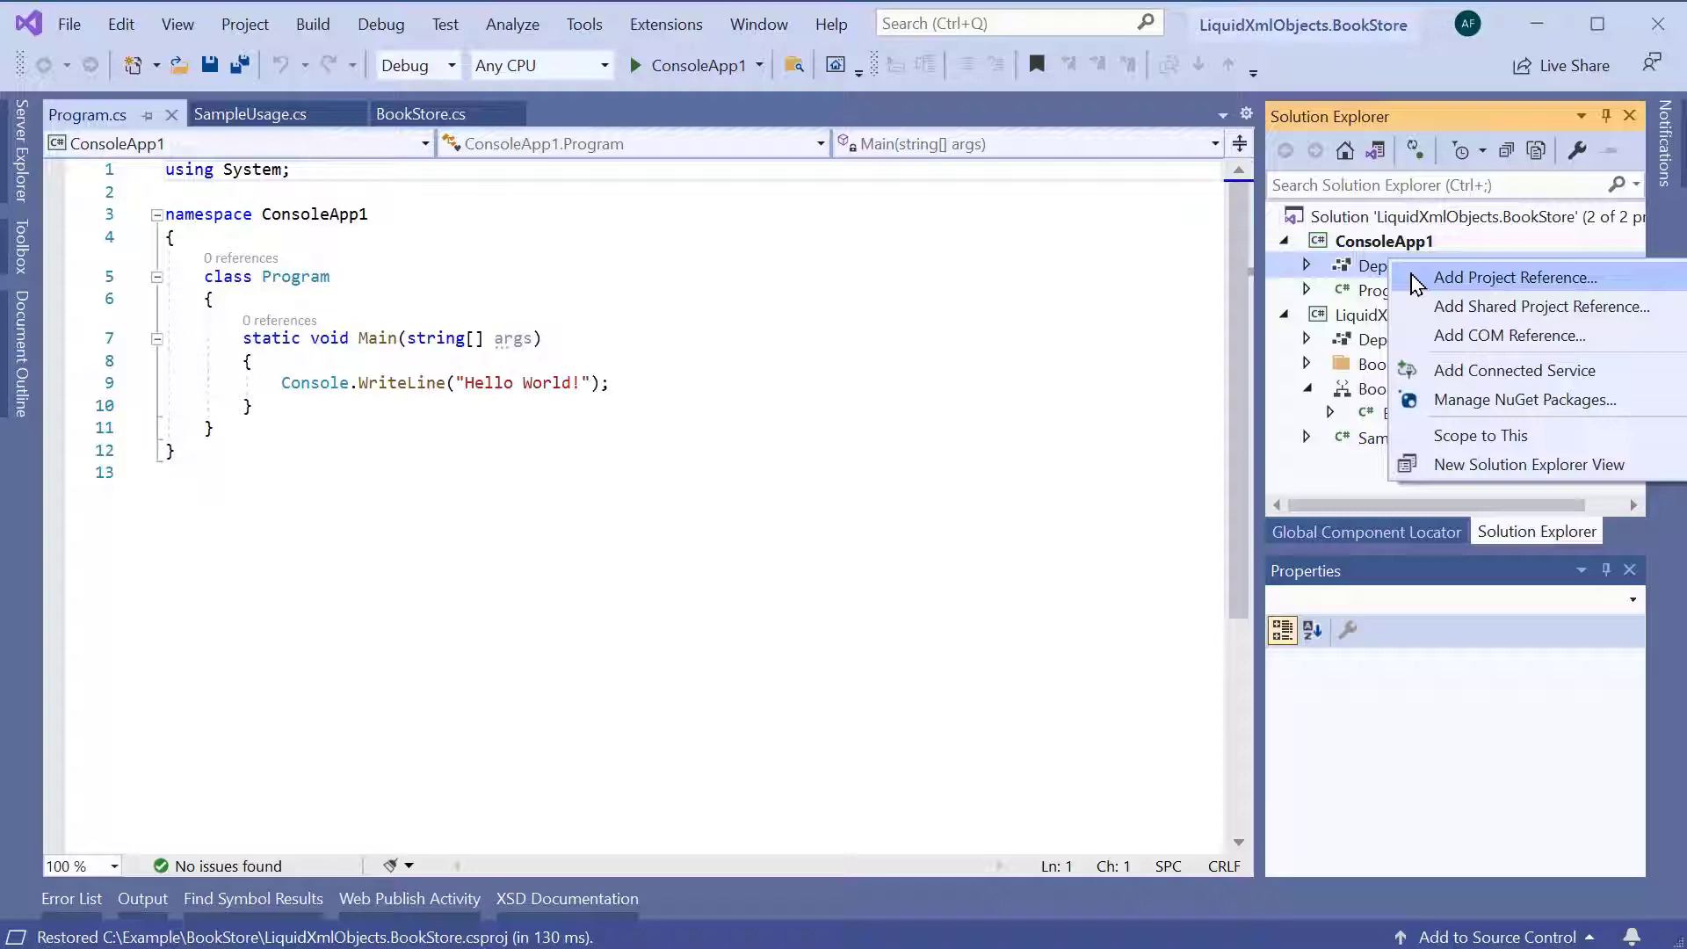
{"action": "left_click", "coordinate": [1514, 278]}
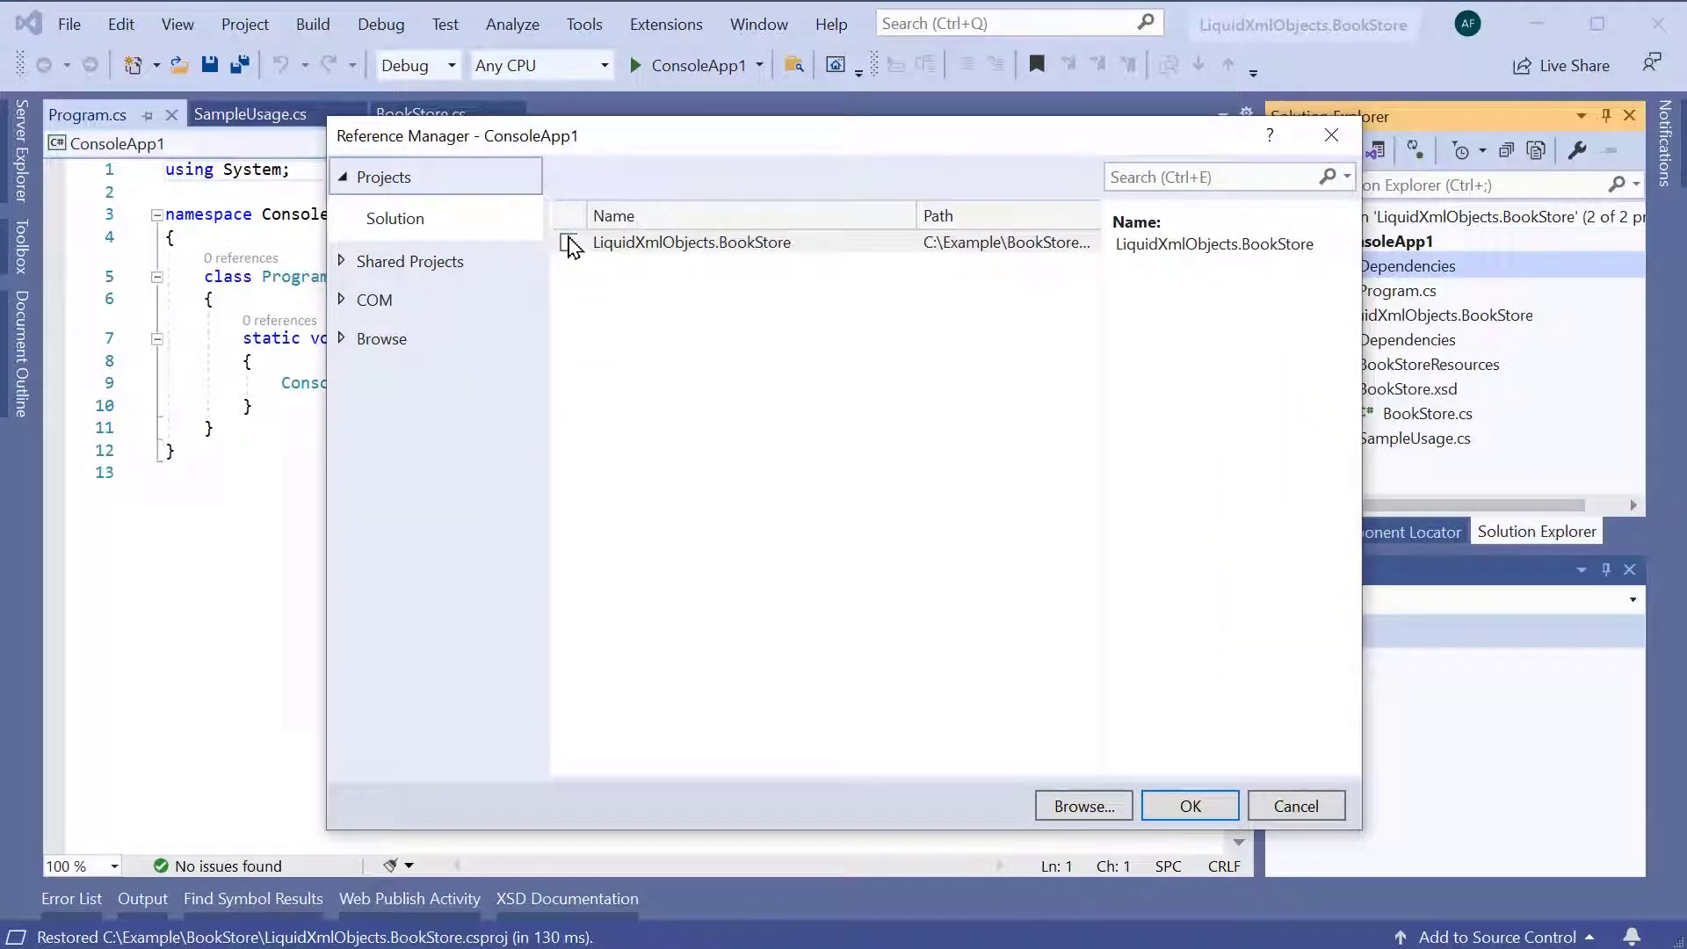
{"action": "left_click", "coordinate": [568, 243]}
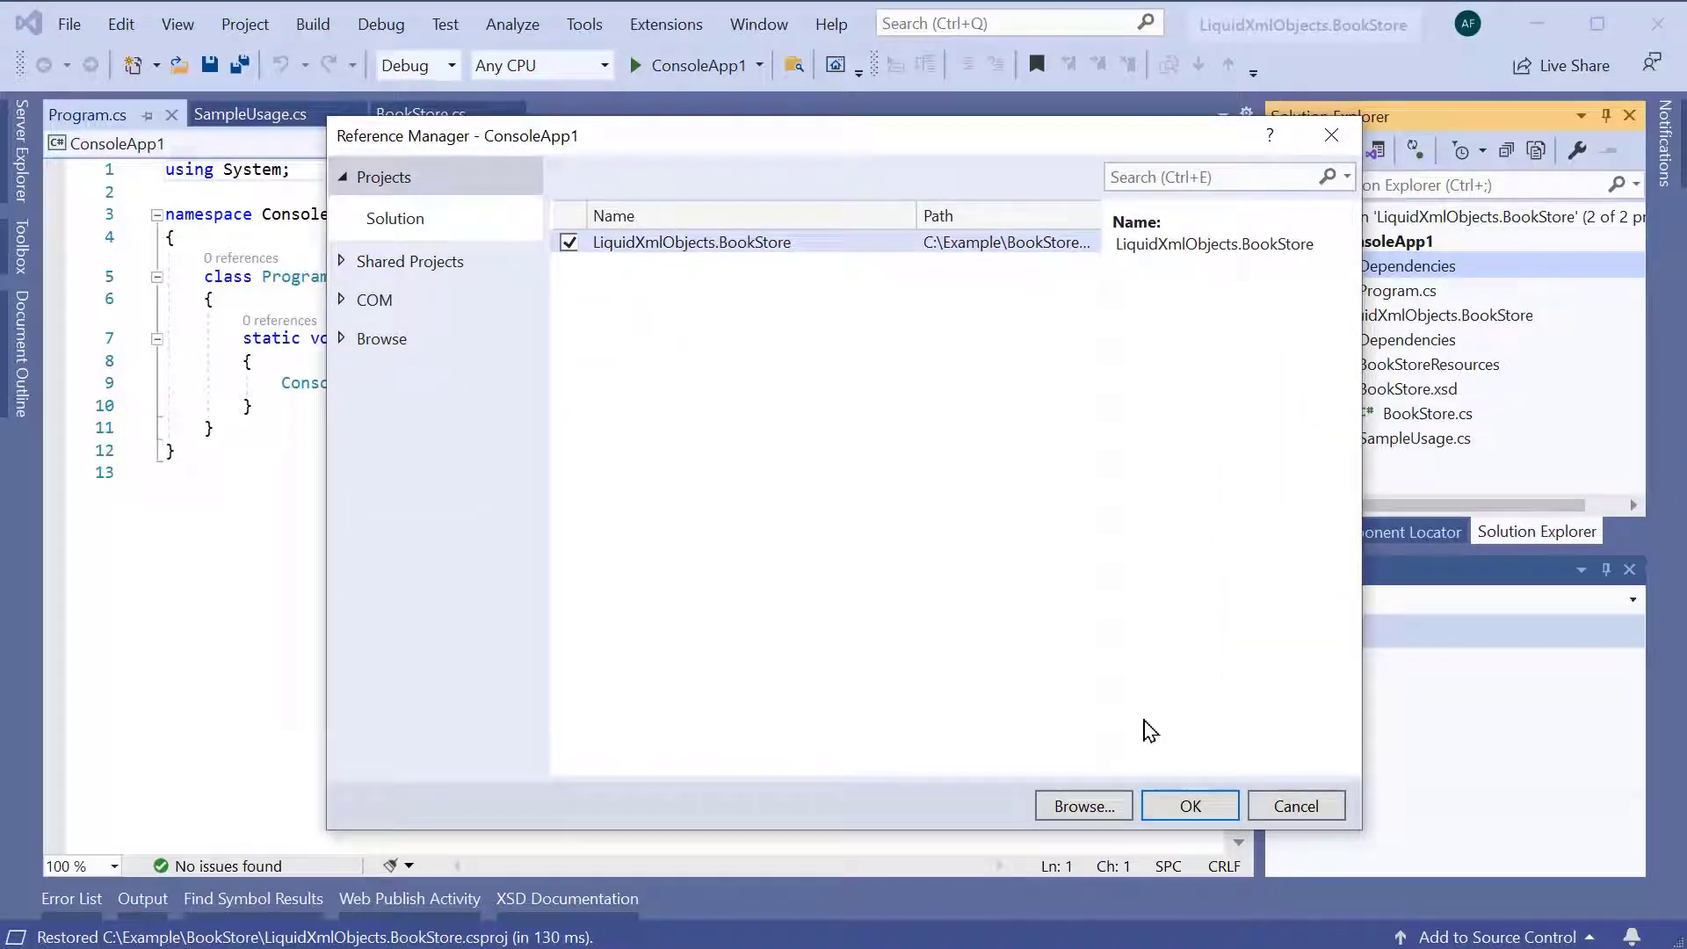
{"action": "left_click", "coordinate": [1189, 807]}
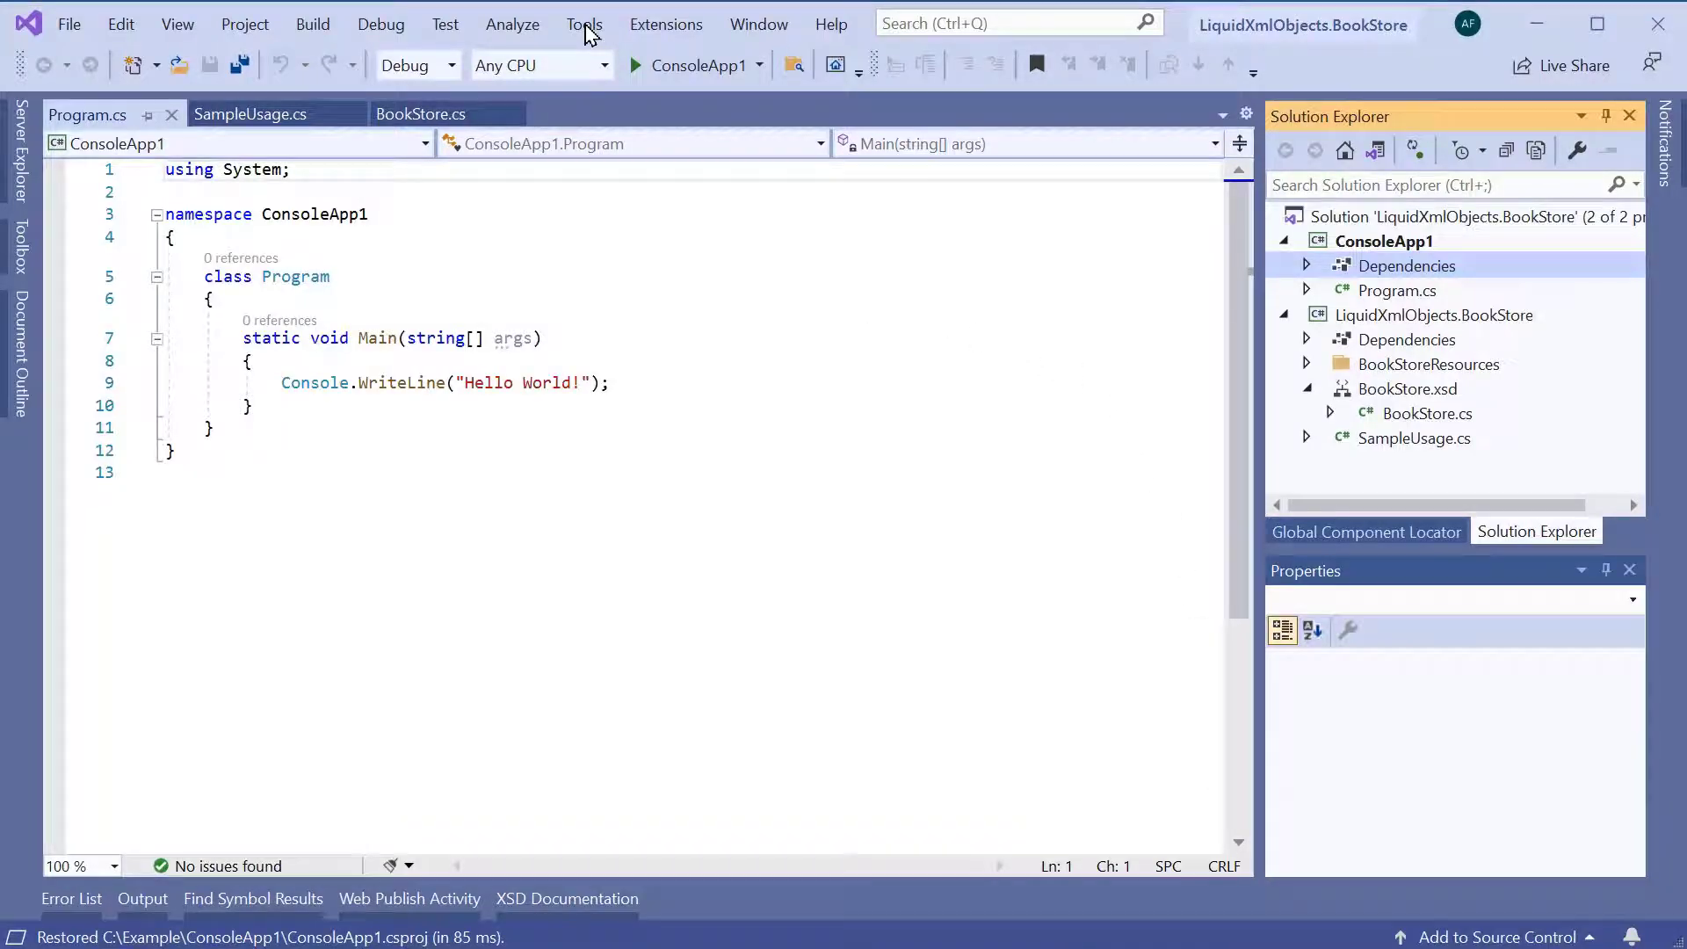
Install LiquidTechnologies.XmlObjects.Runtime from the solution's NuGet manager into ConsoleApp1
{"action": "left_click", "coordinate": [584, 23]}
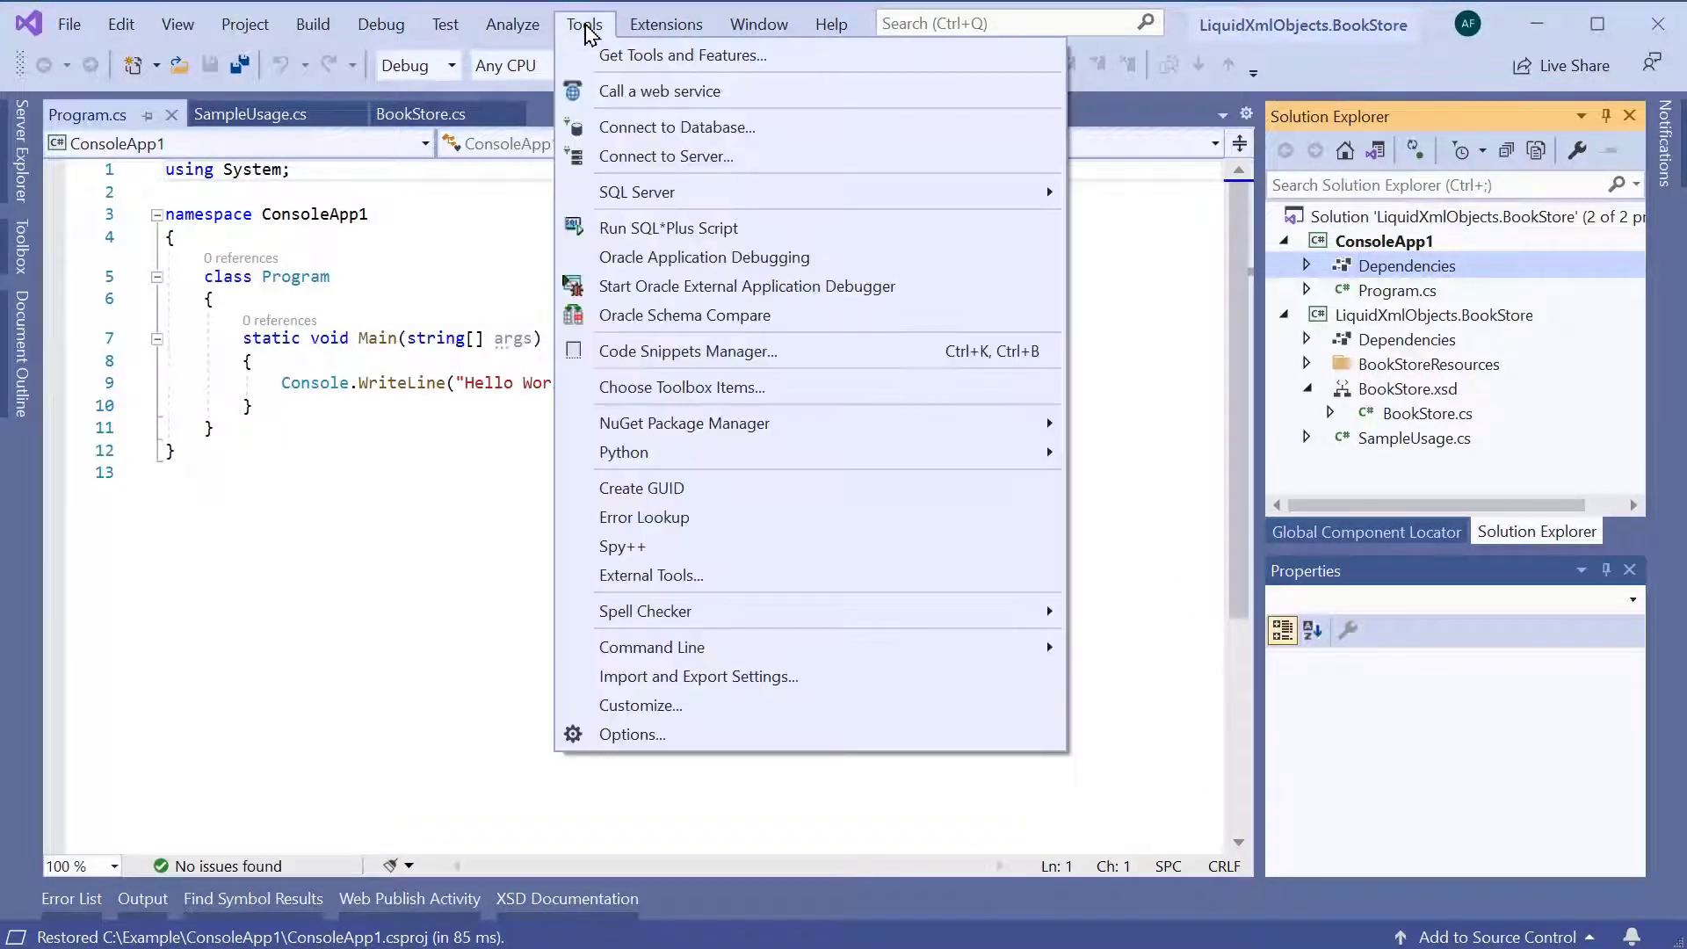
{"action": "mouse_move", "coordinate": [684, 423]}
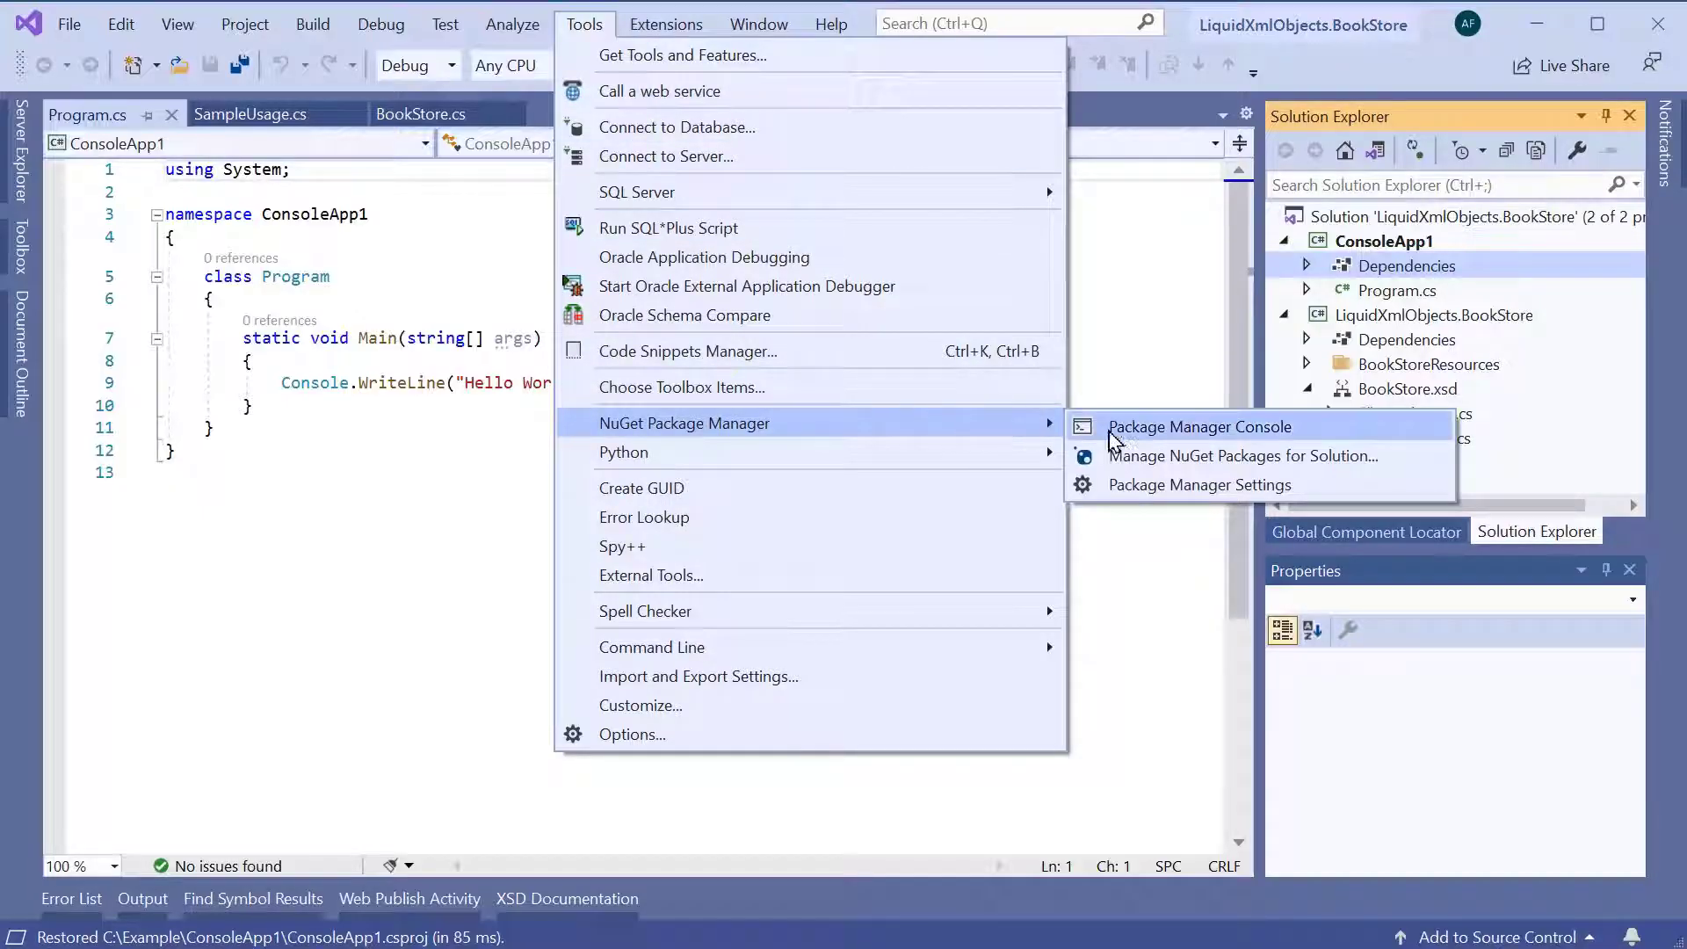
{"action": "left_click", "coordinate": [1240, 455]}
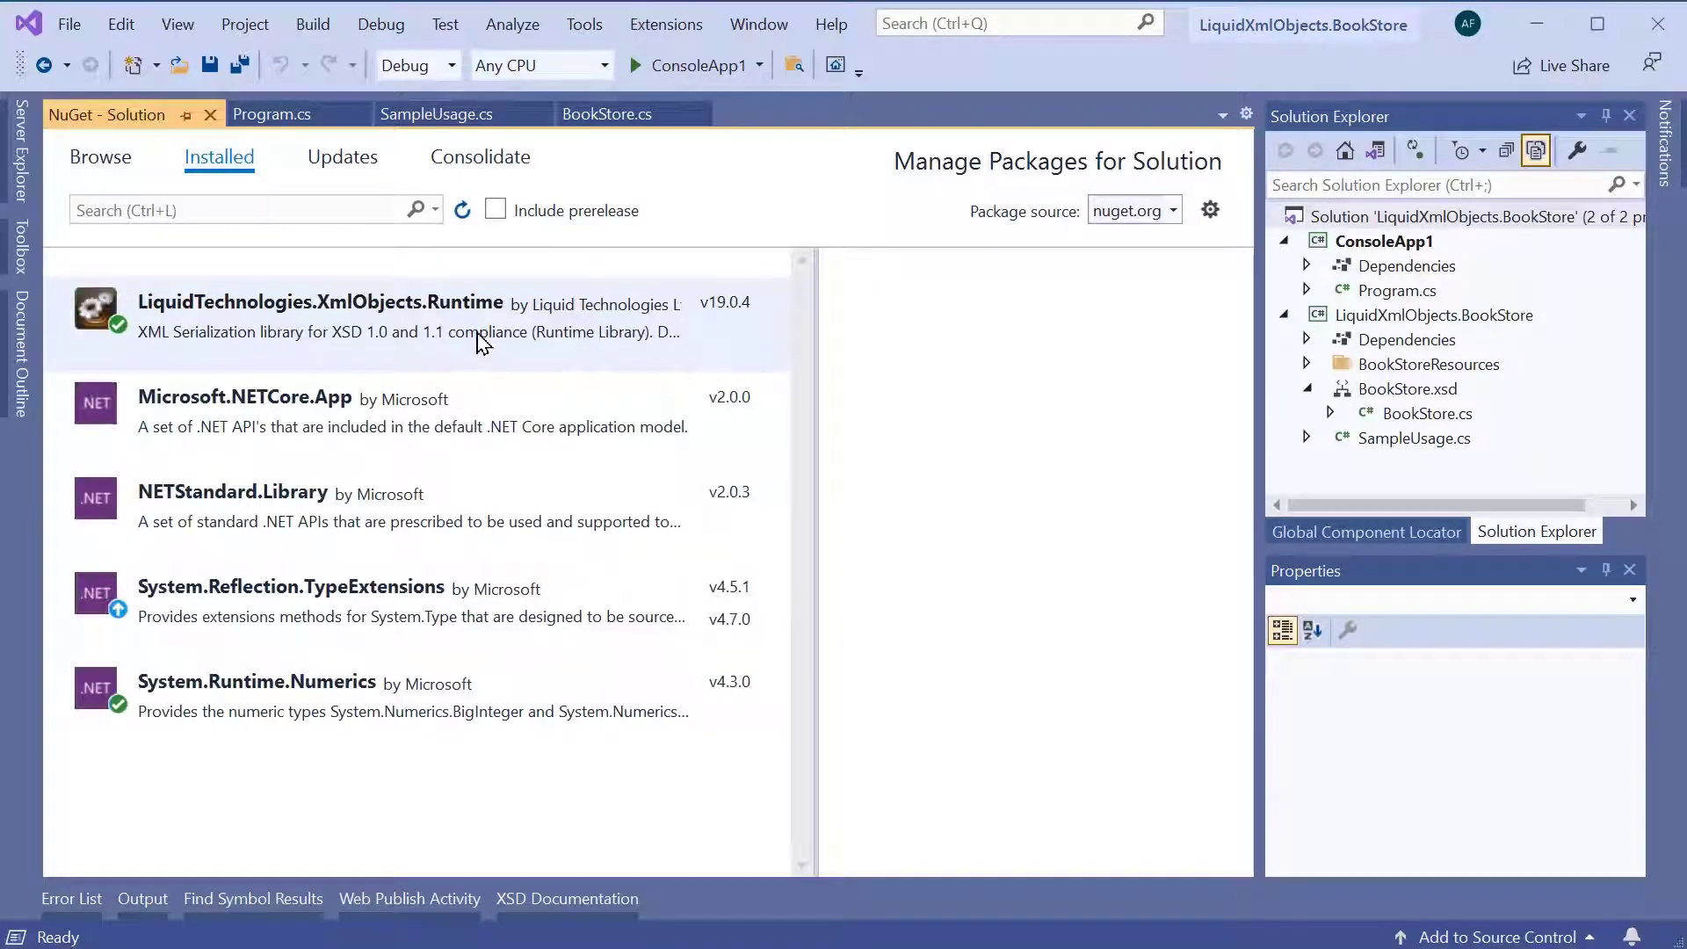
{"action": "left_click", "coordinate": [320, 313]}
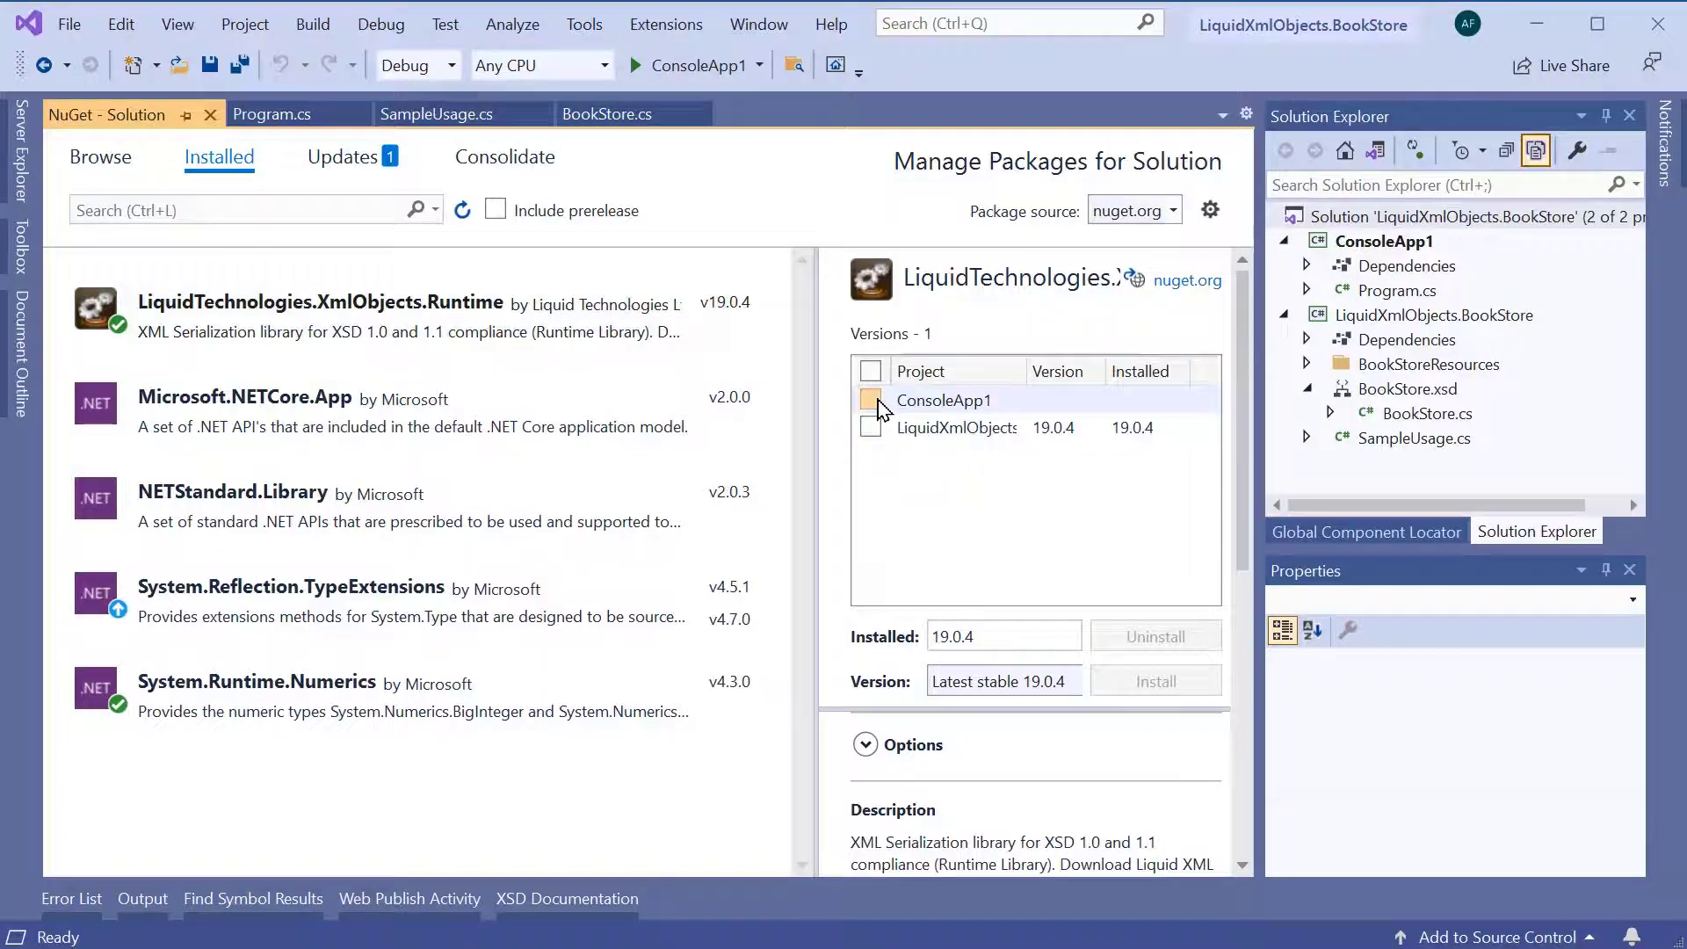
{"action": "left_click", "coordinate": [869, 399]}
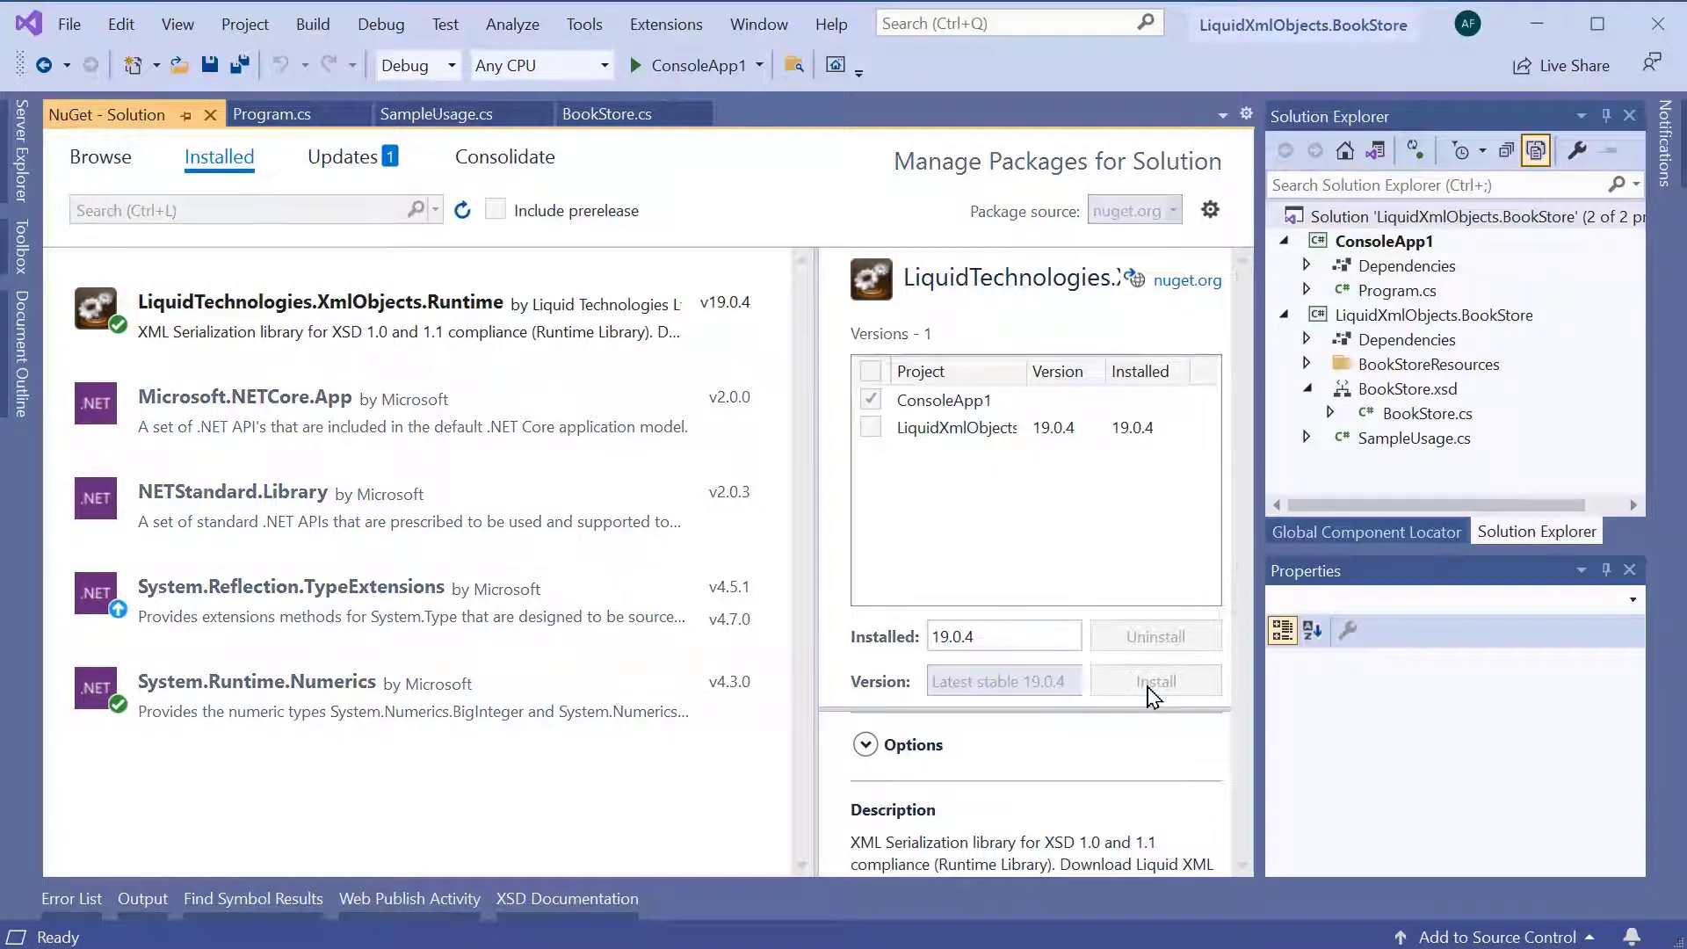
{"action": "left_click", "coordinate": [1154, 682]}
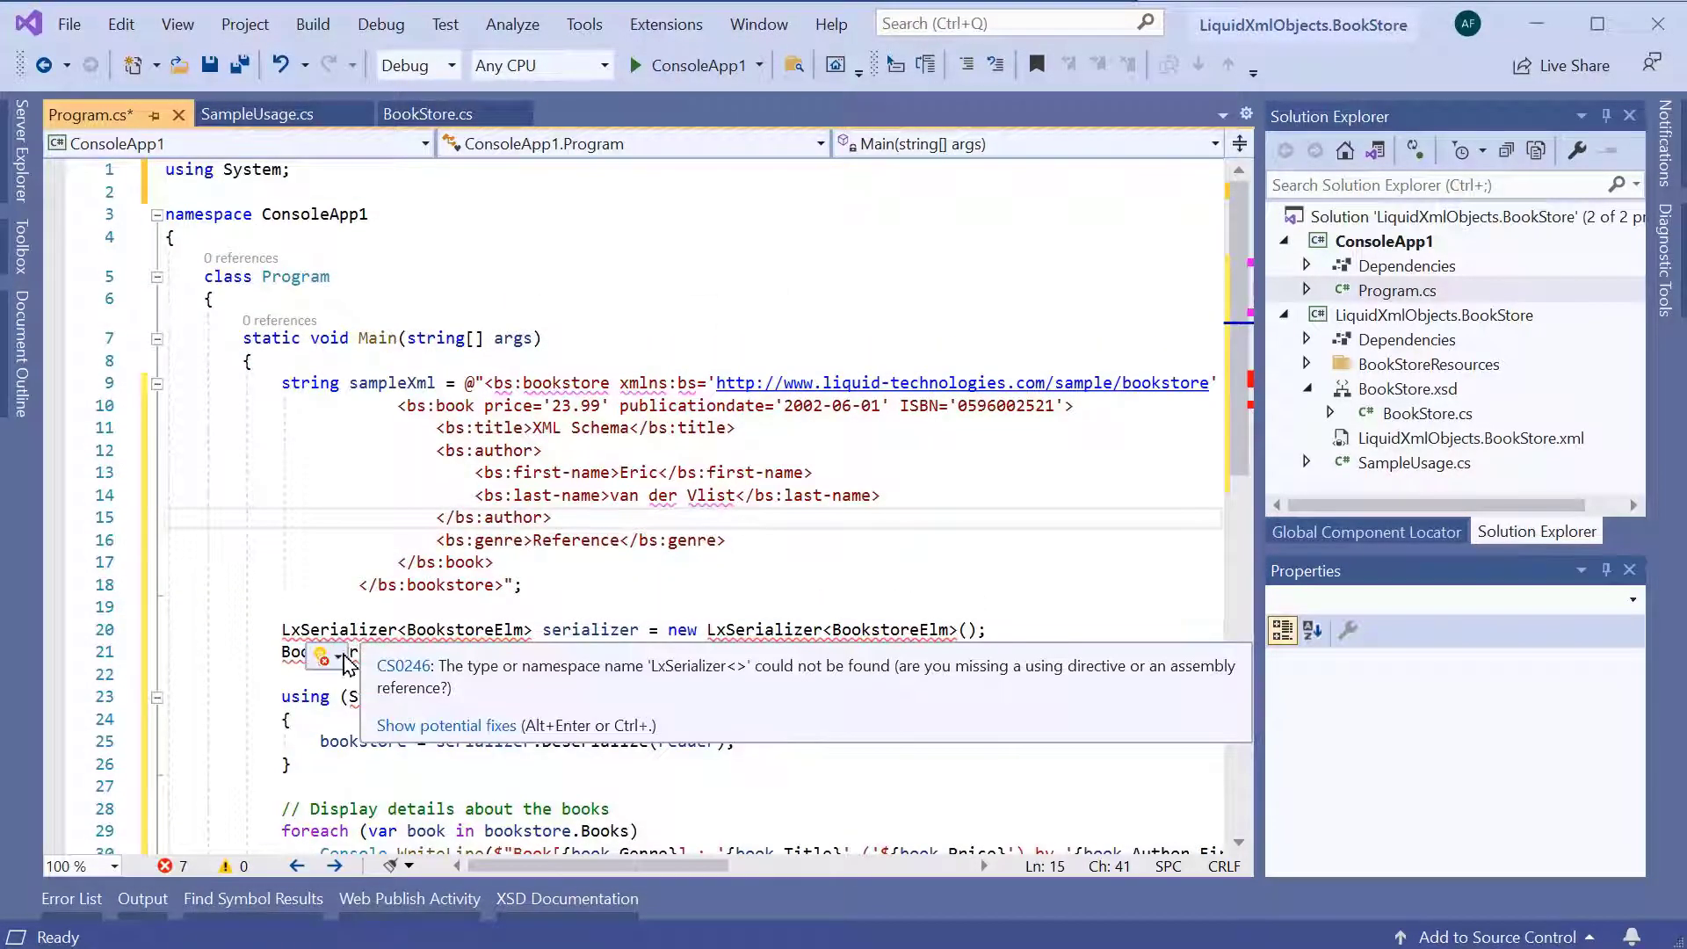
Resolve LxSerializer and StringReader errors with using directives for LiquidTechnologies.XmlObjects and System.IO
{"action": "left_click", "coordinate": [320, 654]}
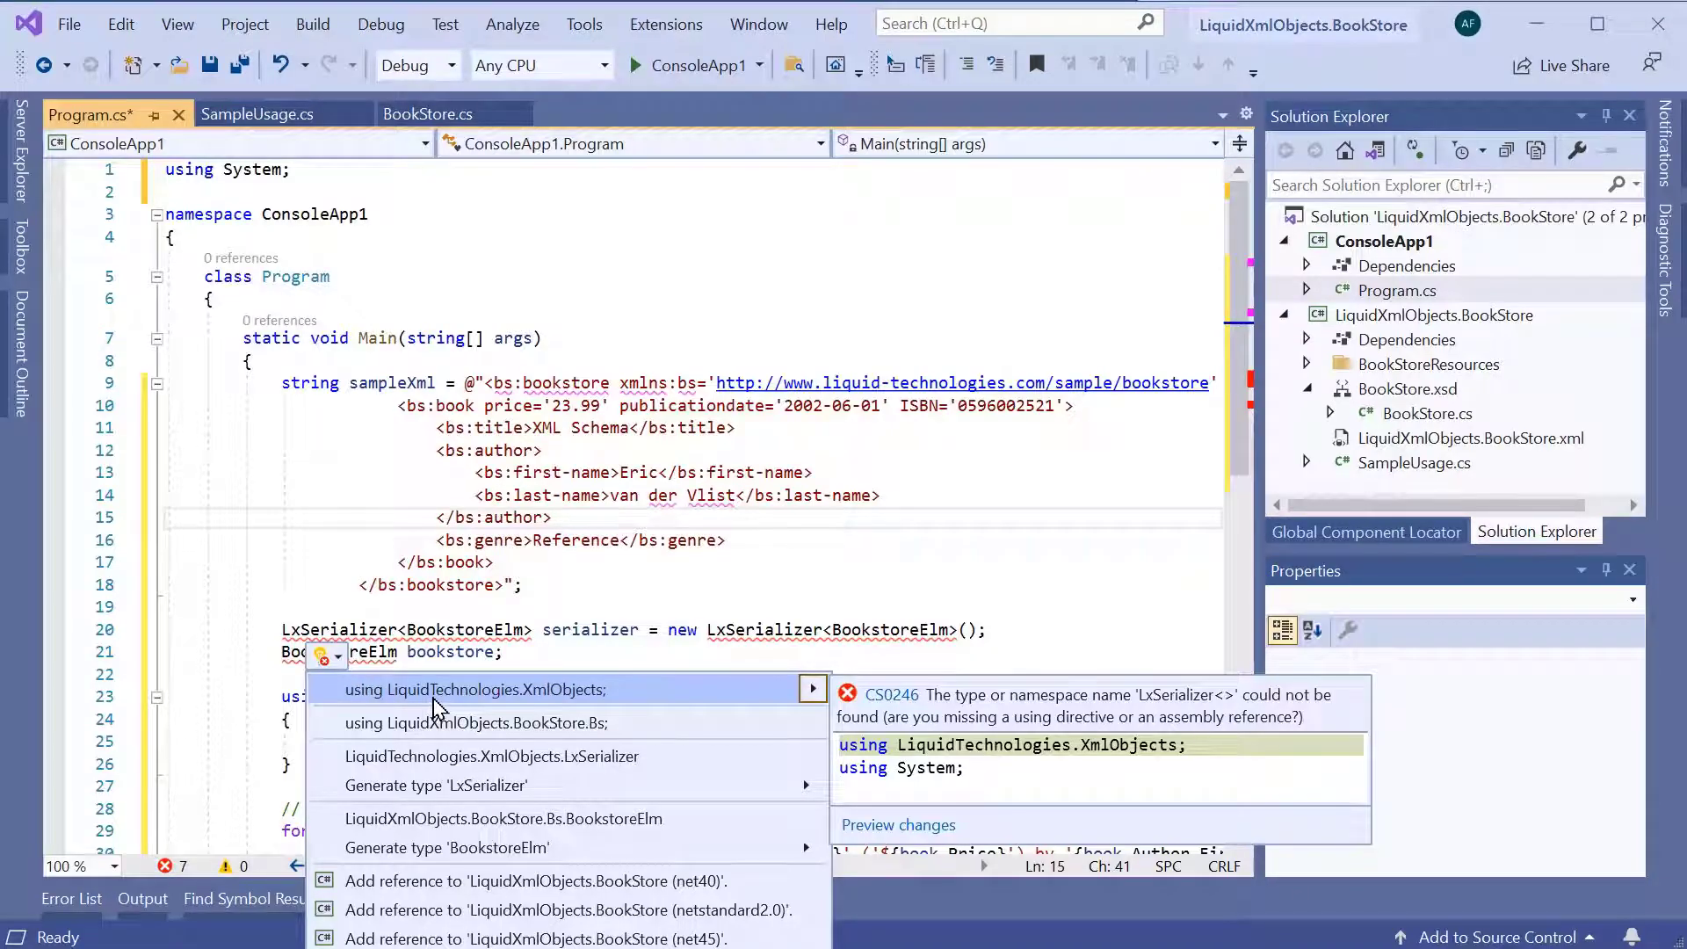
{"action": "left_click", "coordinate": [476, 689]}
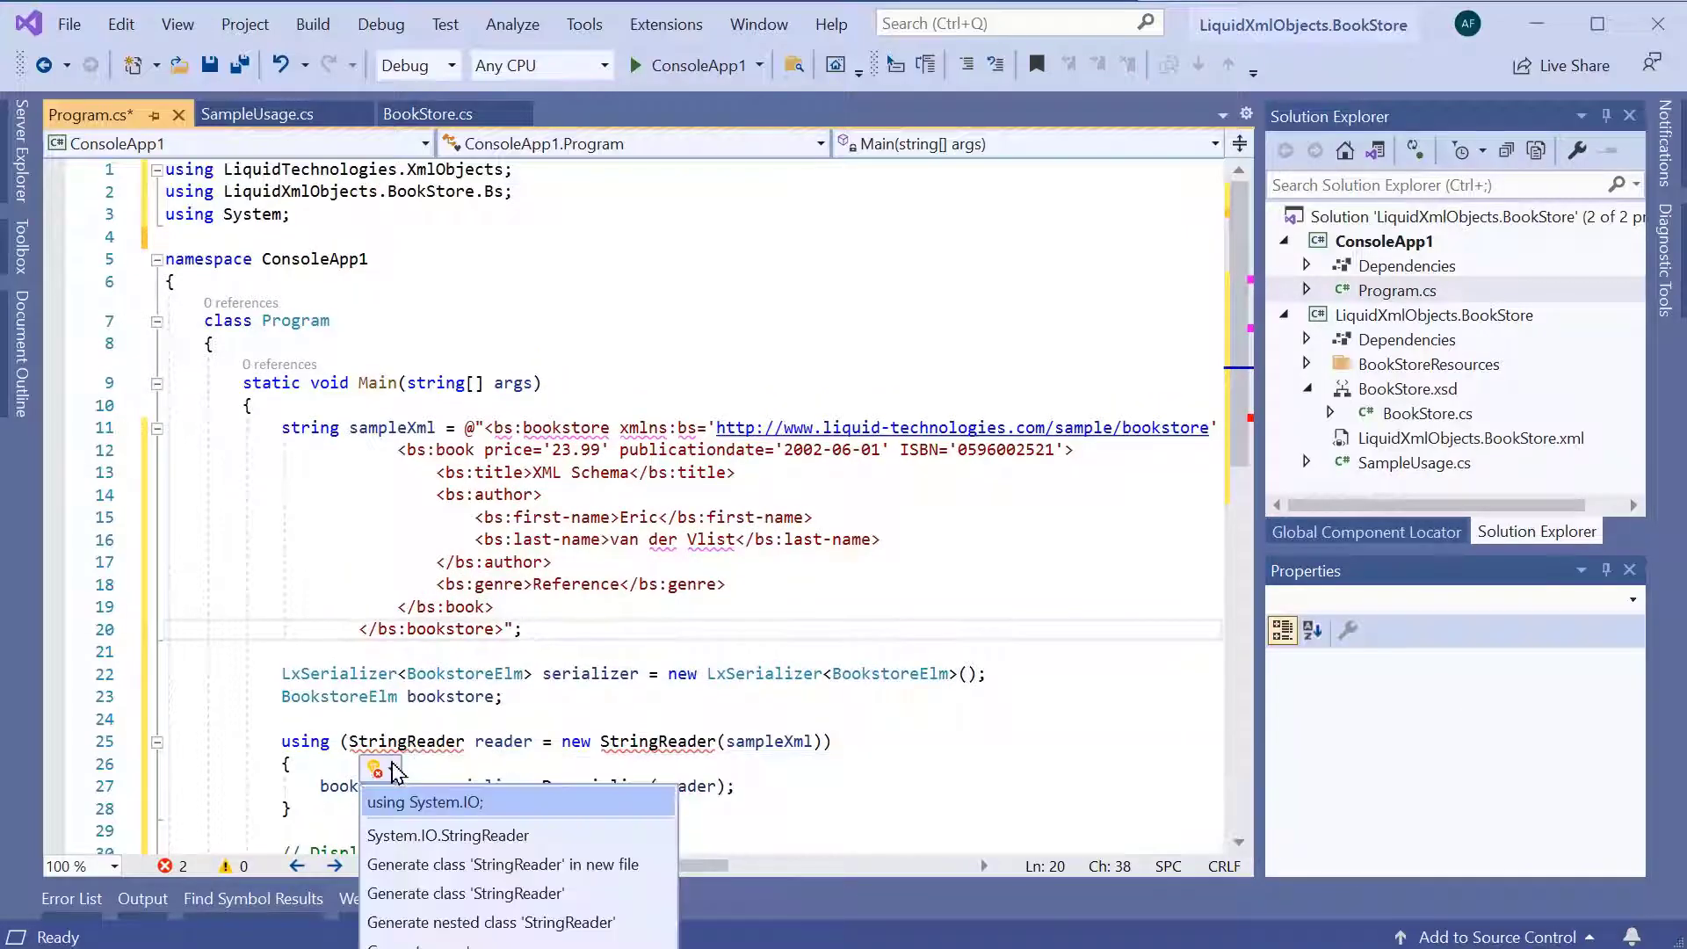
{"action": "left_click", "coordinate": [425, 801]}
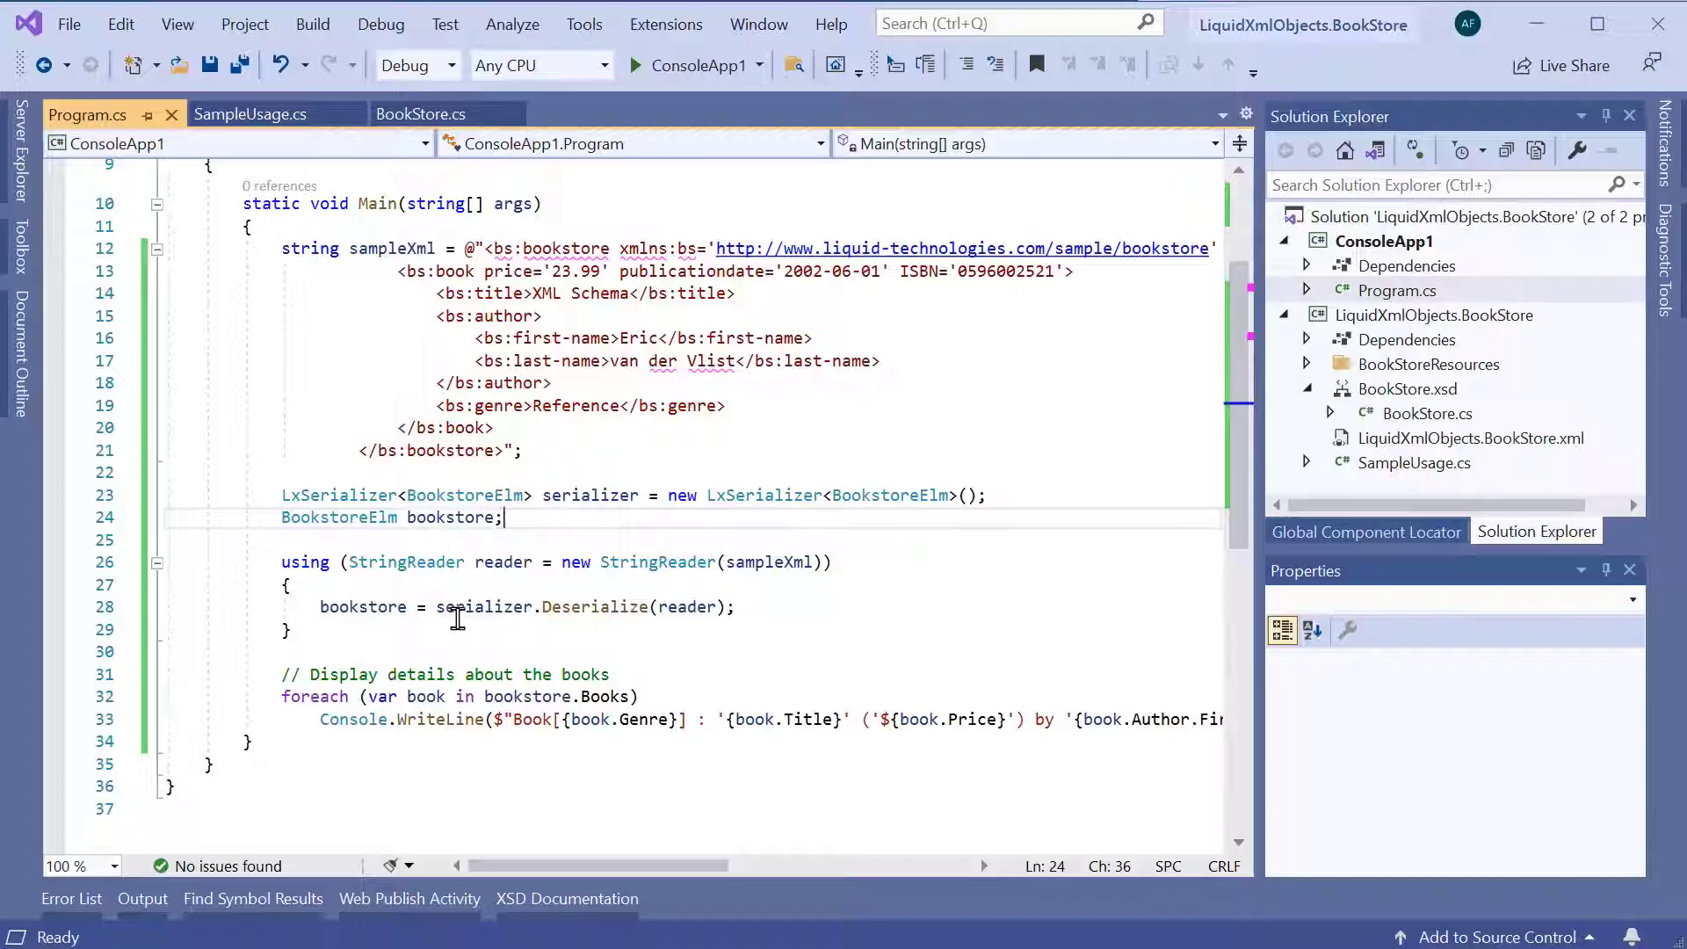
Review the bookstore variable and Title output, then add a new BookTypeCt to bookstore.Books
{"action": "double_click", "coordinate": [592, 606]}
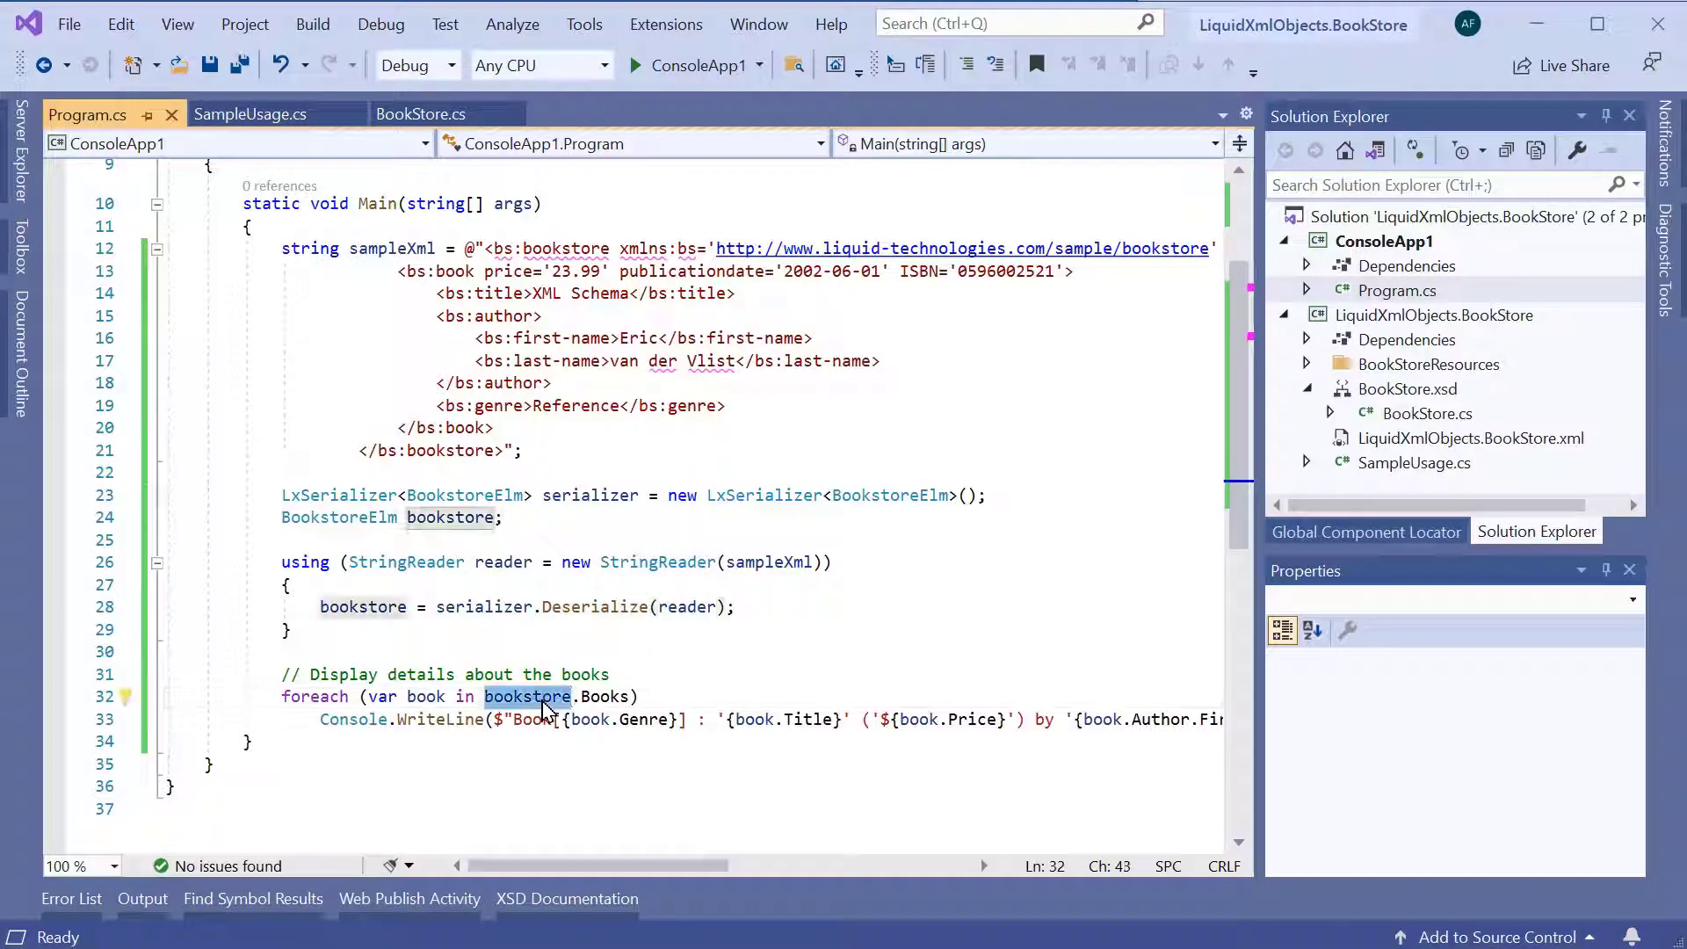
{"action": "double_click", "coordinate": [606, 696]}
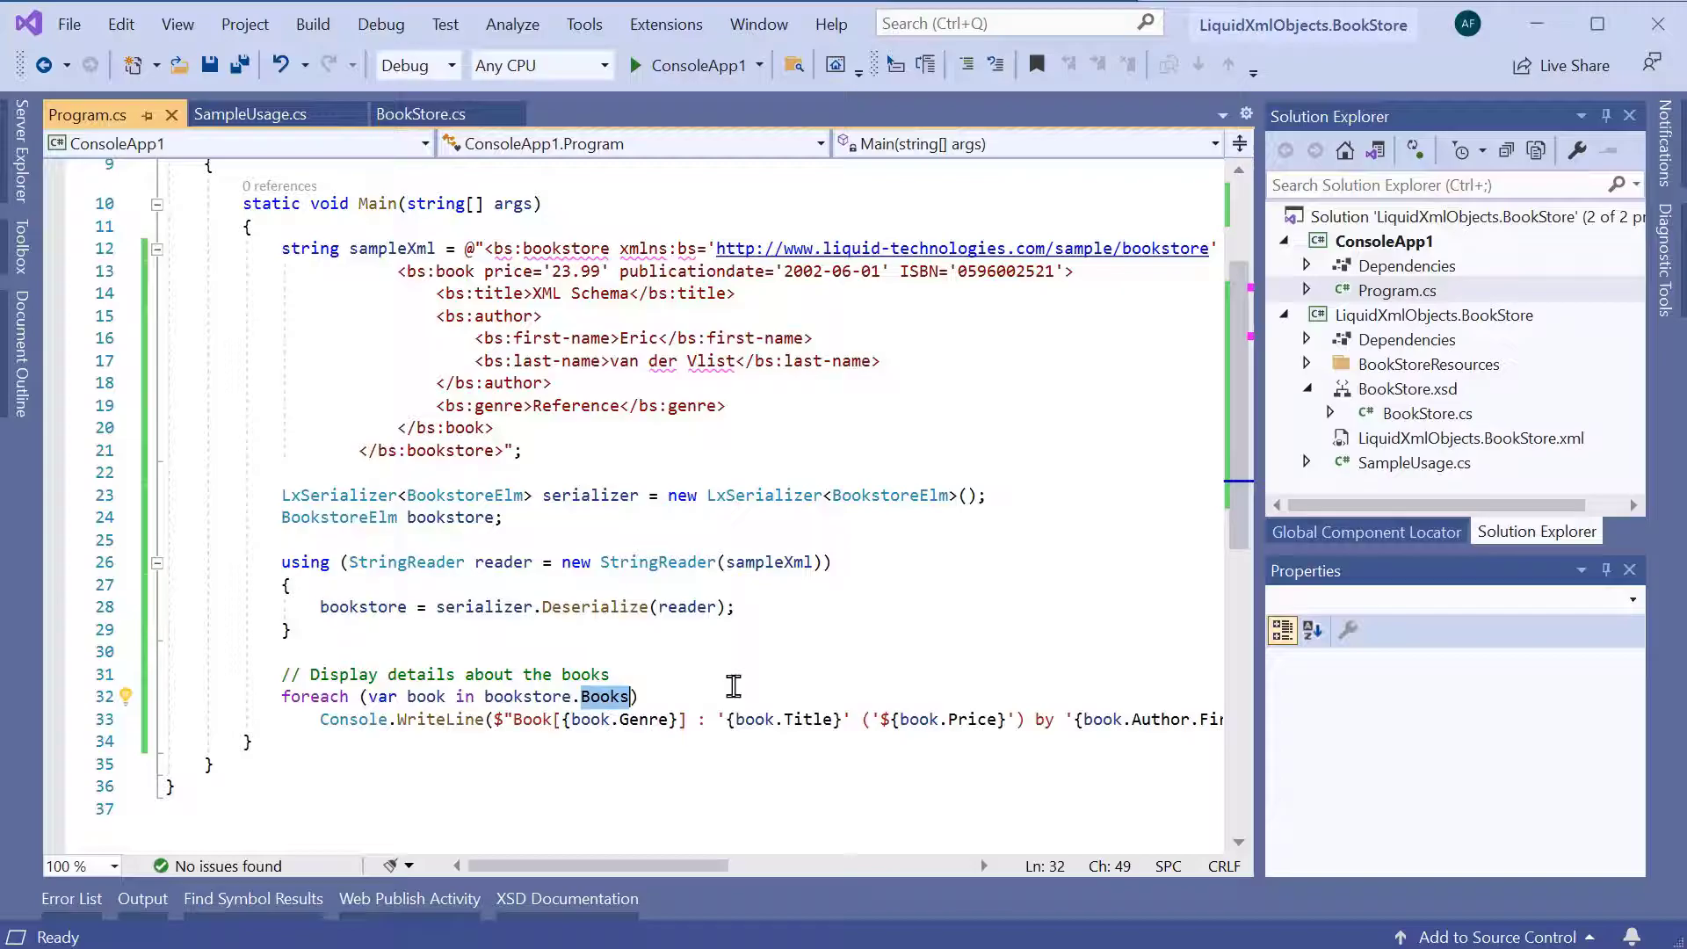
{"action": "mouse_move", "coordinate": [672, 681]}
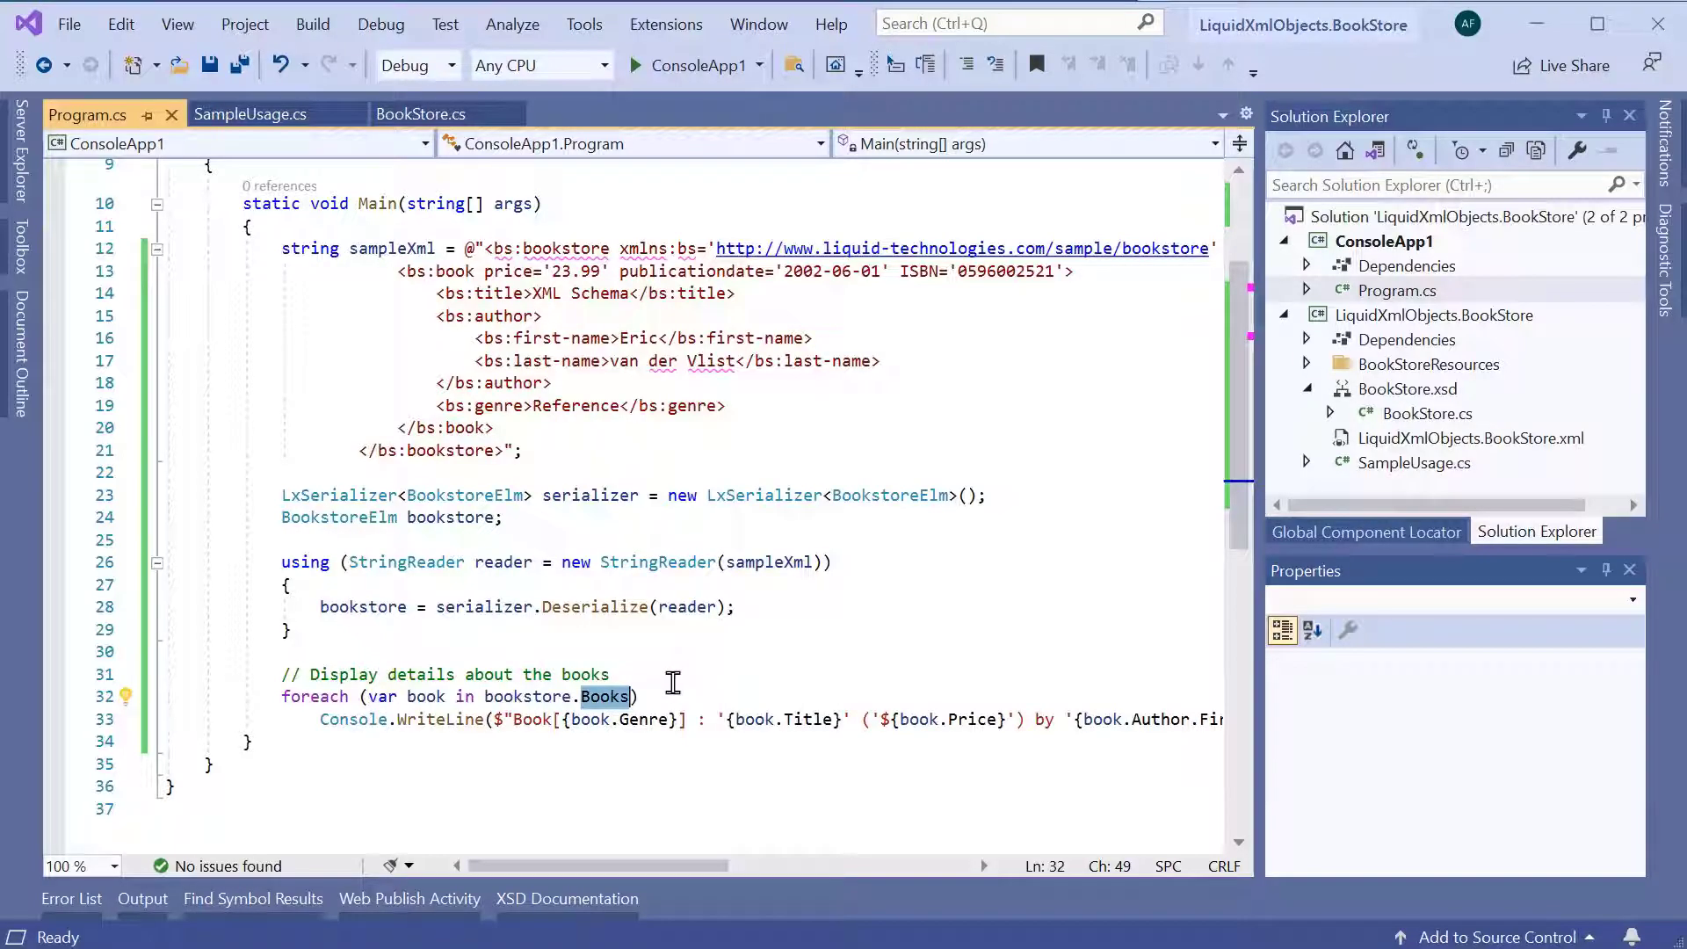
{"action": "mouse_move", "coordinate": [645, 720]}
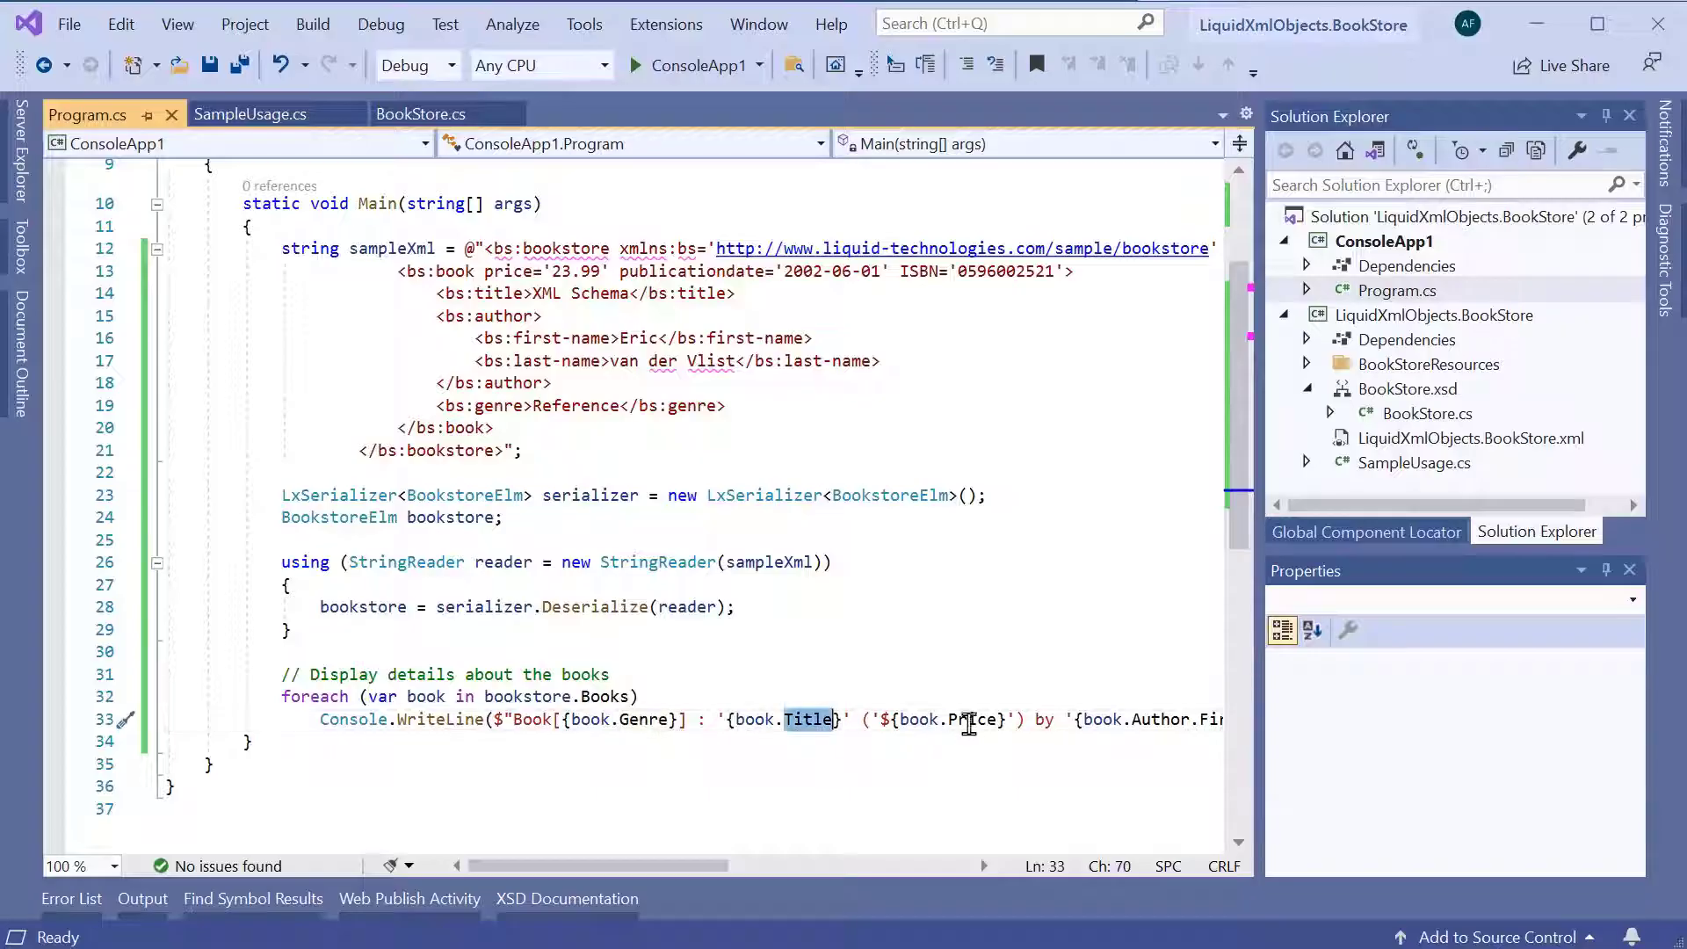
{"action": "double_click", "coordinate": [972, 718]}
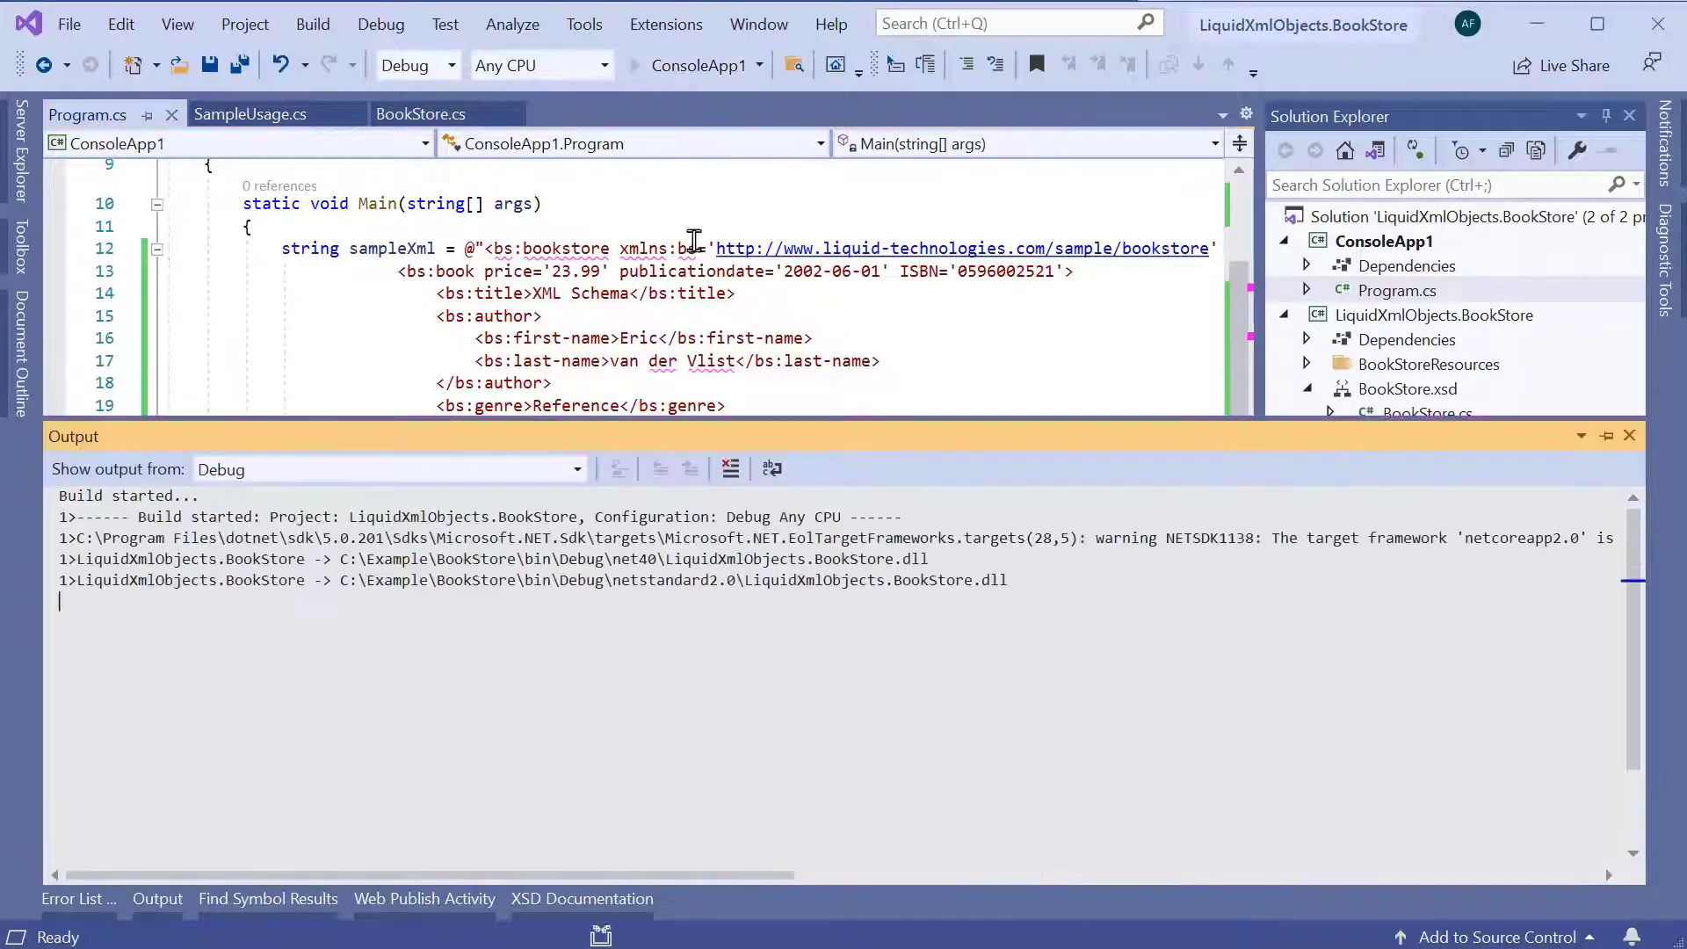
{"action": "left_click", "coordinate": [634, 65]}
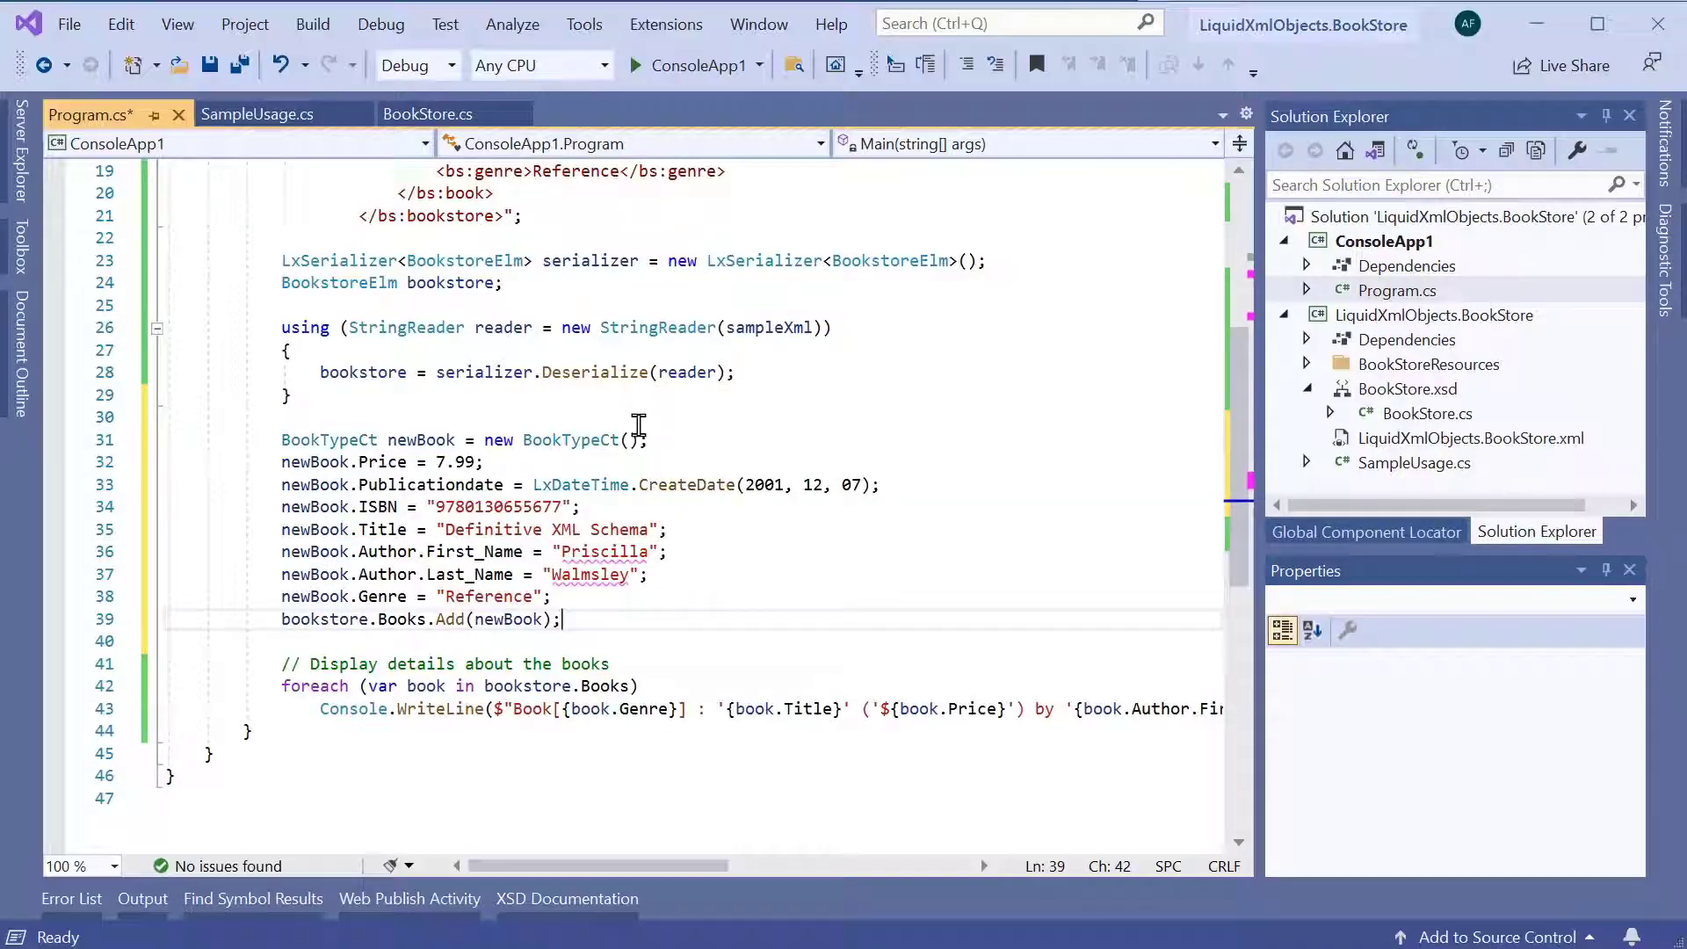
Run ConsoleApp1 so the console lists XML Schema and Definitive XML Schema
{"action": "double_click", "coordinate": [569, 439]}
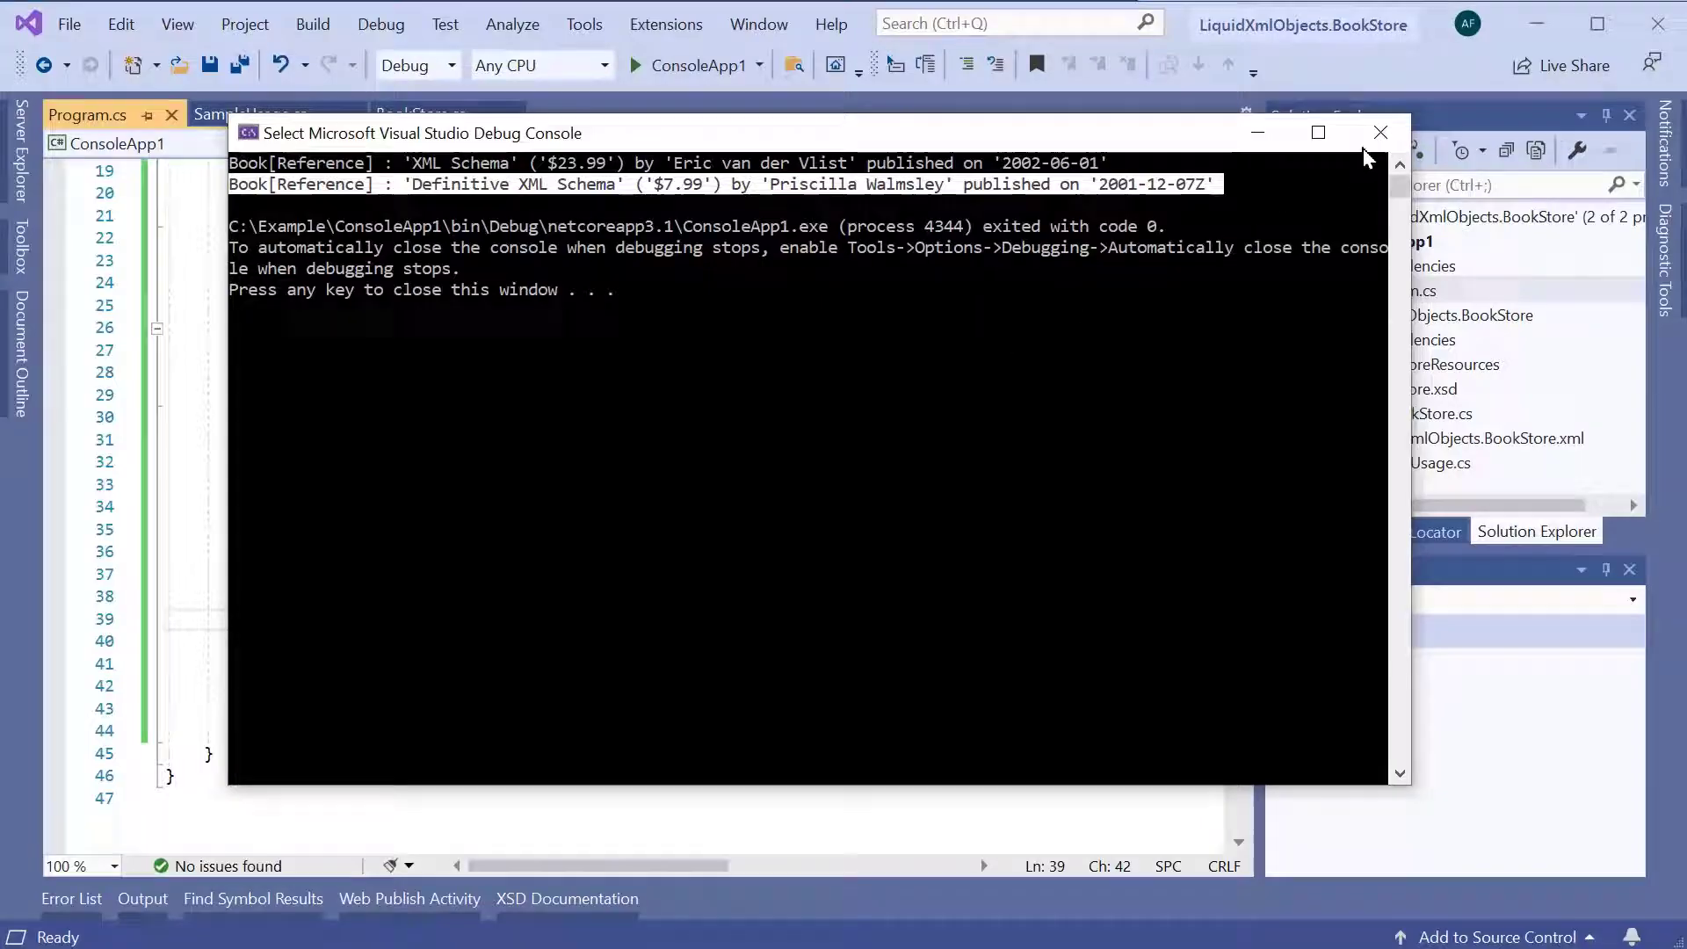
Close the debug console and add a StringWriter block serializing the bookstore to the console
{"action": "left_click", "coordinate": [1381, 132]}
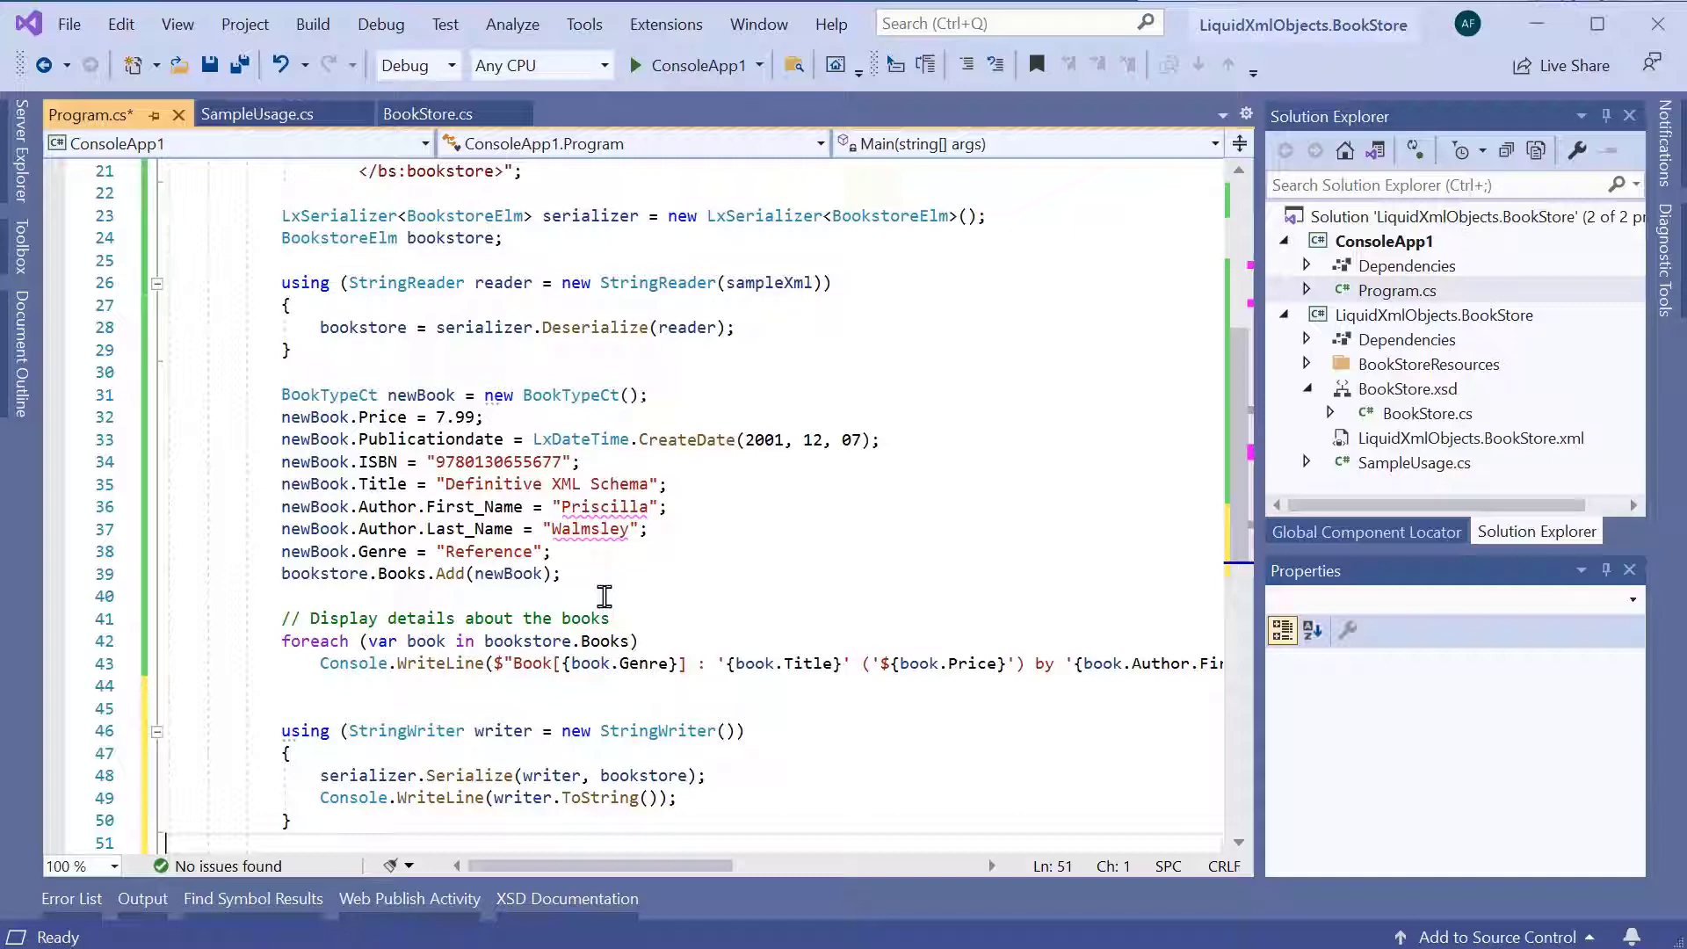
{"action": "scroll", "scroll_direction": "down", "scroll_amount": 3}
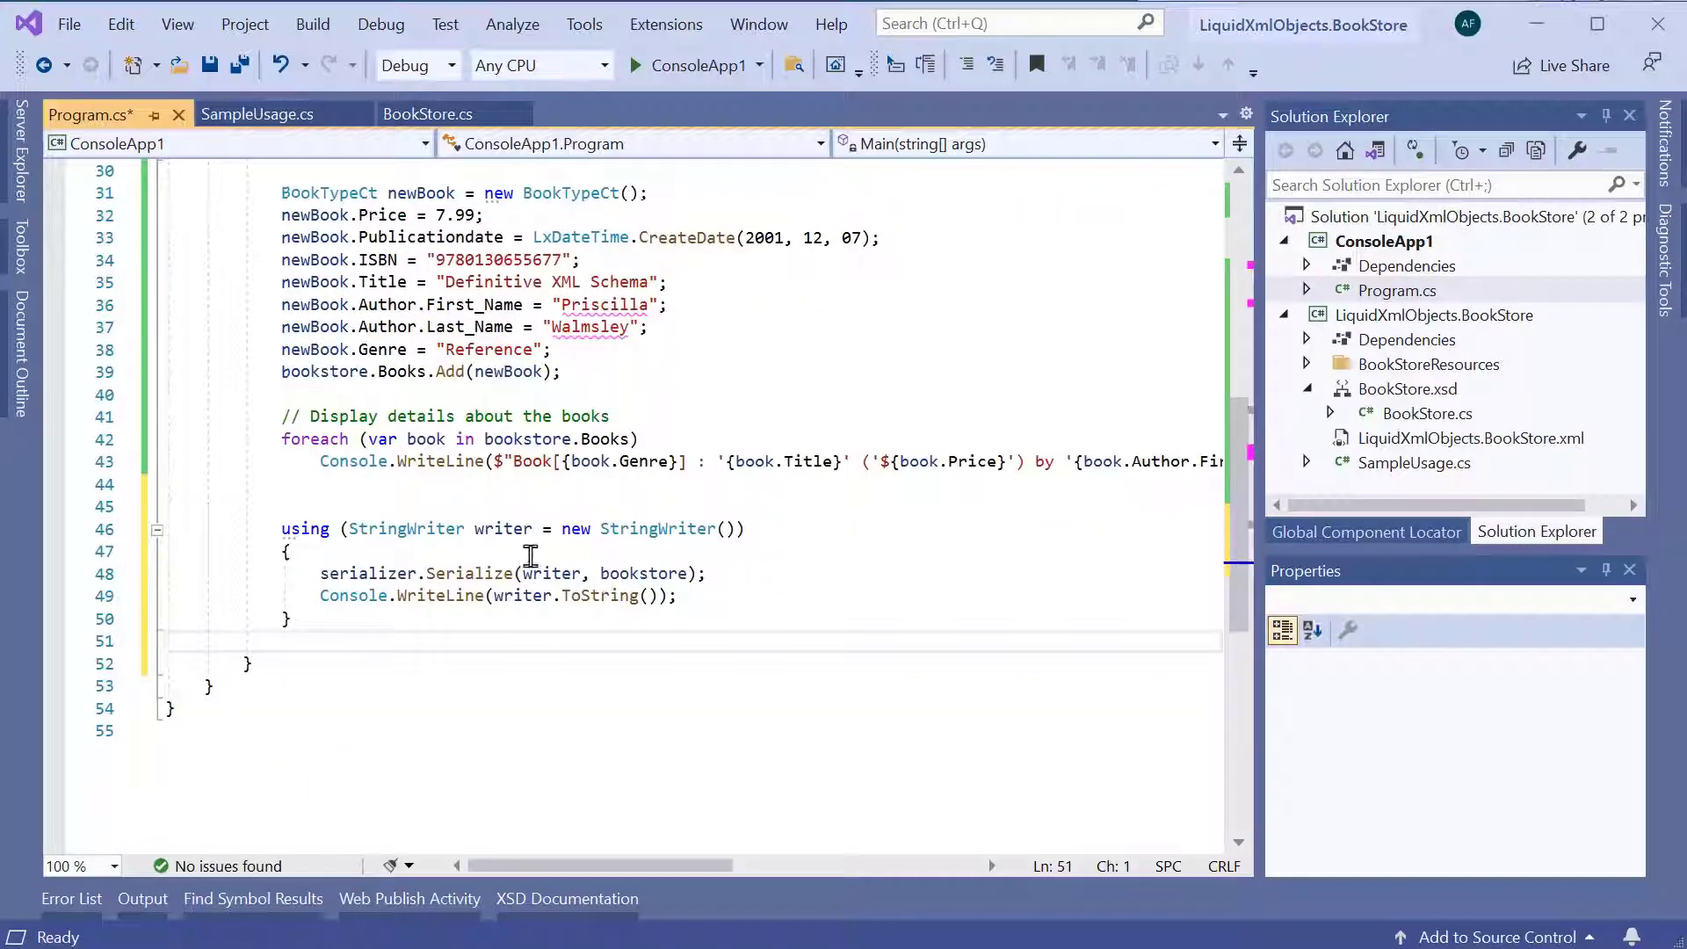
{"action": "double_click", "coordinate": [405, 529]}
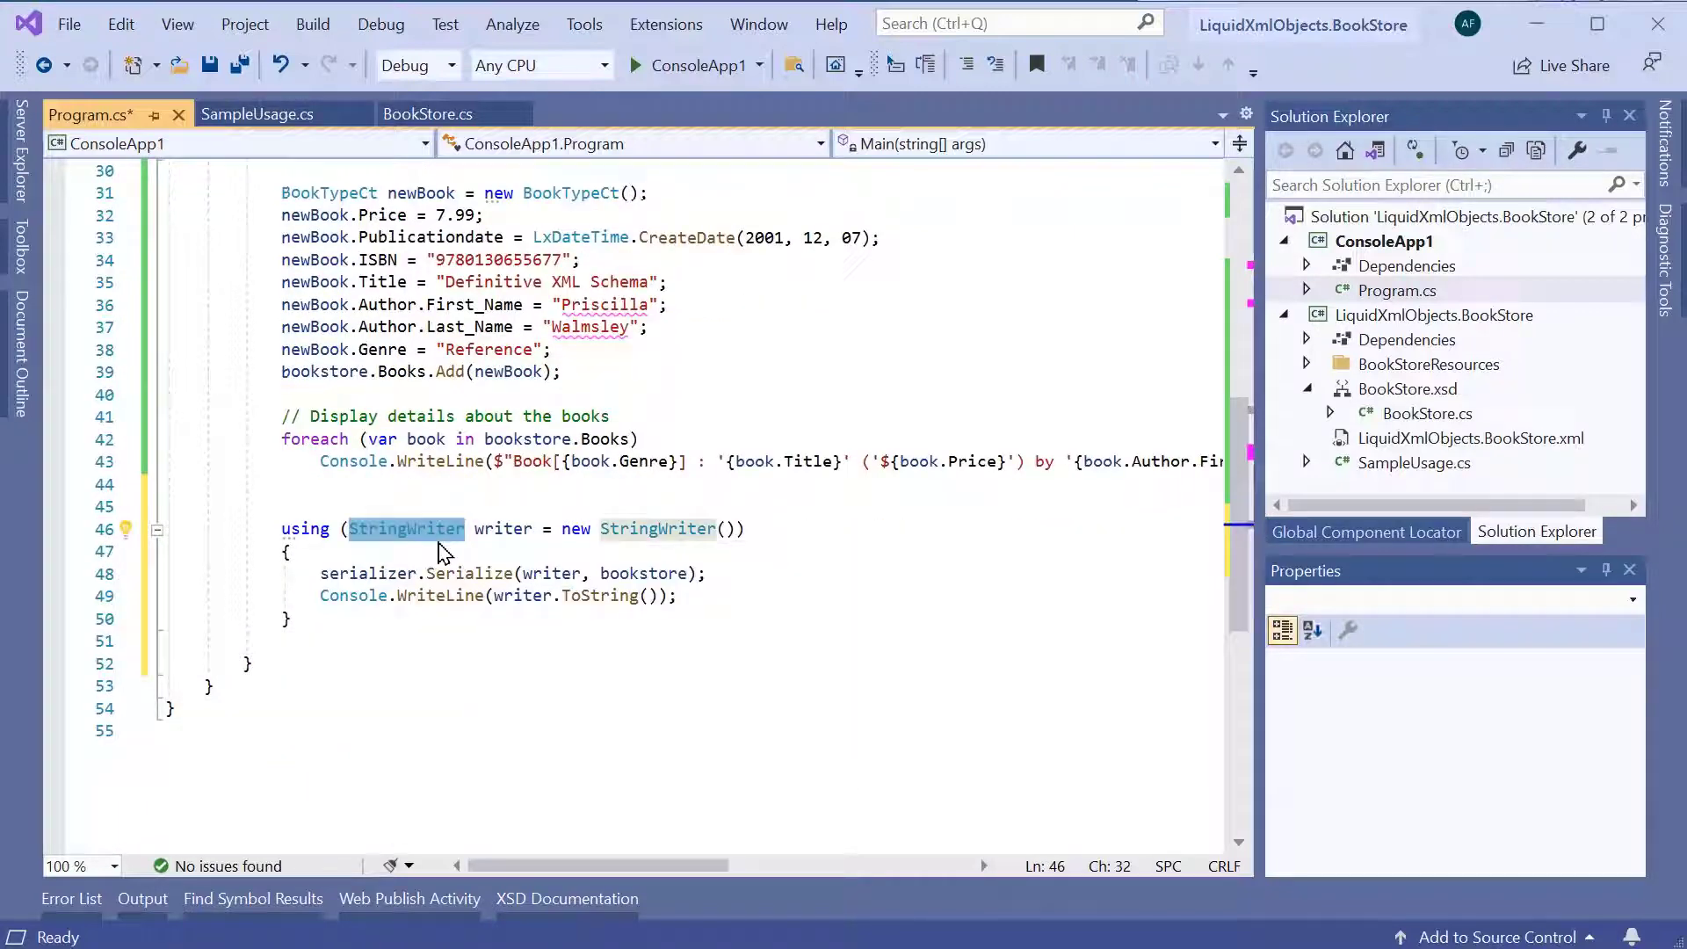